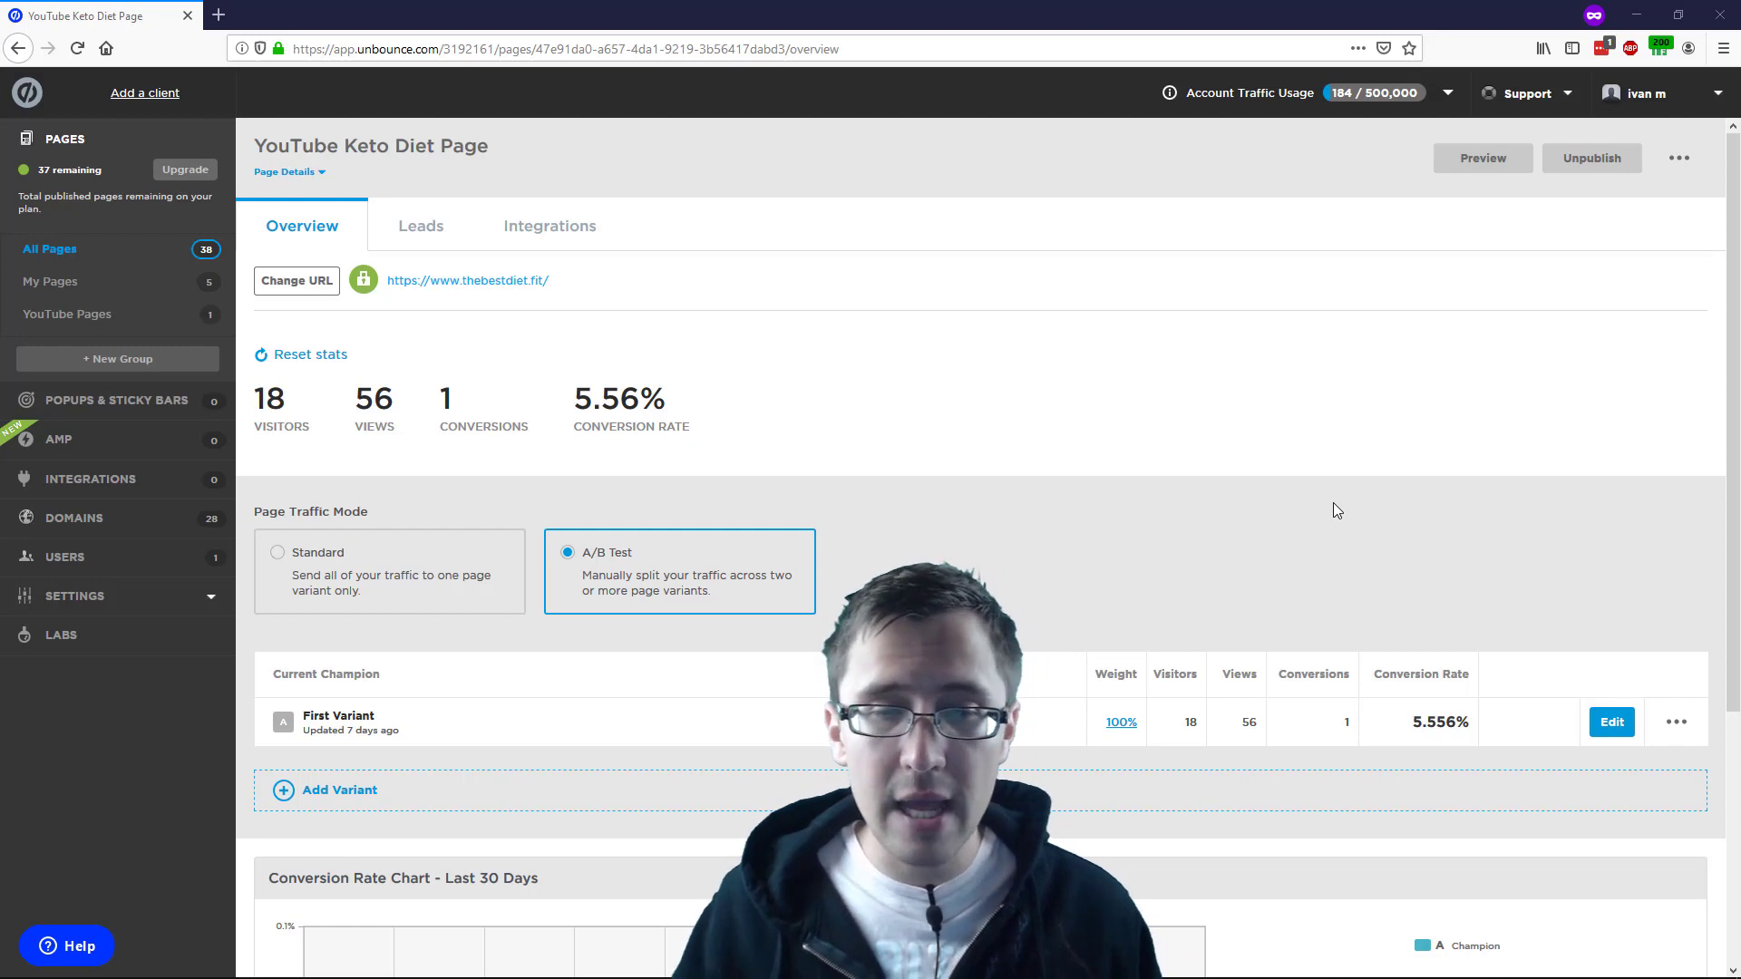
mouse_move(1134, 575)
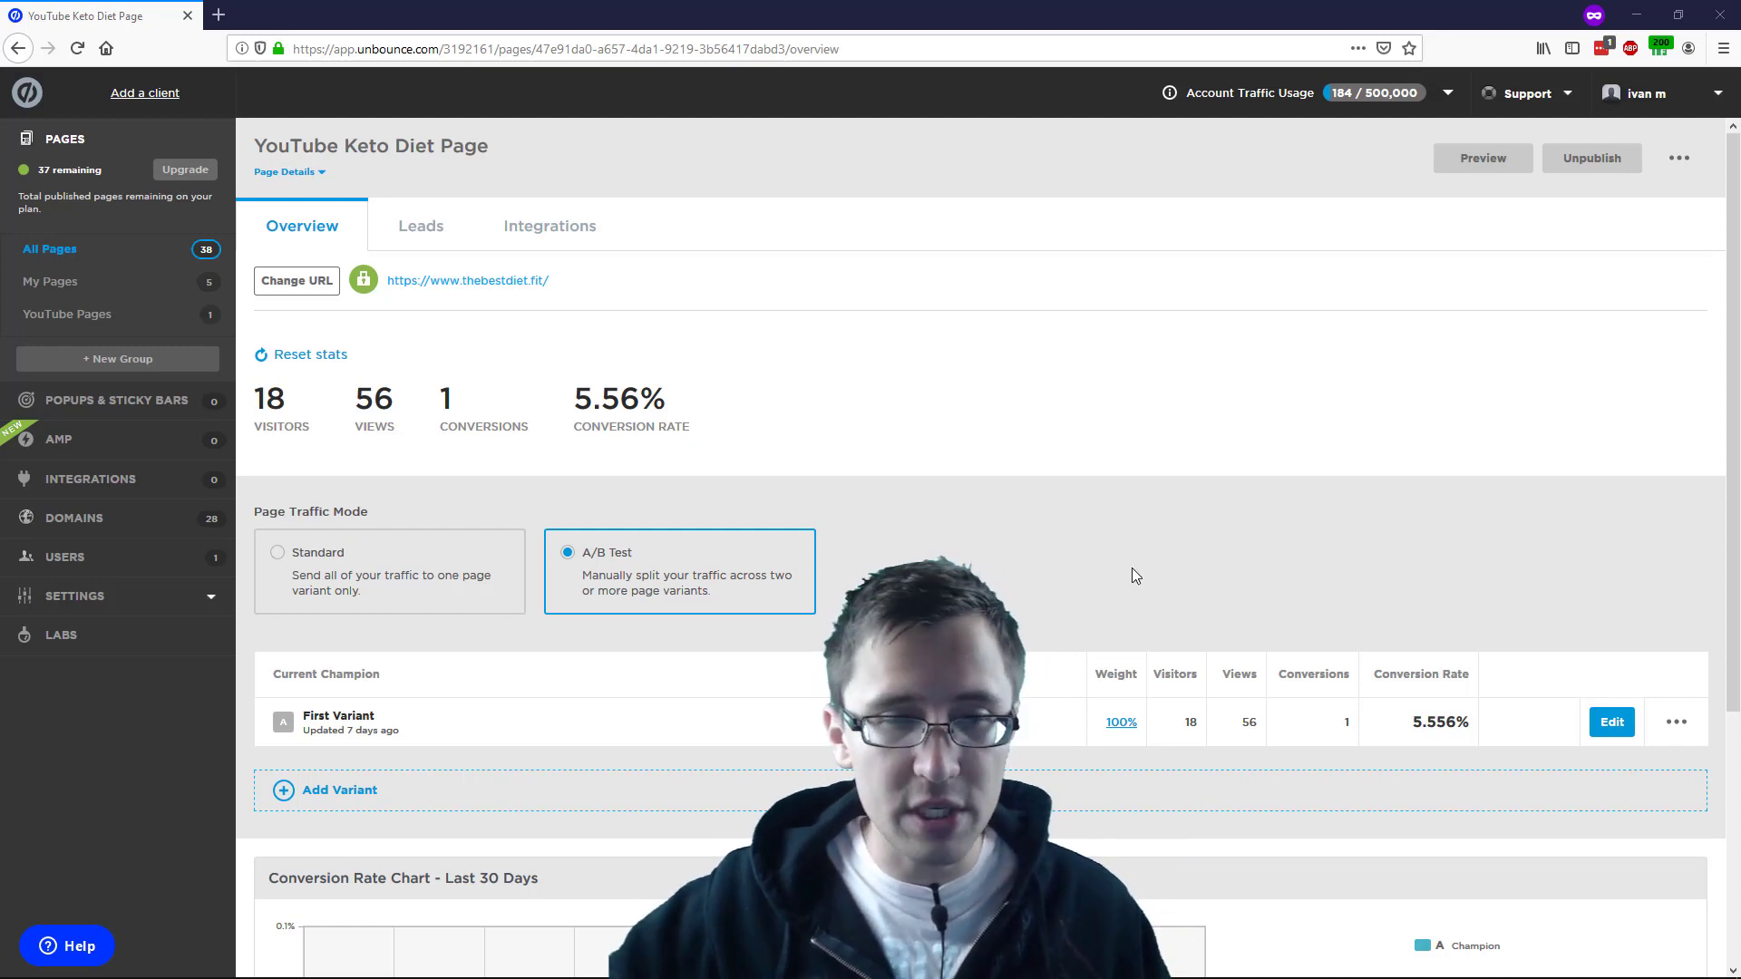
mouse_move(420, 796)
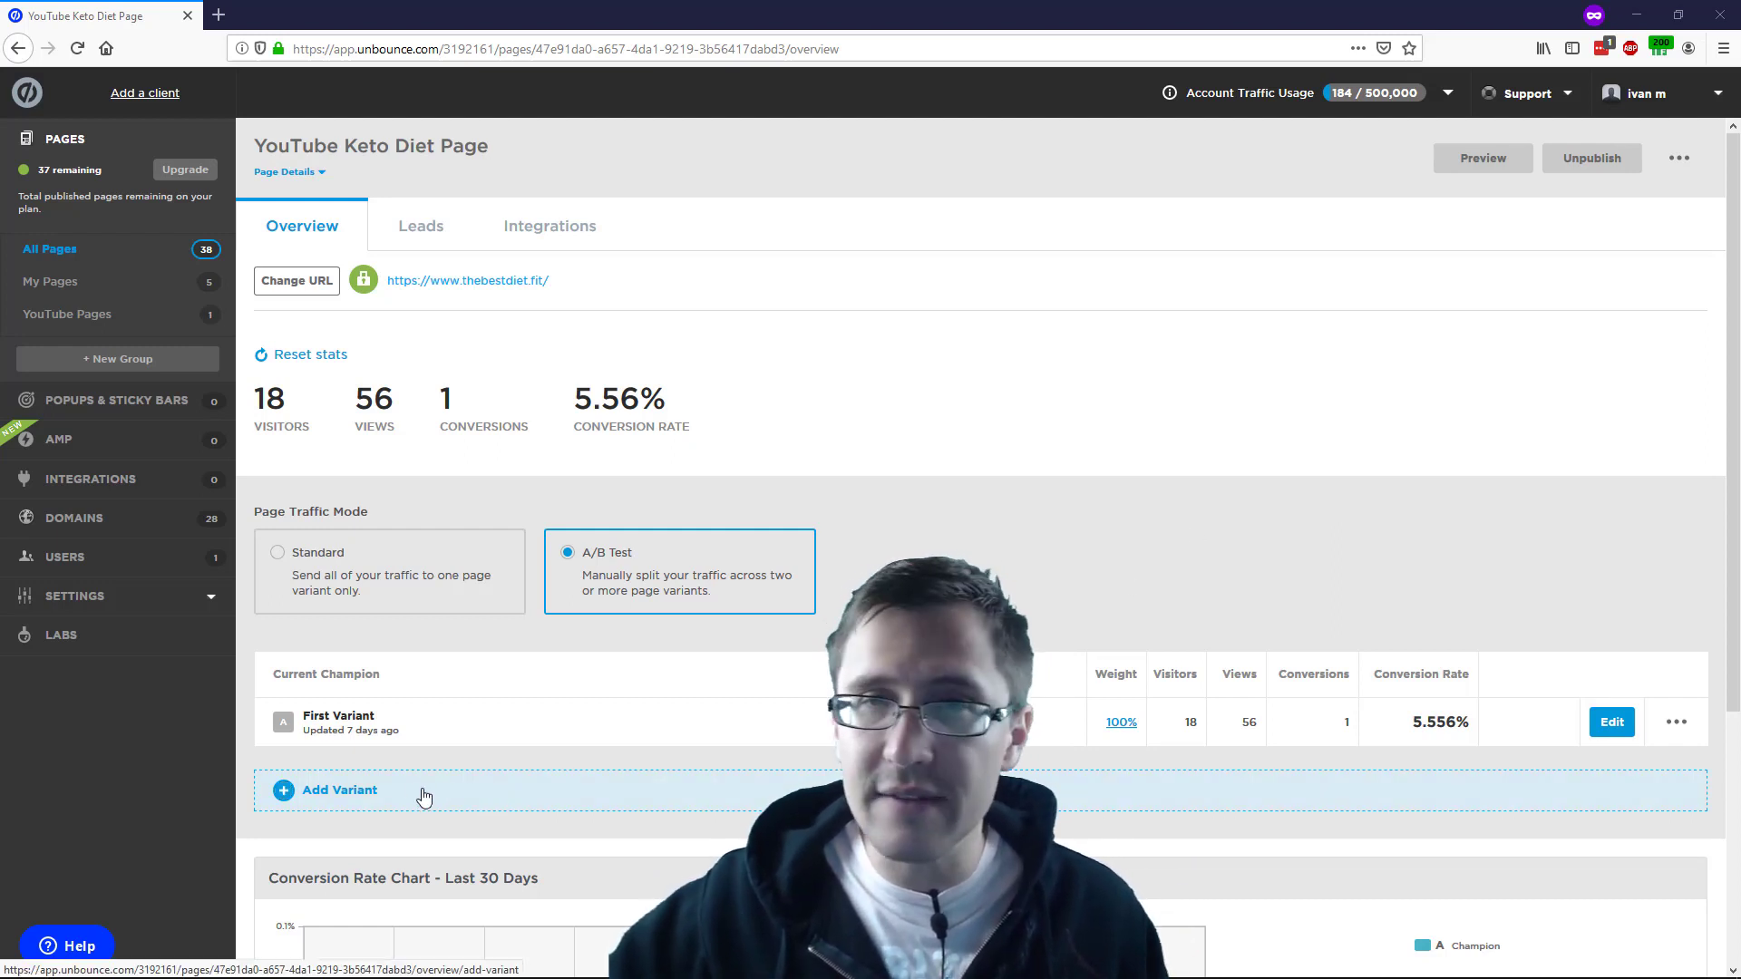
Open the Add Variant dialog for the YouTube Keto Diet Page
left_click(337, 790)
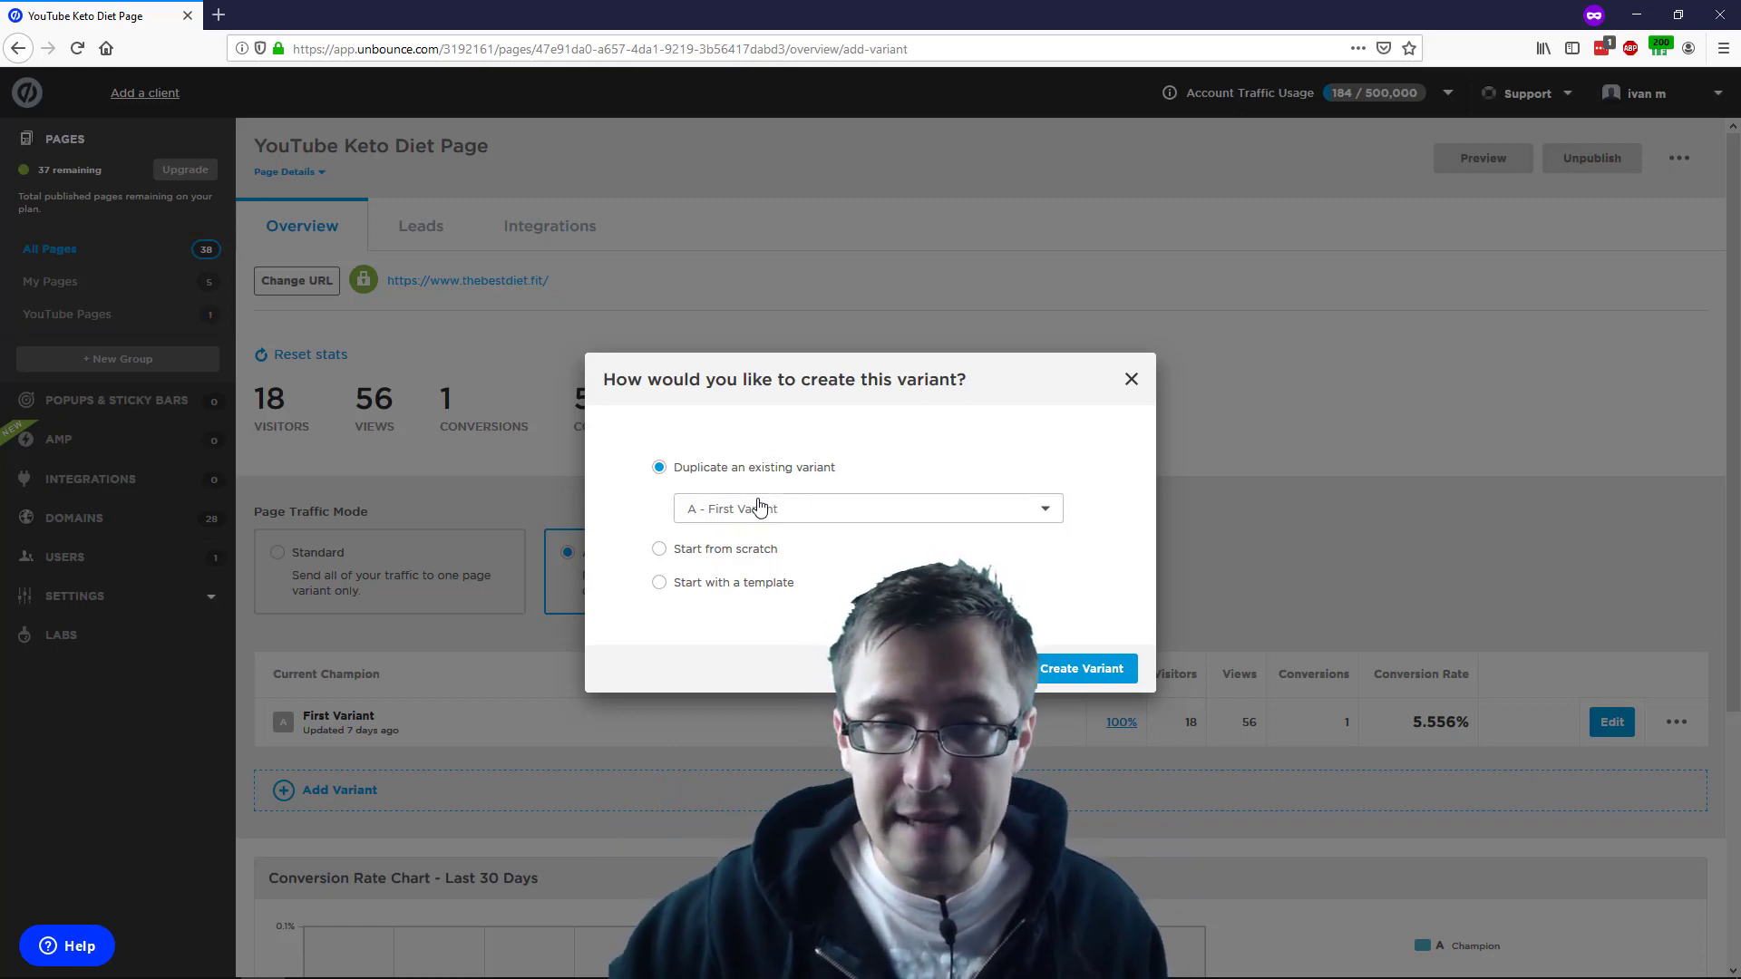
Duplicate the first variant as Variant B and open it for editing
left_click(1080, 668)
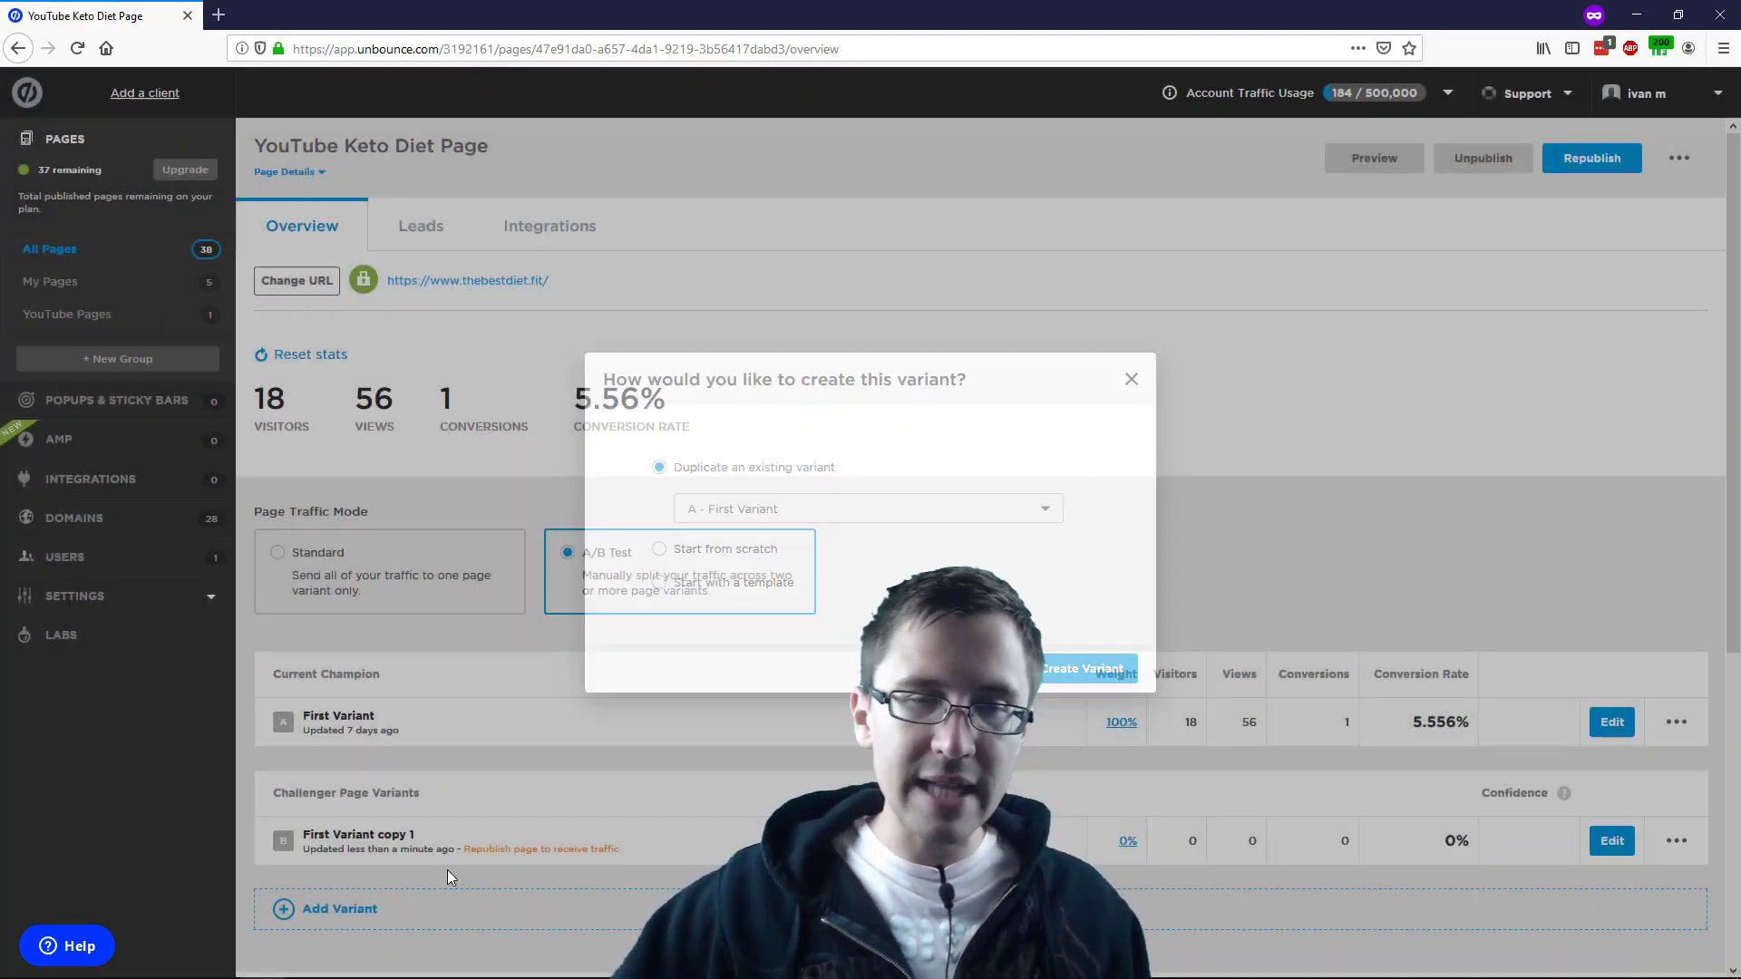
left_click(1130, 379)
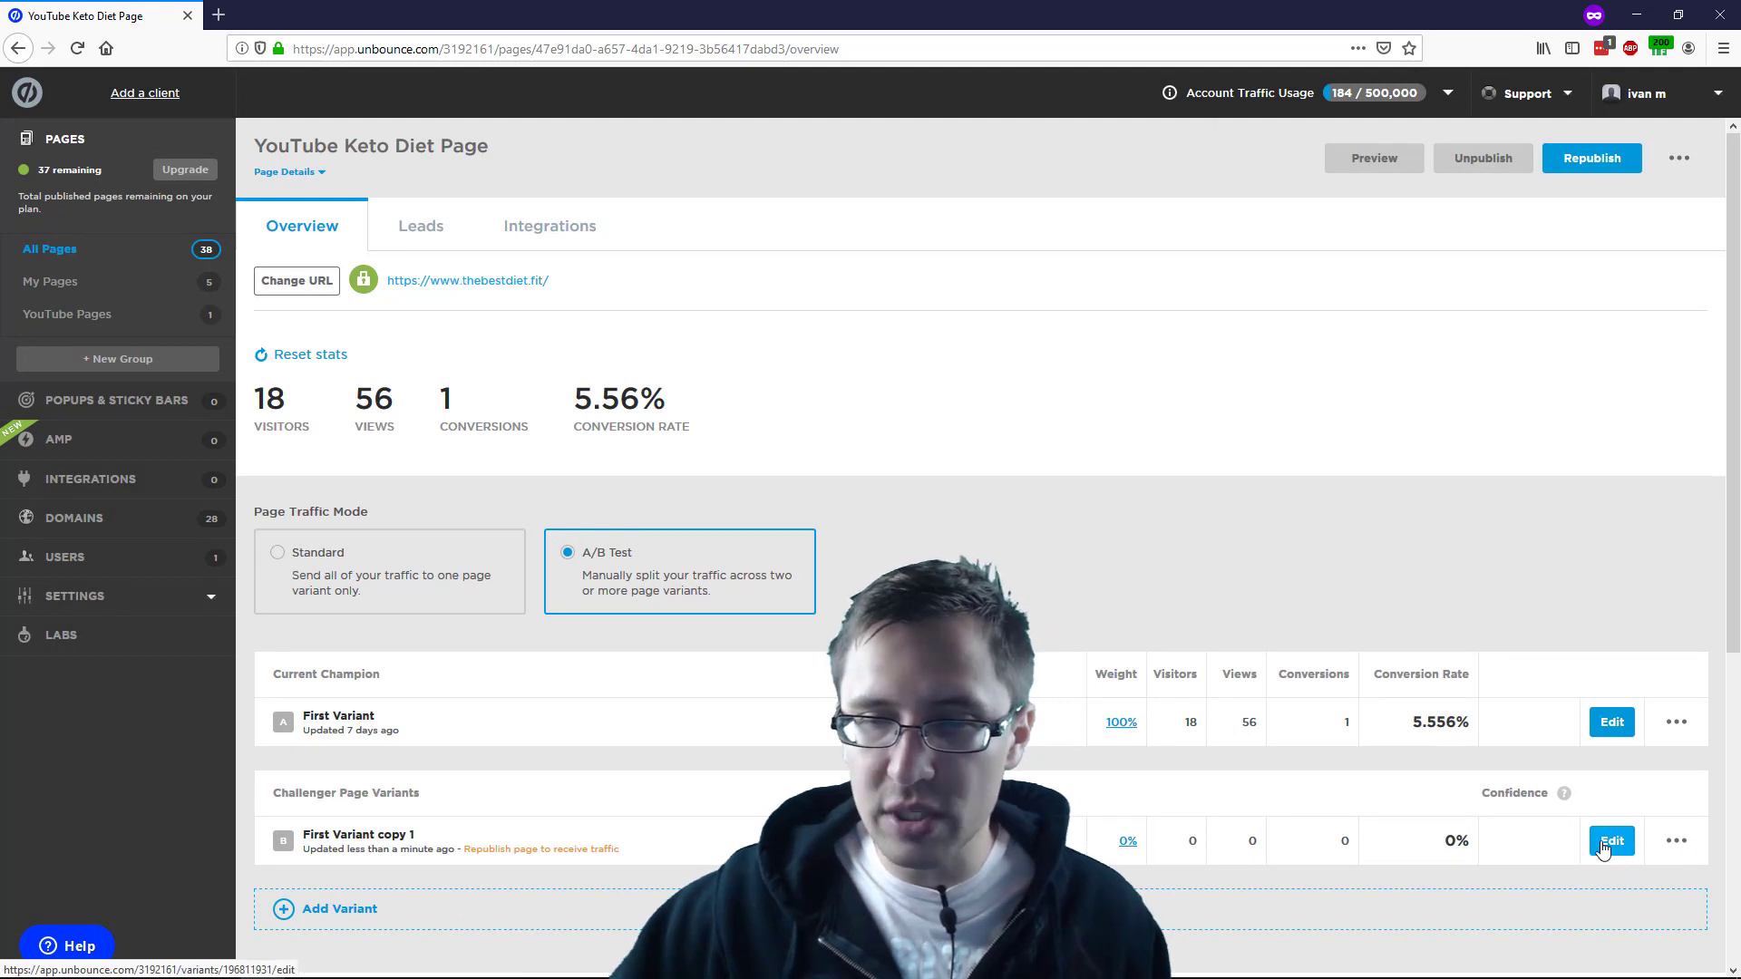
left_click(1611, 841)
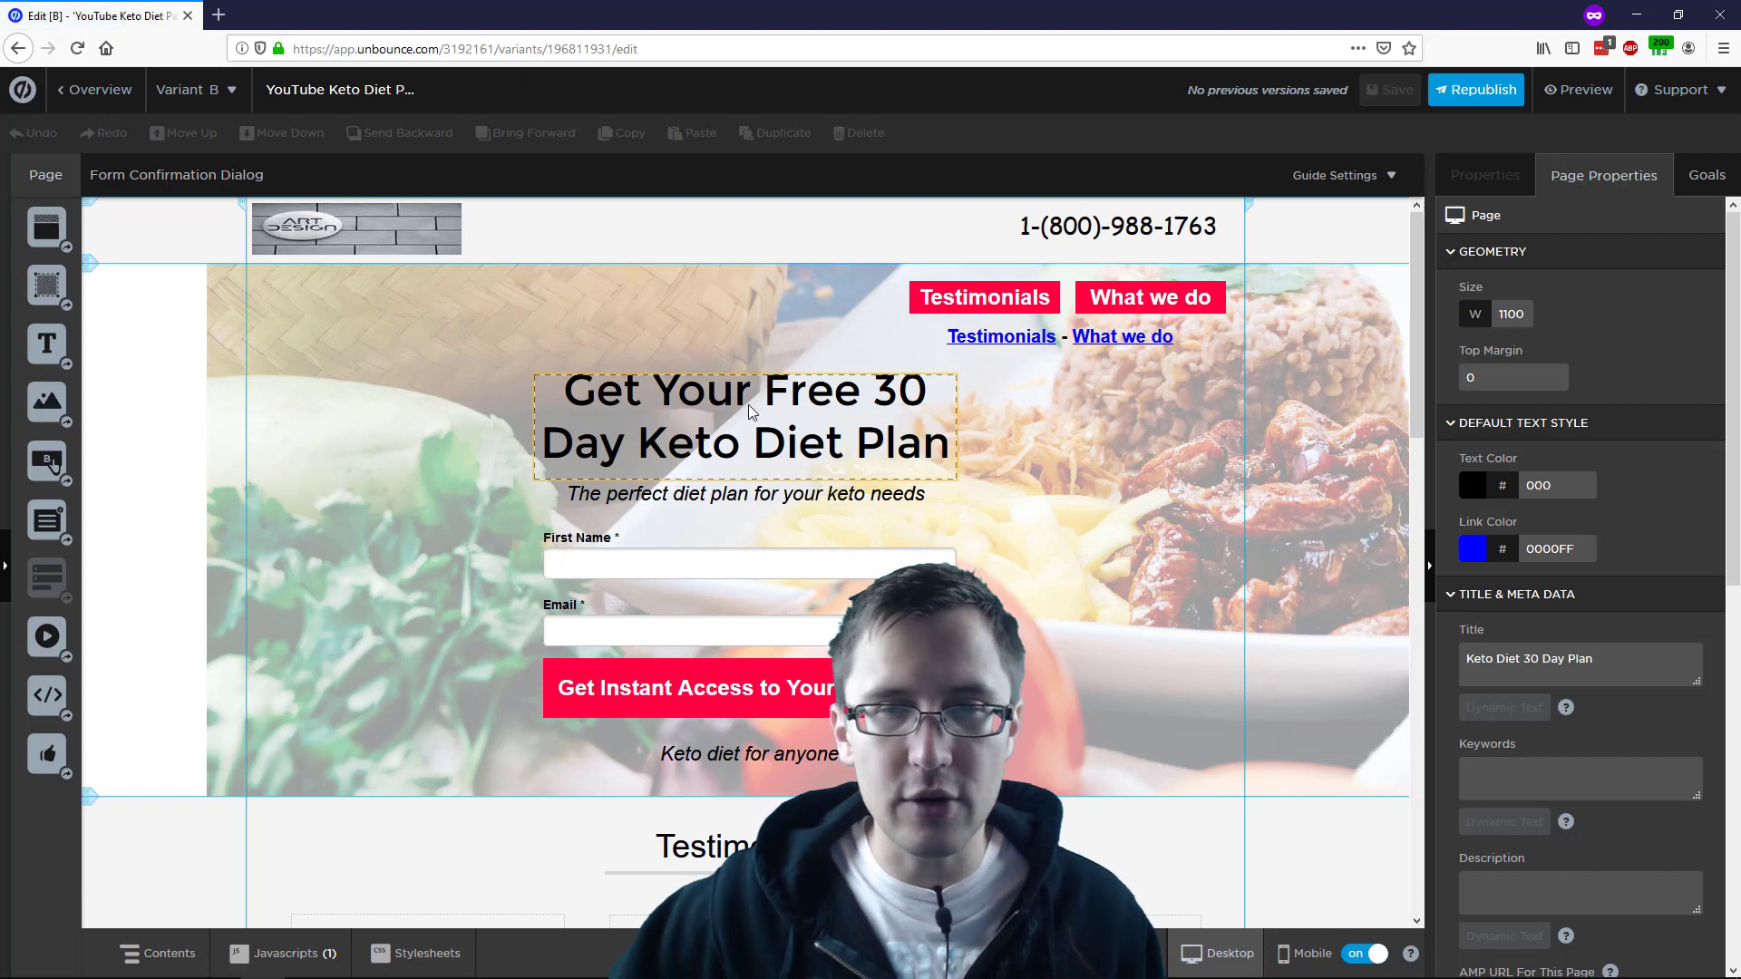
Change Variant B's headline to 'Sign Up Now to get Your Plan!' and save
left_click(743, 416)
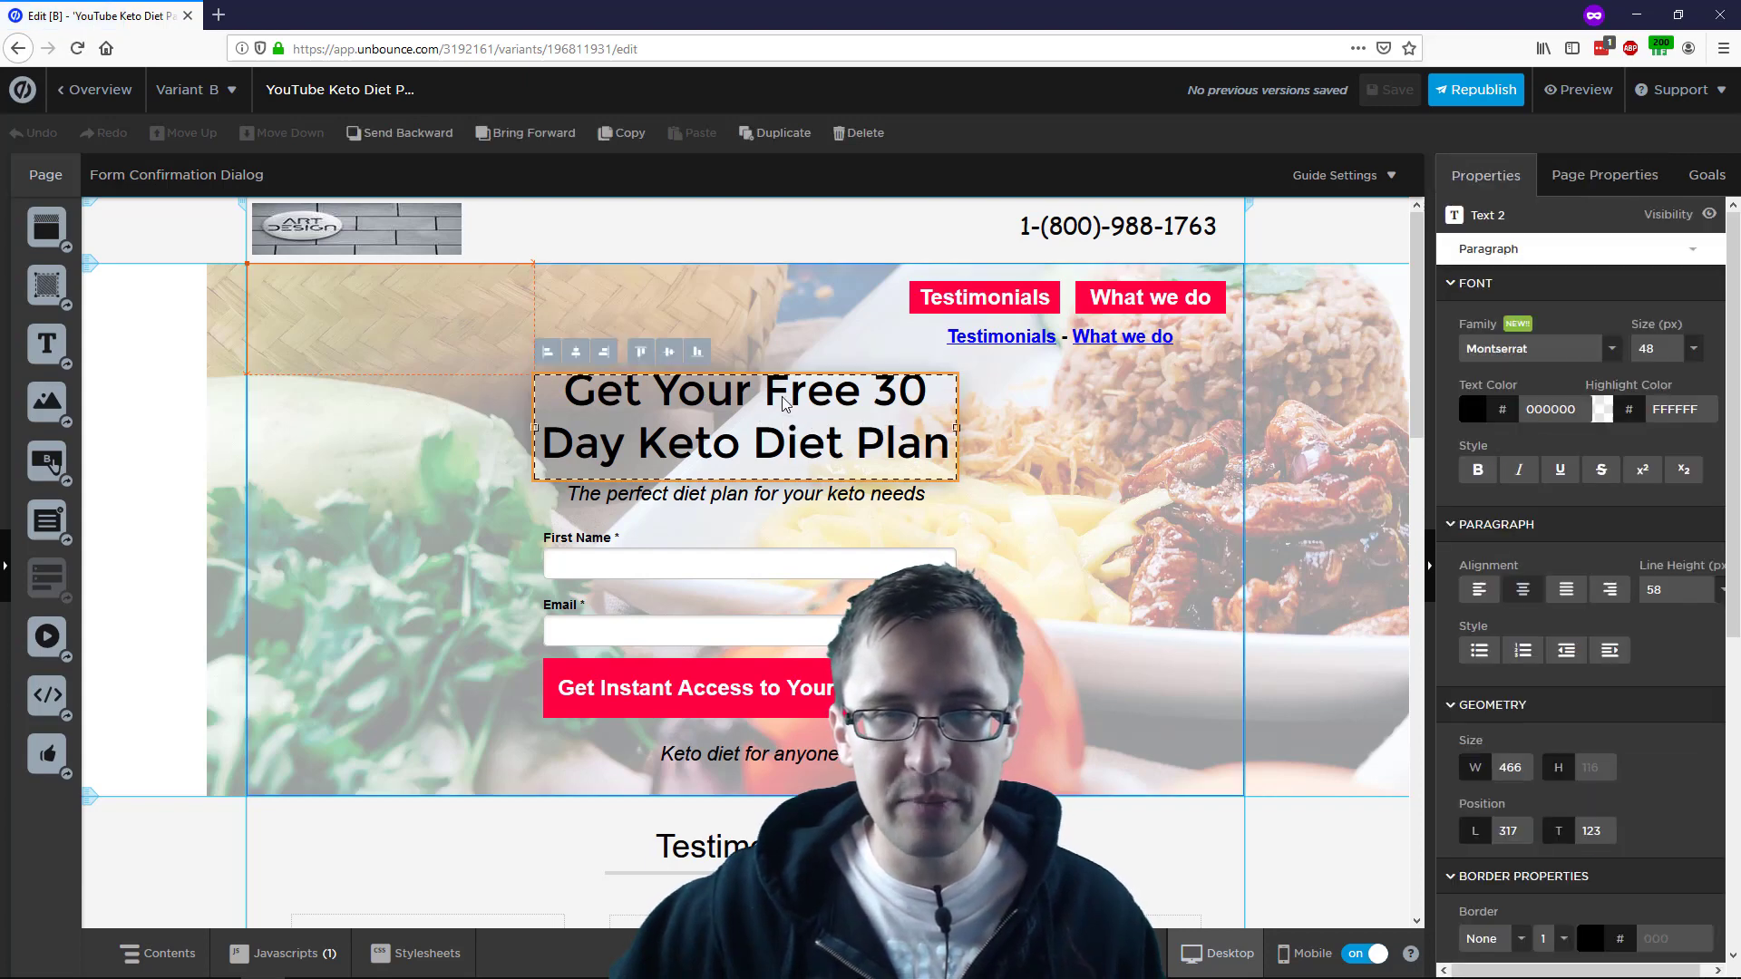
double_click(744, 417)
type("Sign Up Now to get Your")
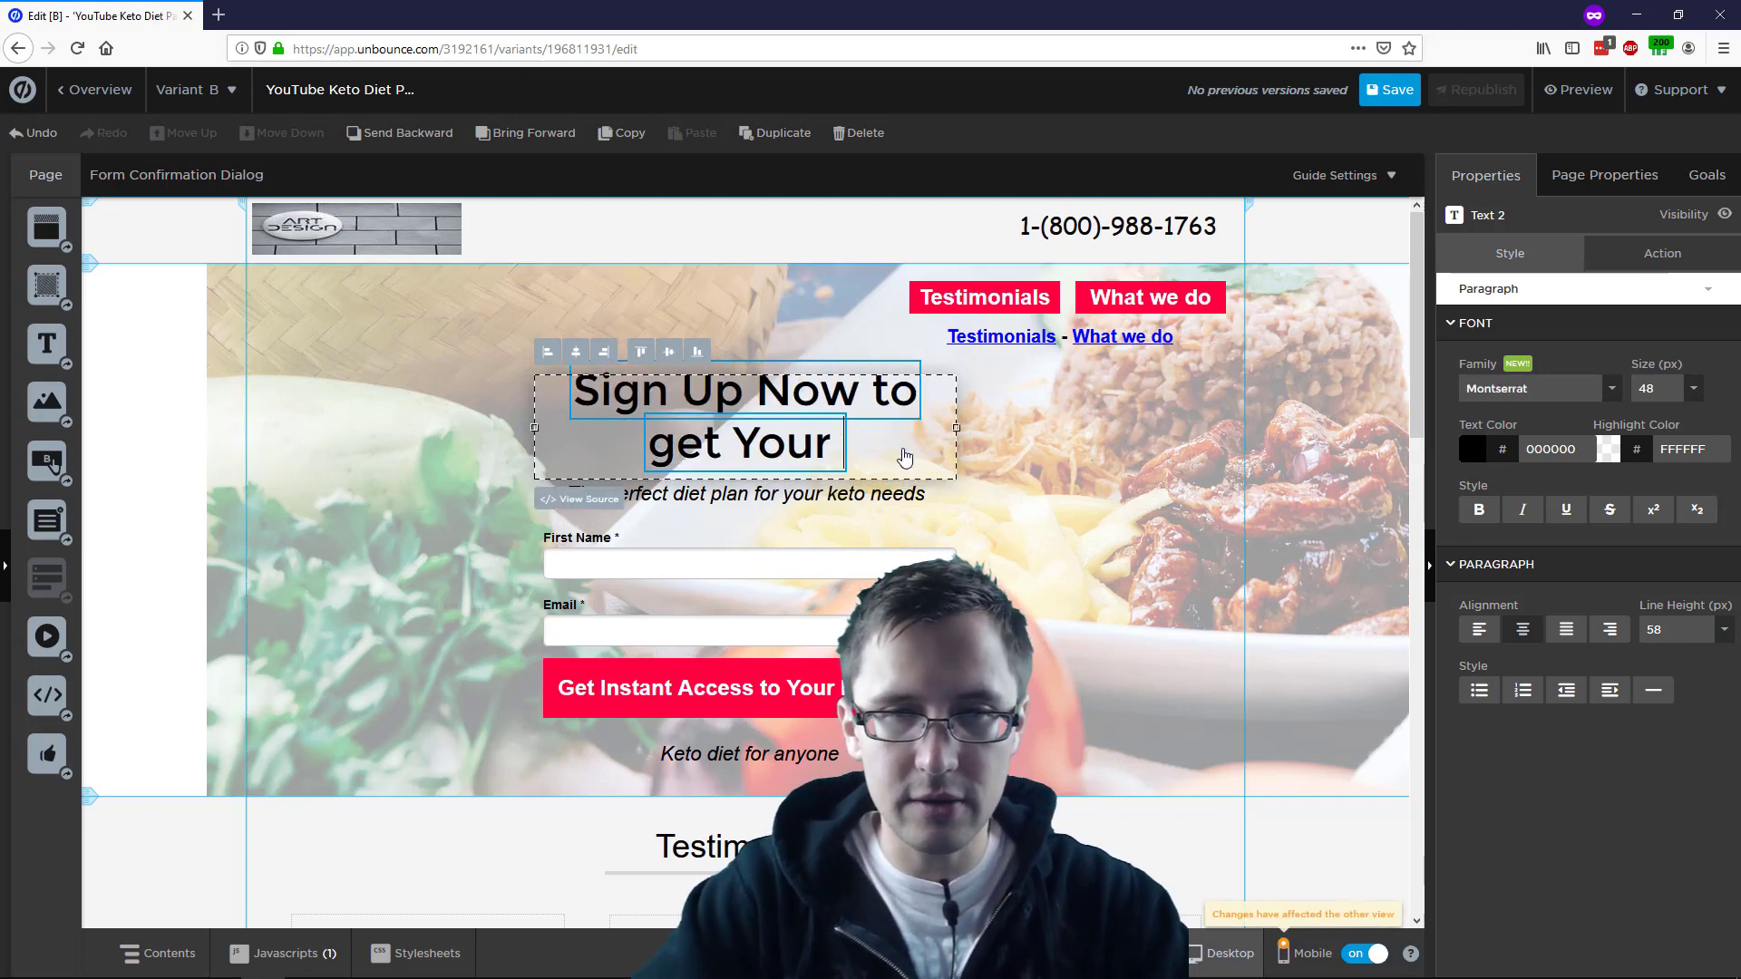
type("Plan!")
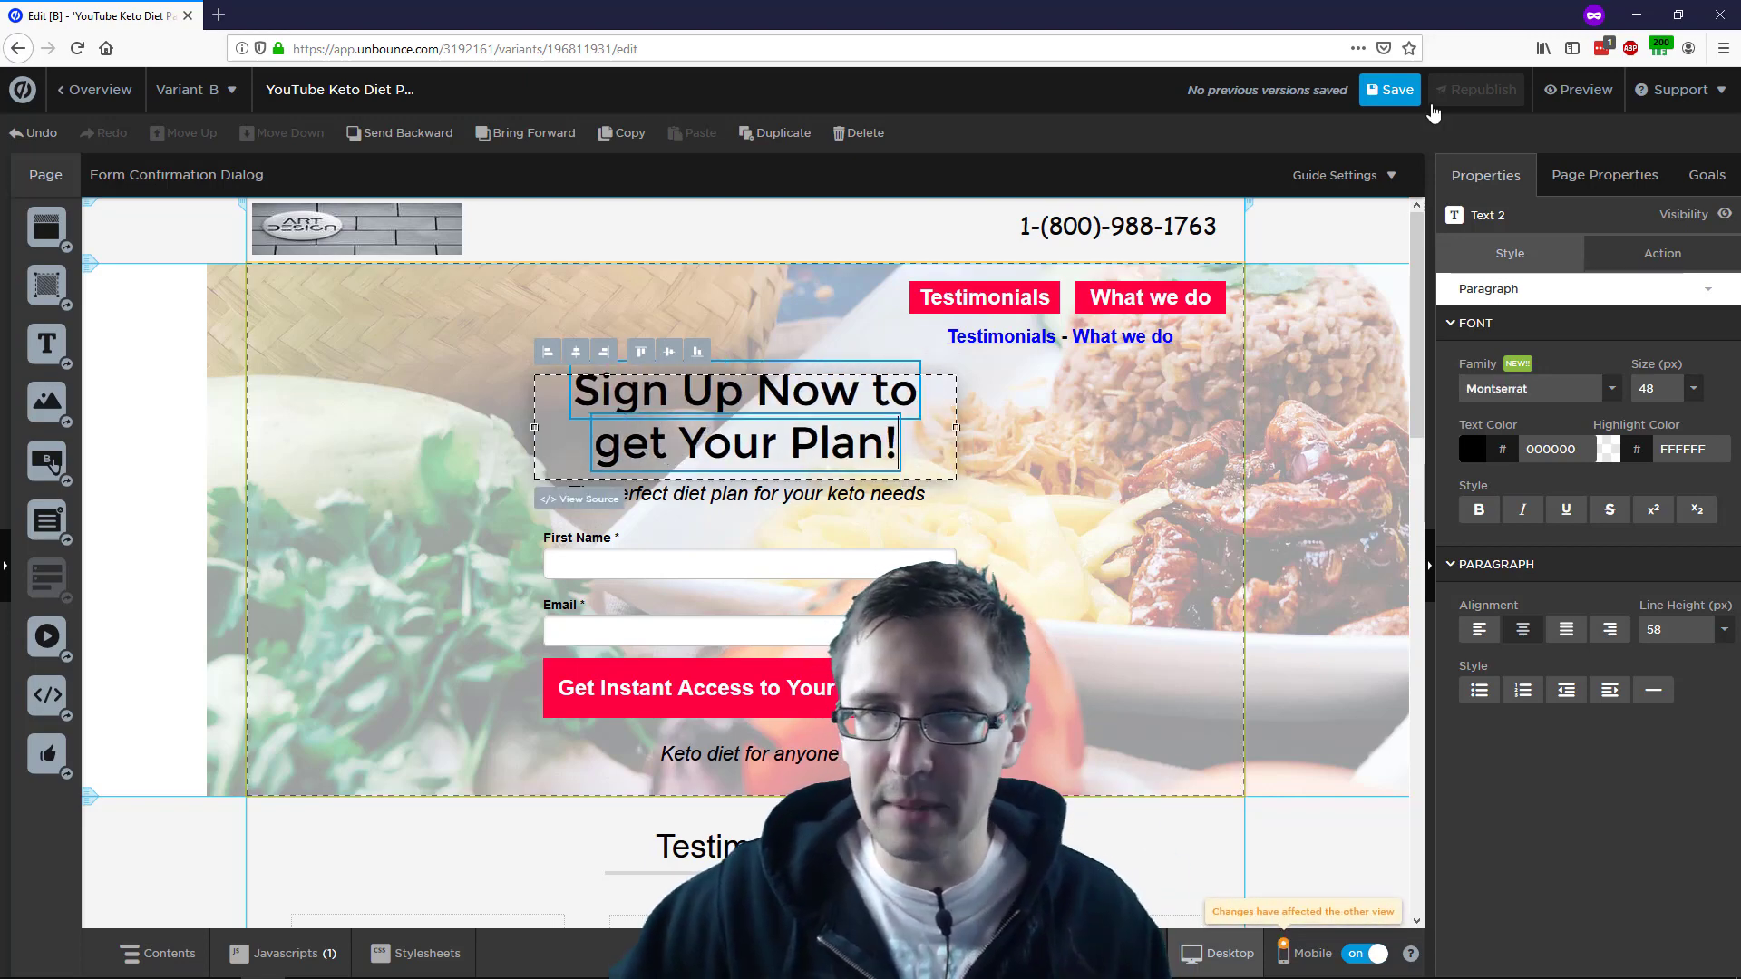
left_click(1389, 90)
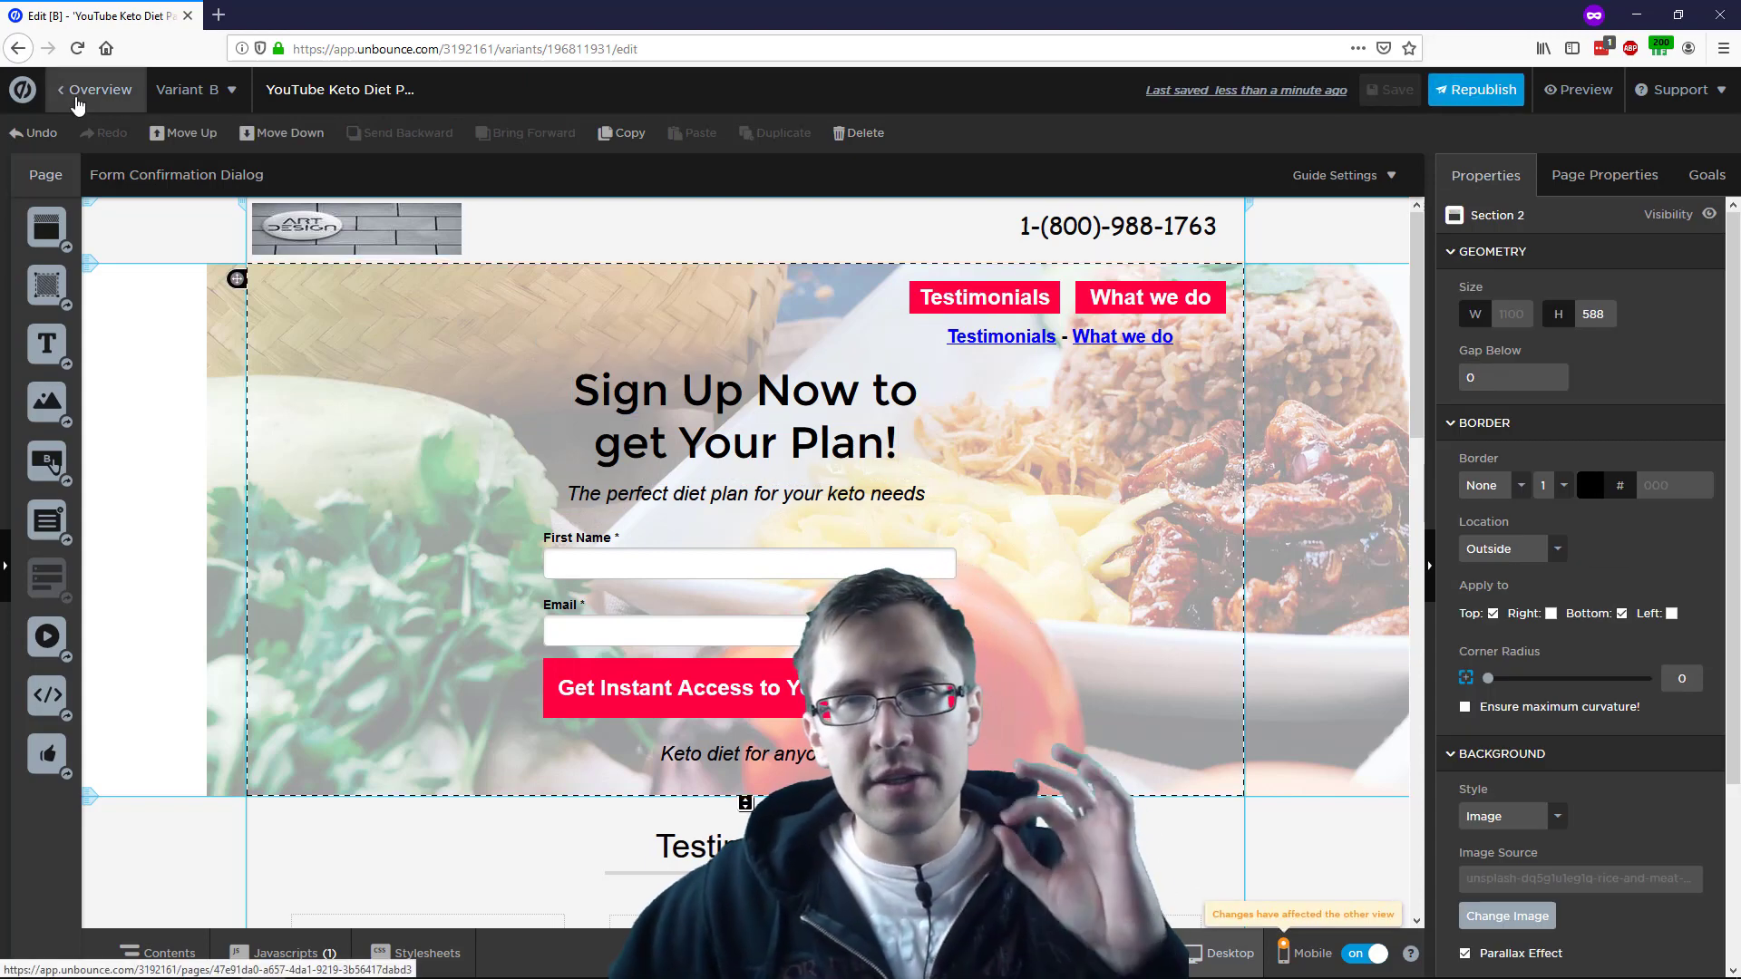
Leave the editor via '< Overview' to see Champion and Variant B listed
left_click(94, 90)
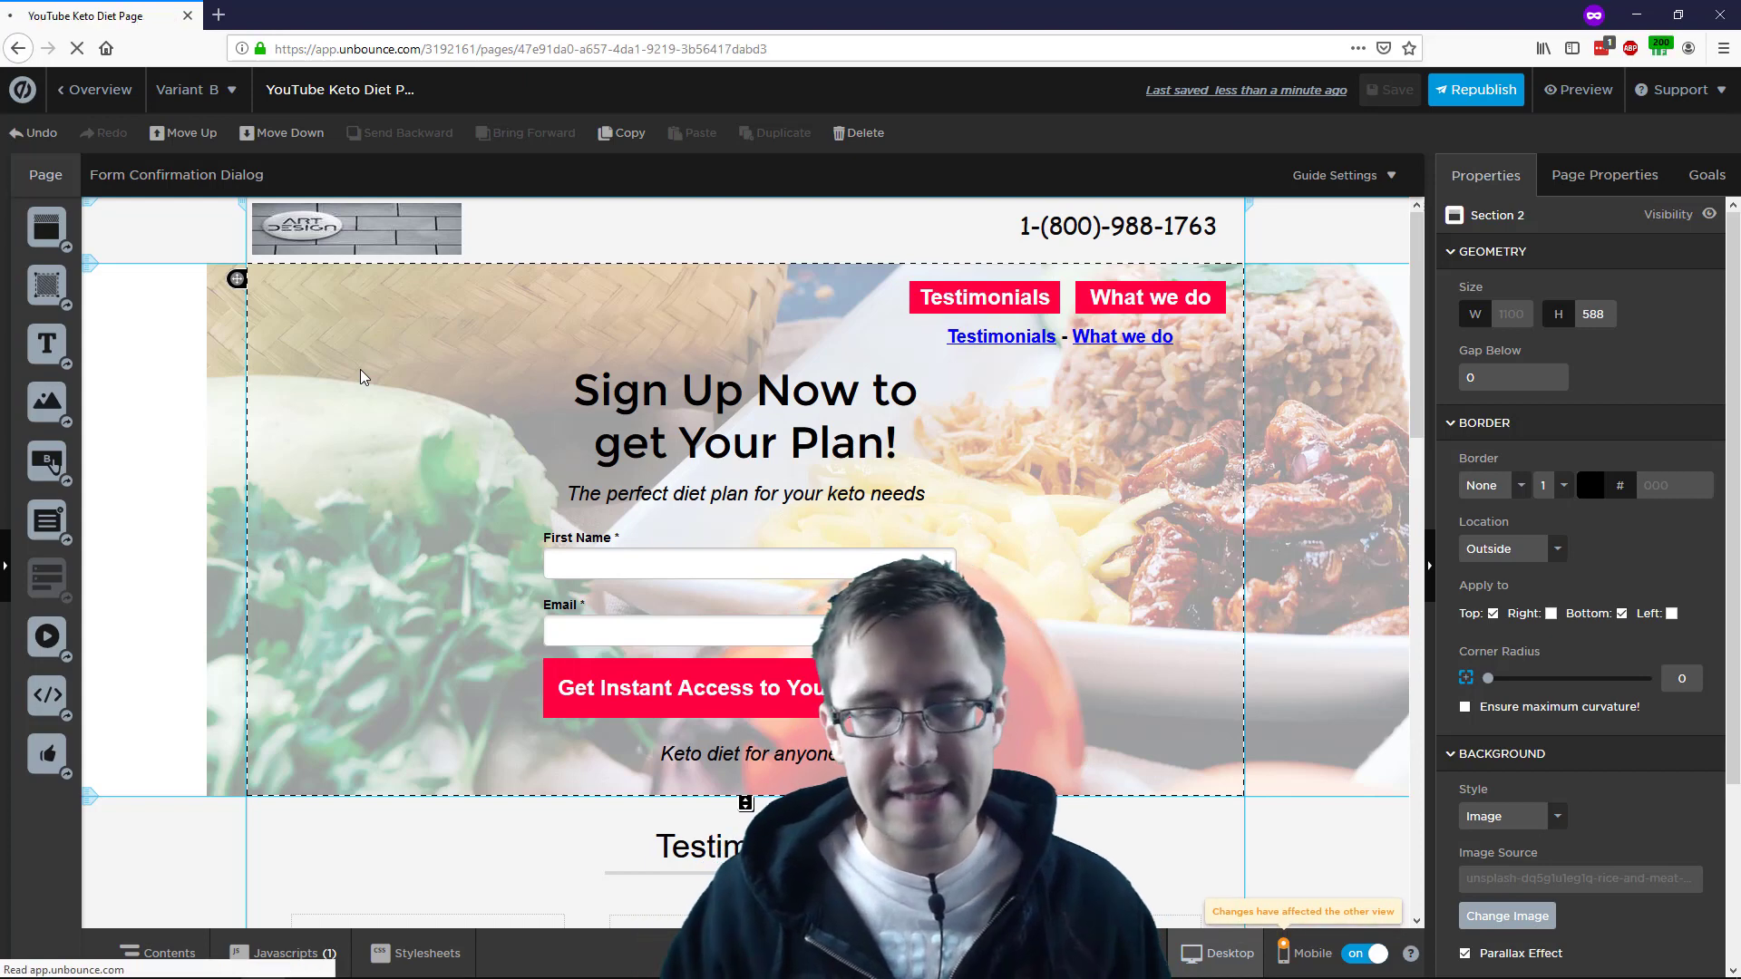
left_click(94, 90)
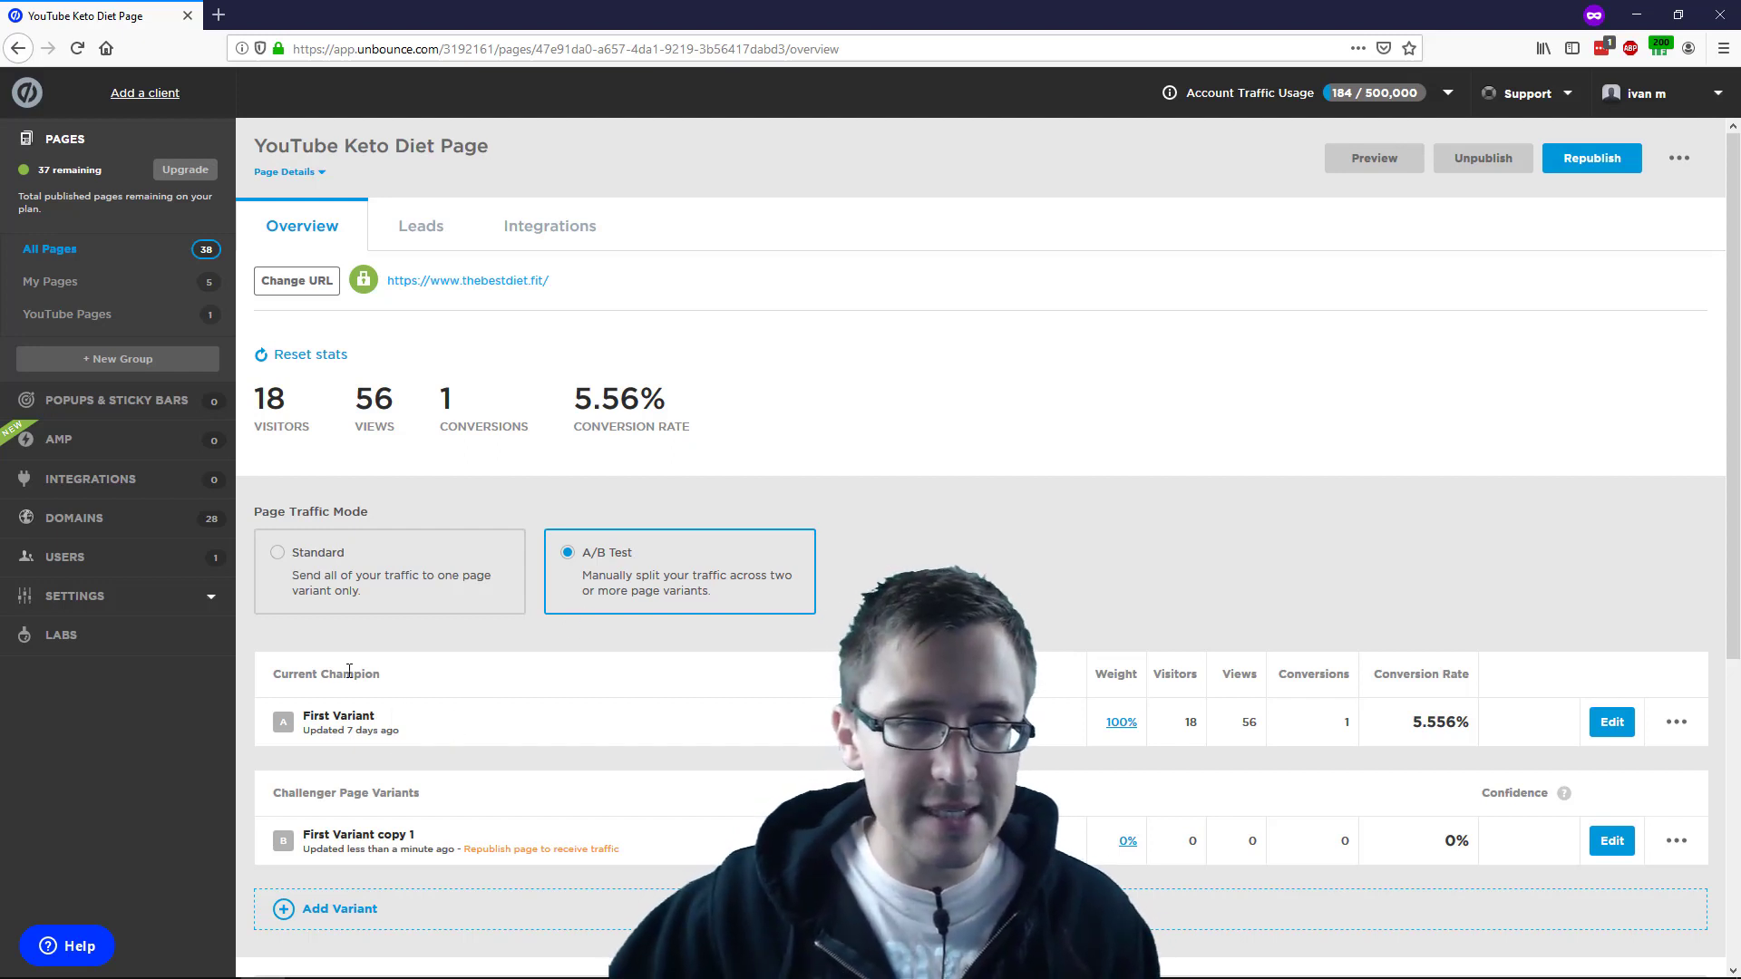
mouse_move(431, 841)
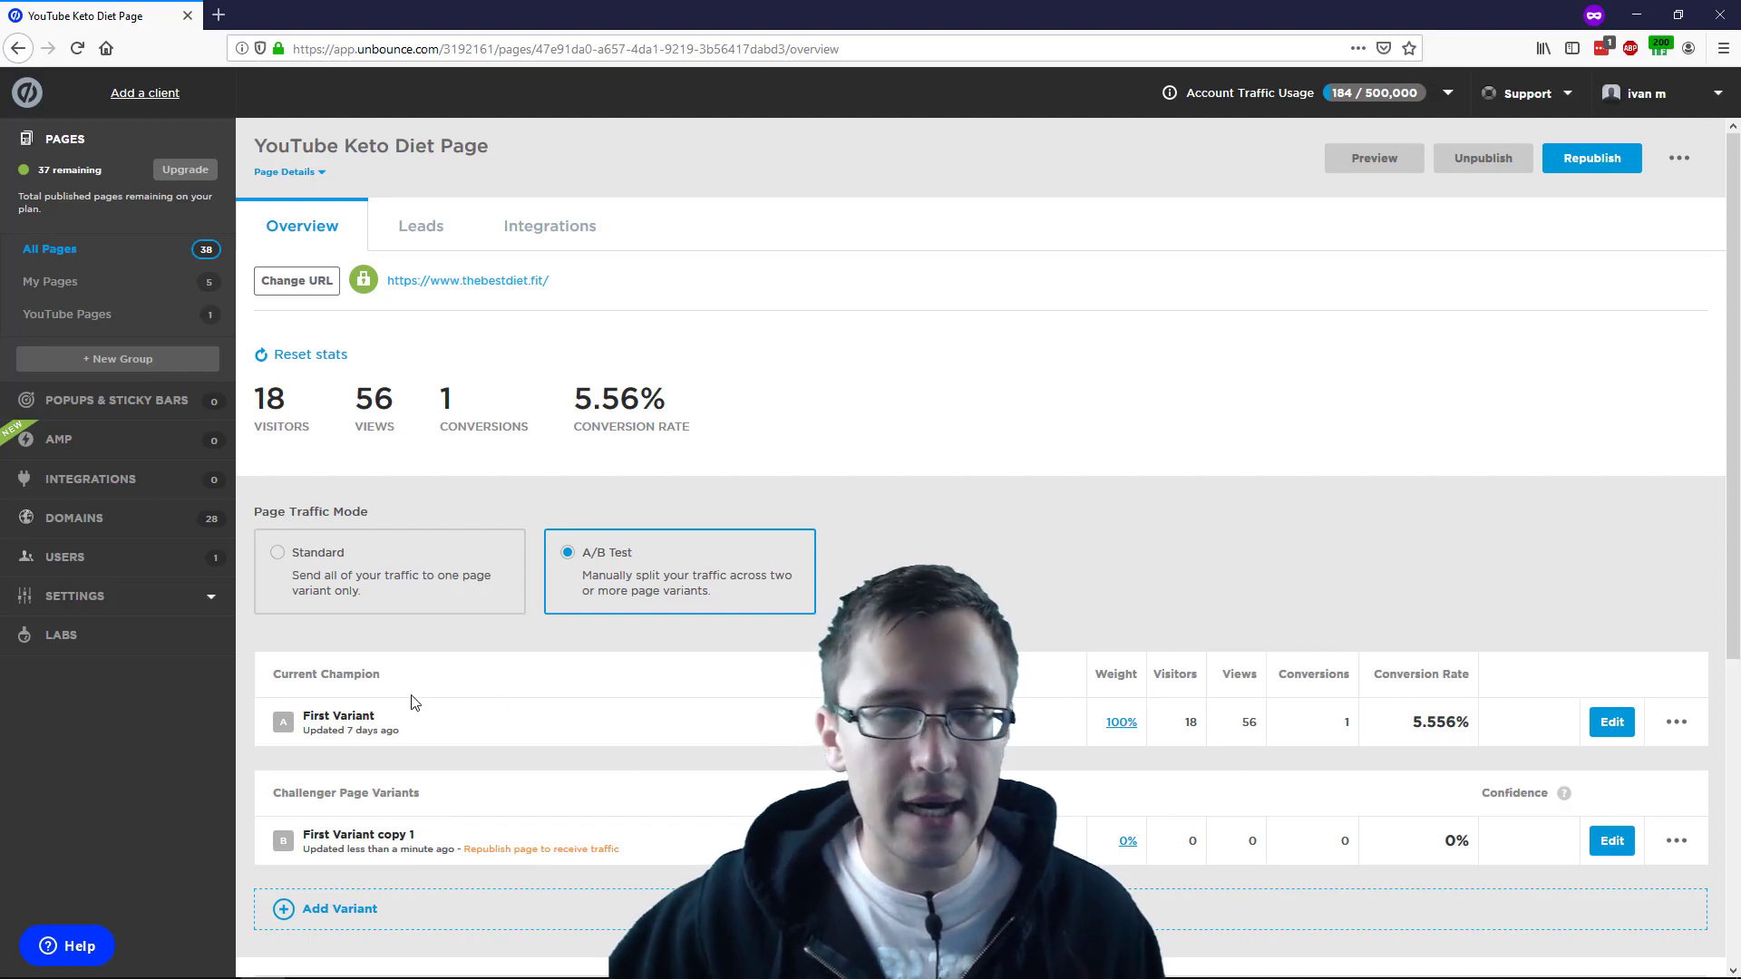
Rename variant A to 'Champion' and variant B to 'Copy 1' in the overview list
left_click(338, 715)
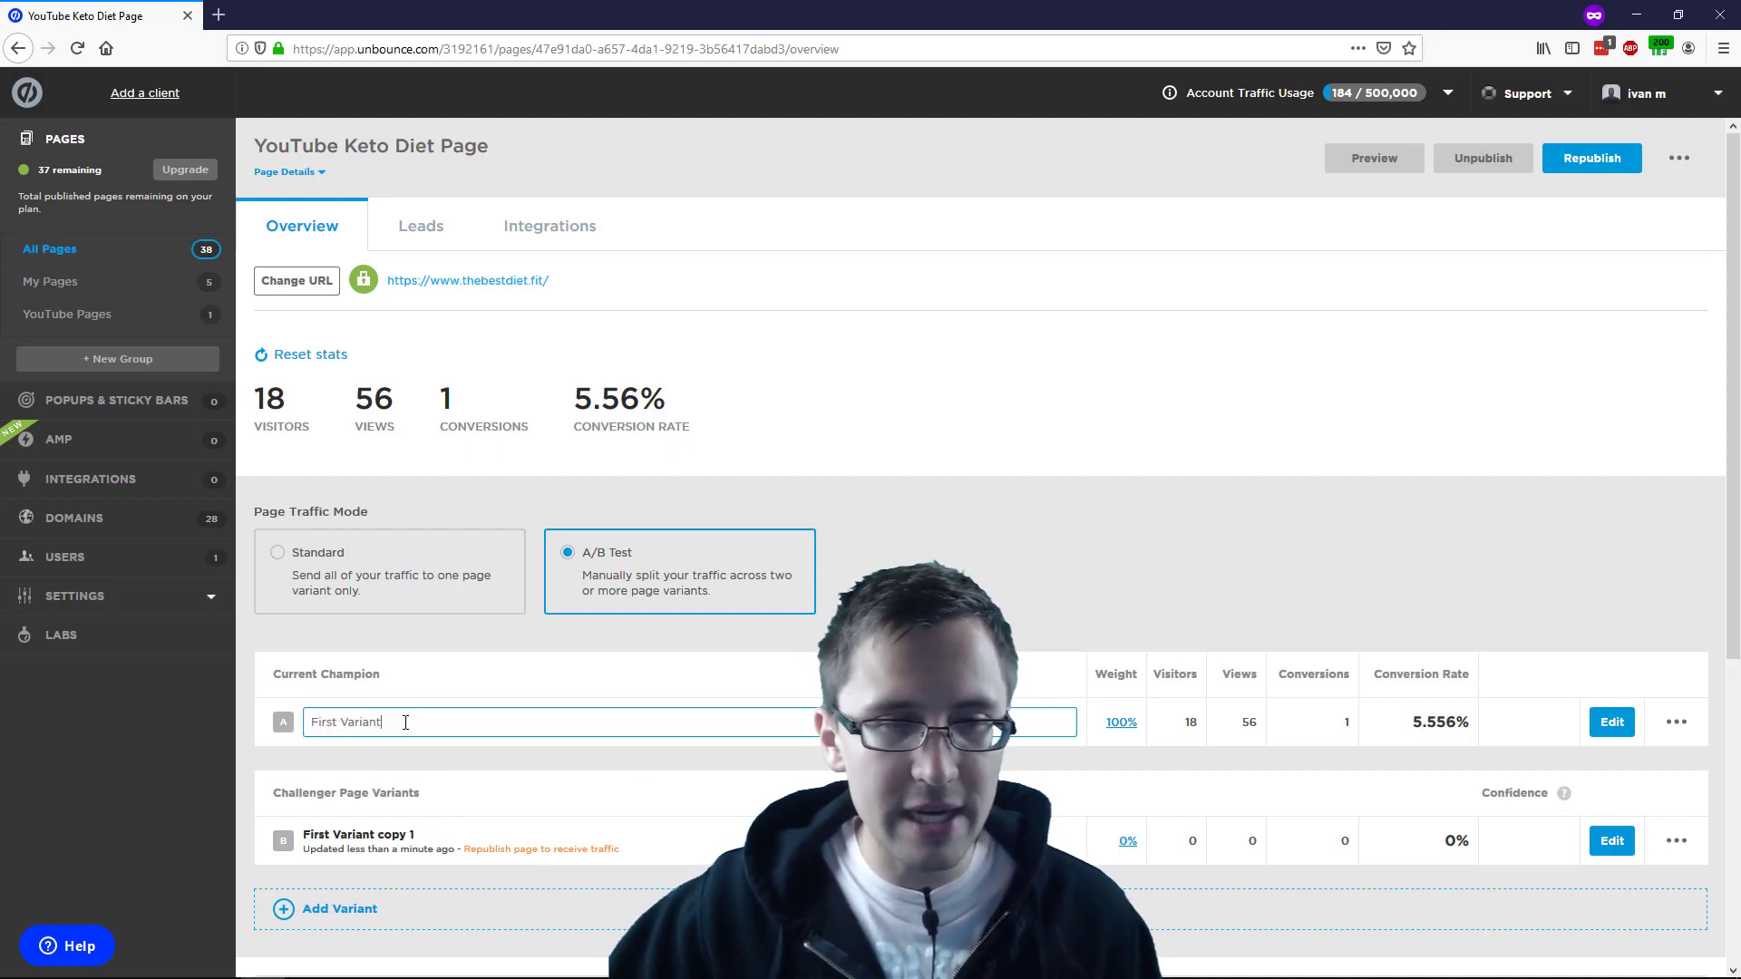
double_click(345, 722)
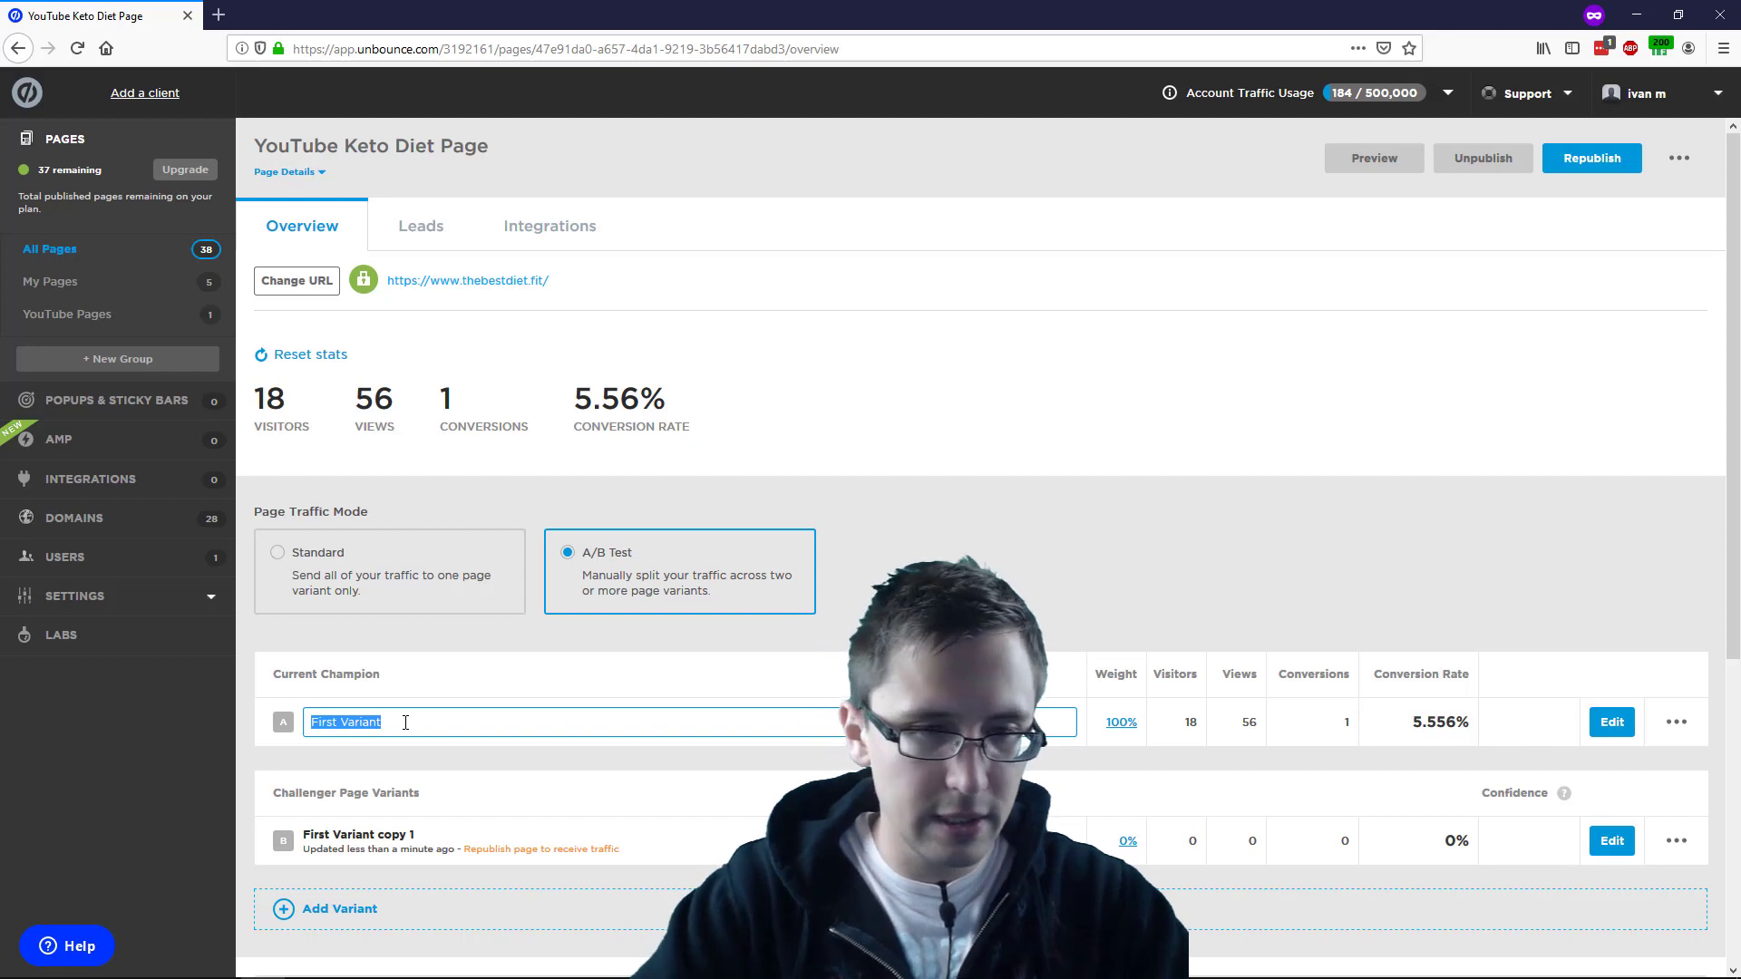
type("Copy 1")
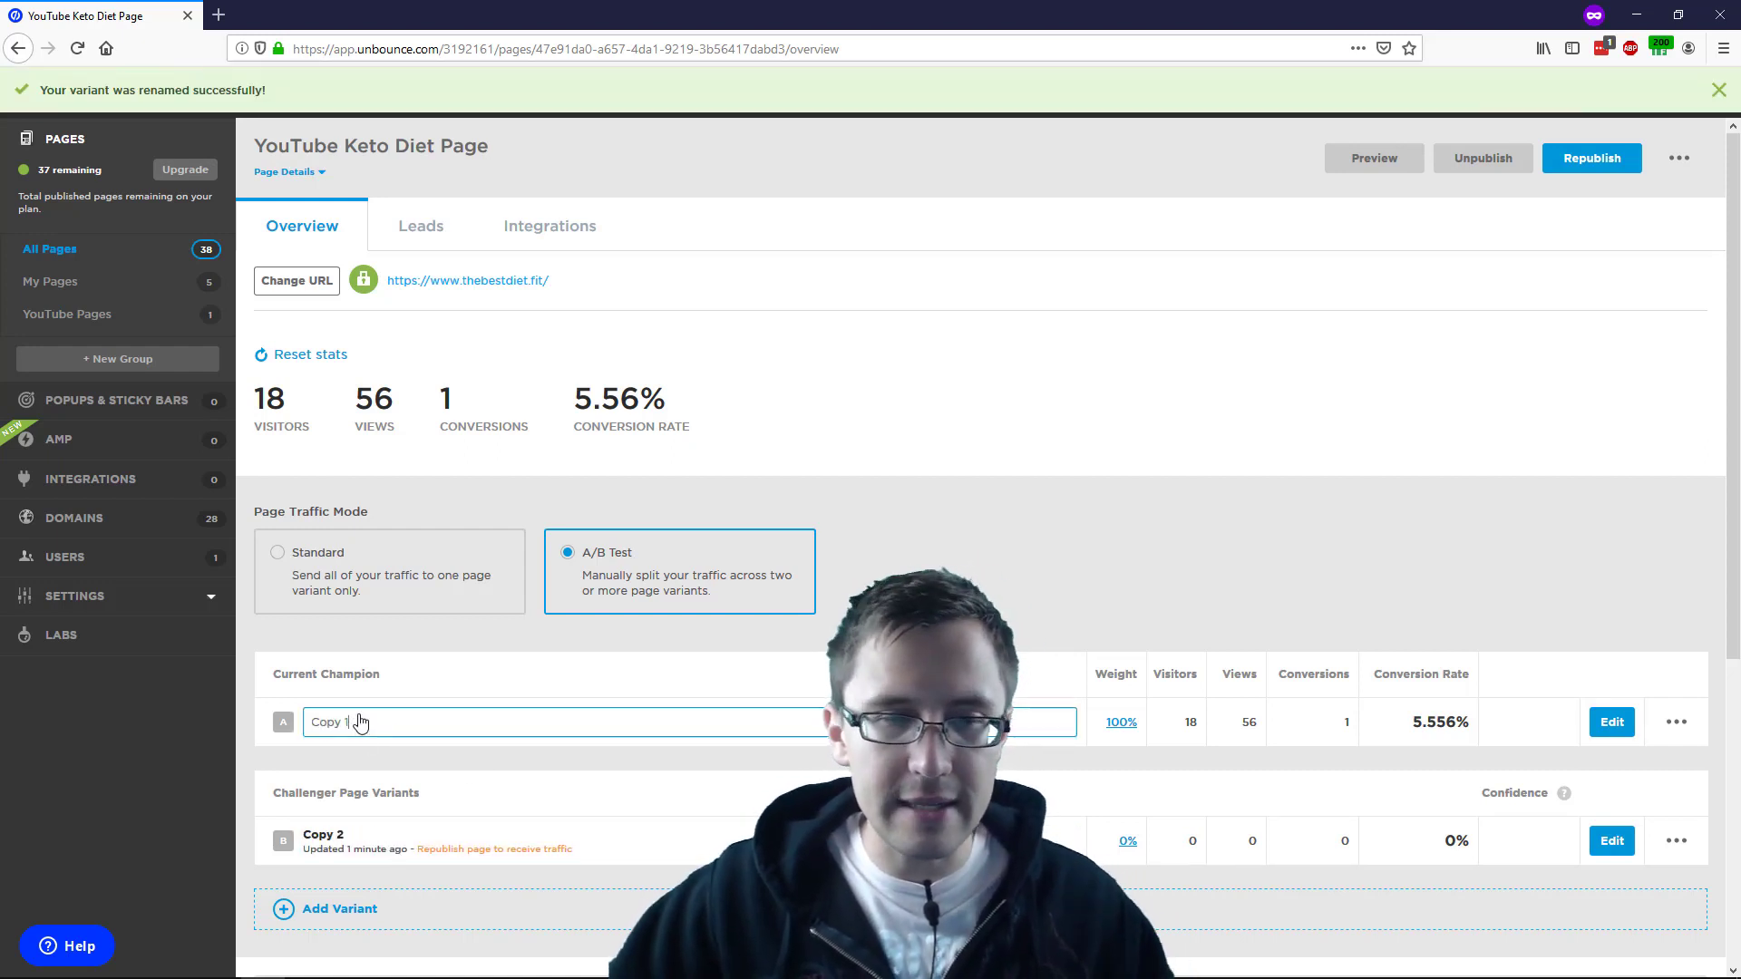
type("Champion")
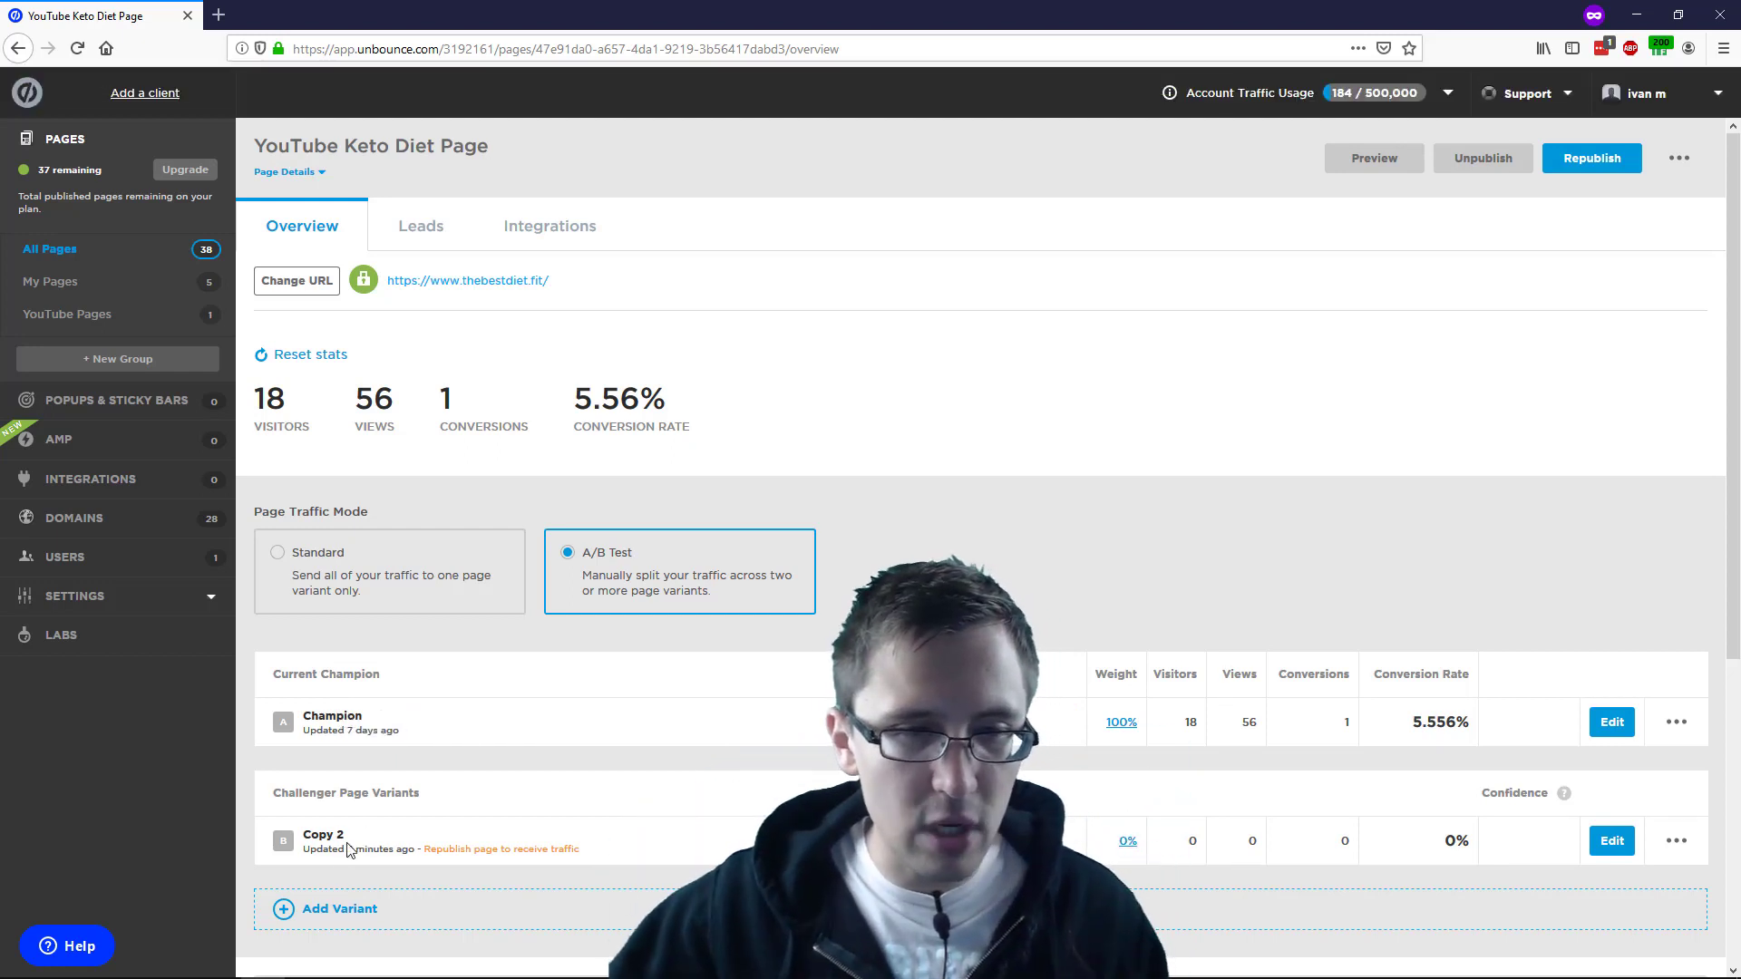
left_click(322, 841)
type("1")
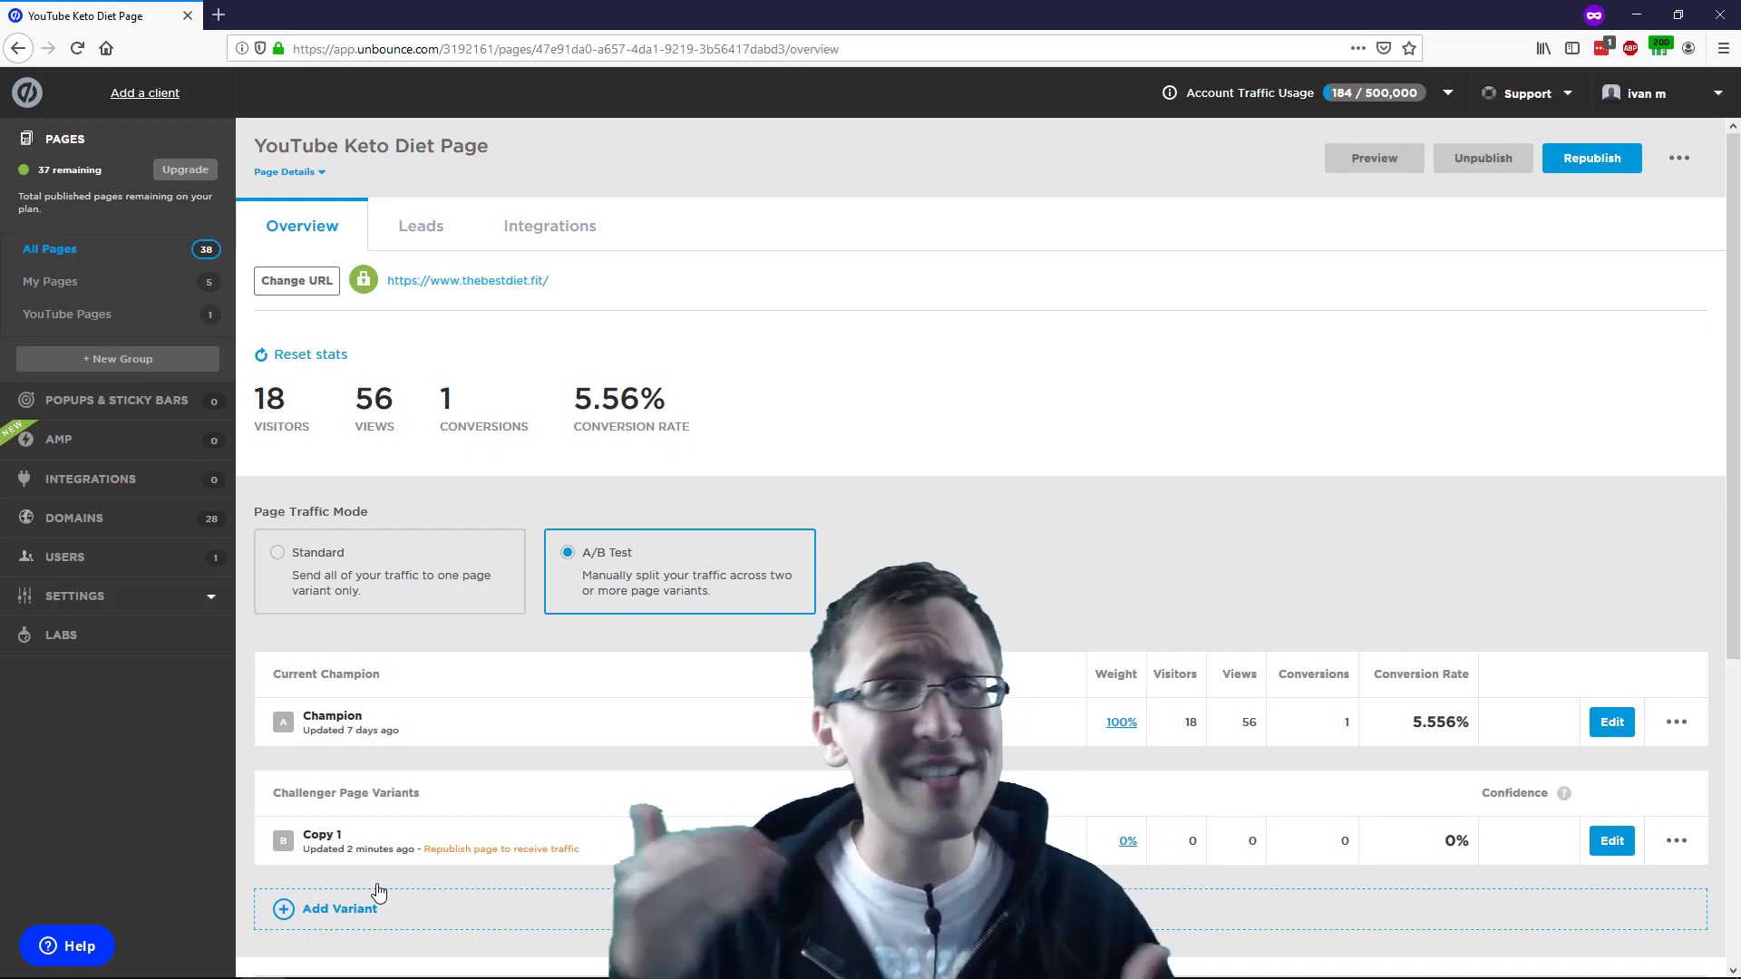
Duplicate Champion twice, creating 'Champion copy 1' and 'Champion copy 2' at 0% weight
scroll("down", 3)
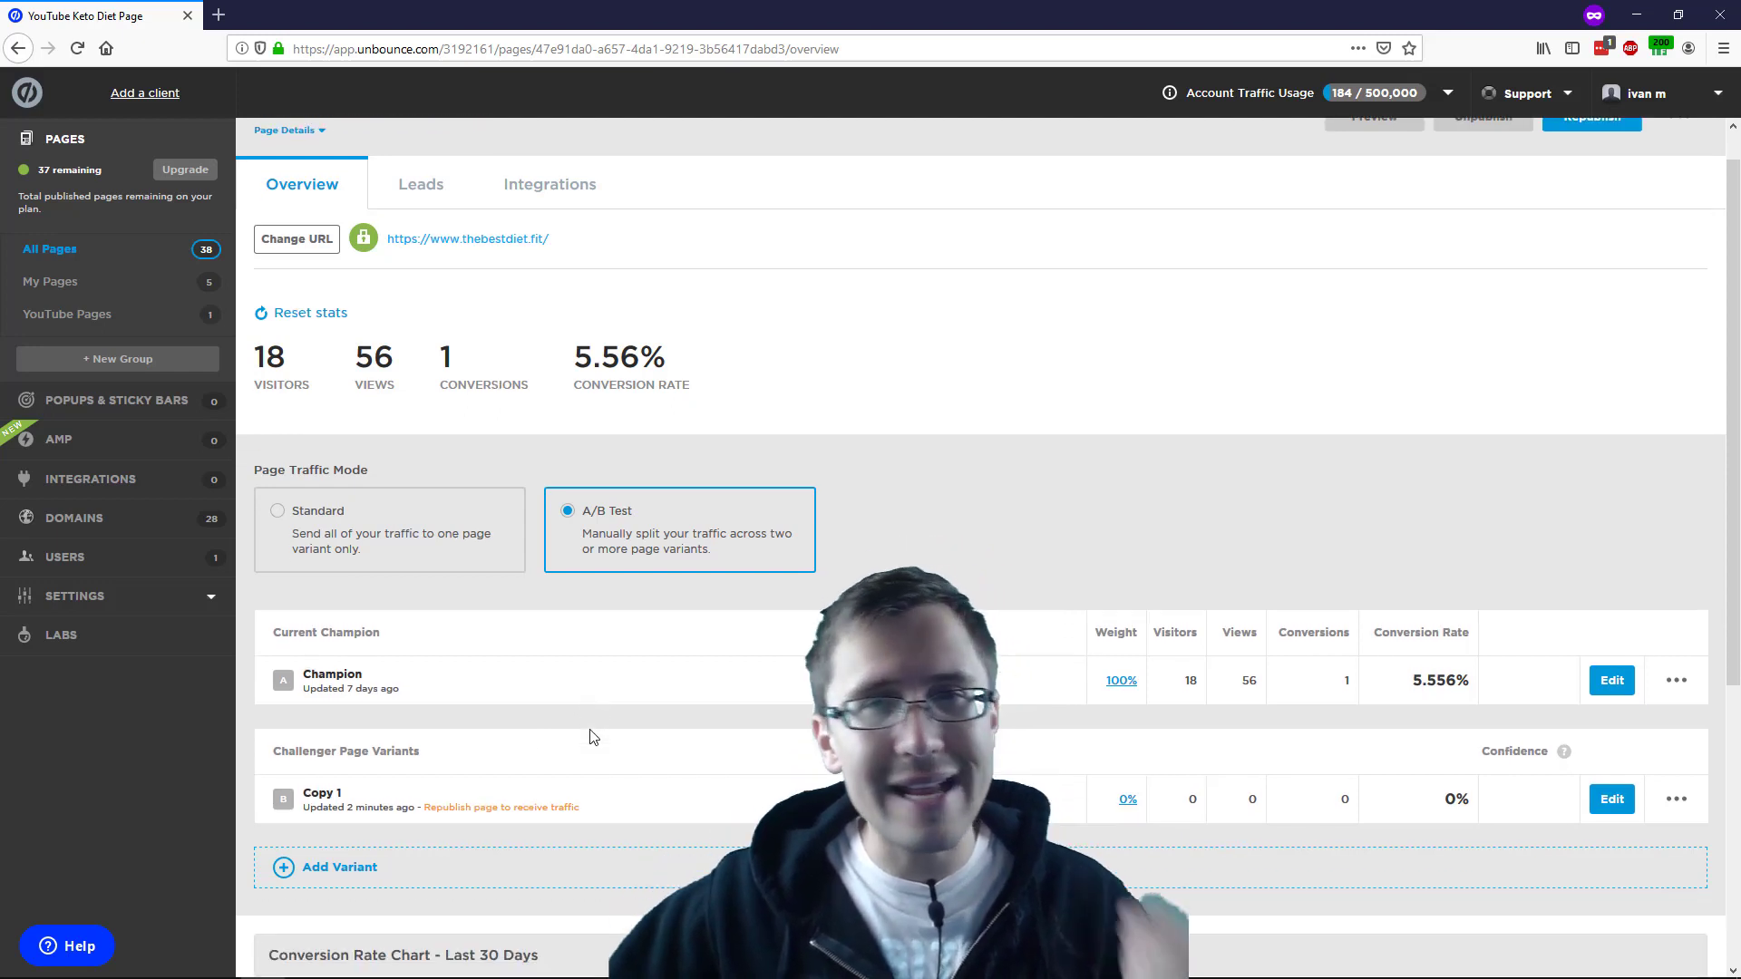
scroll("down", 3)
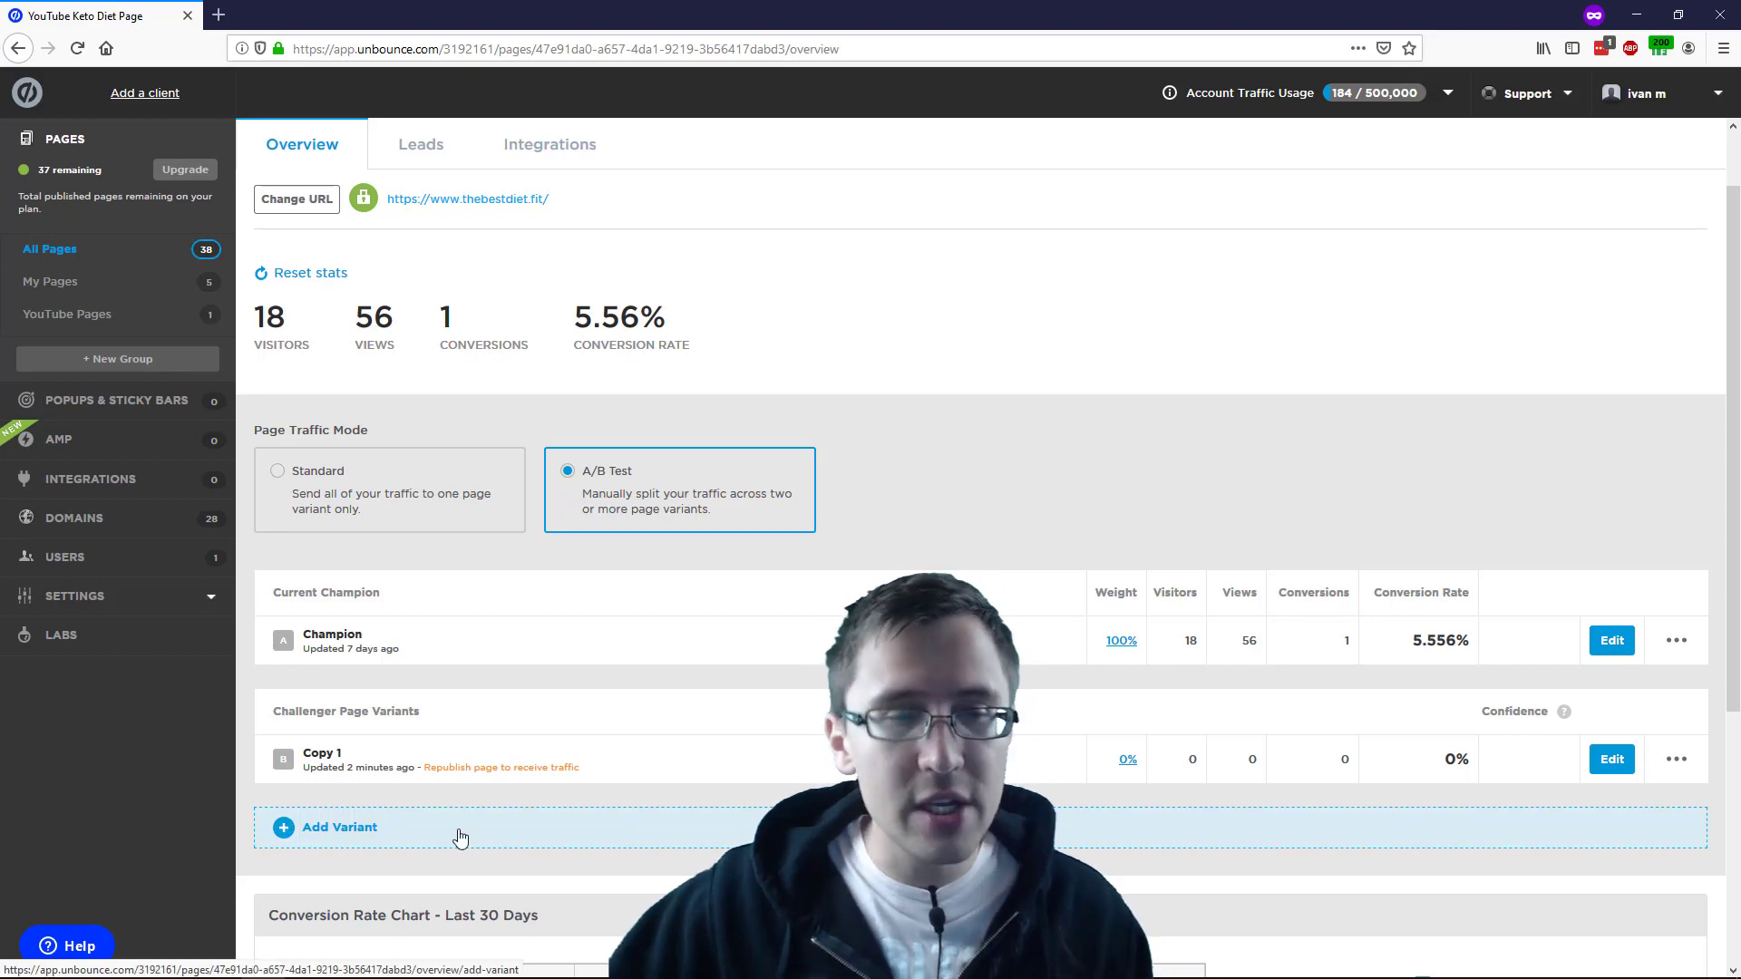
left_click(340, 827)
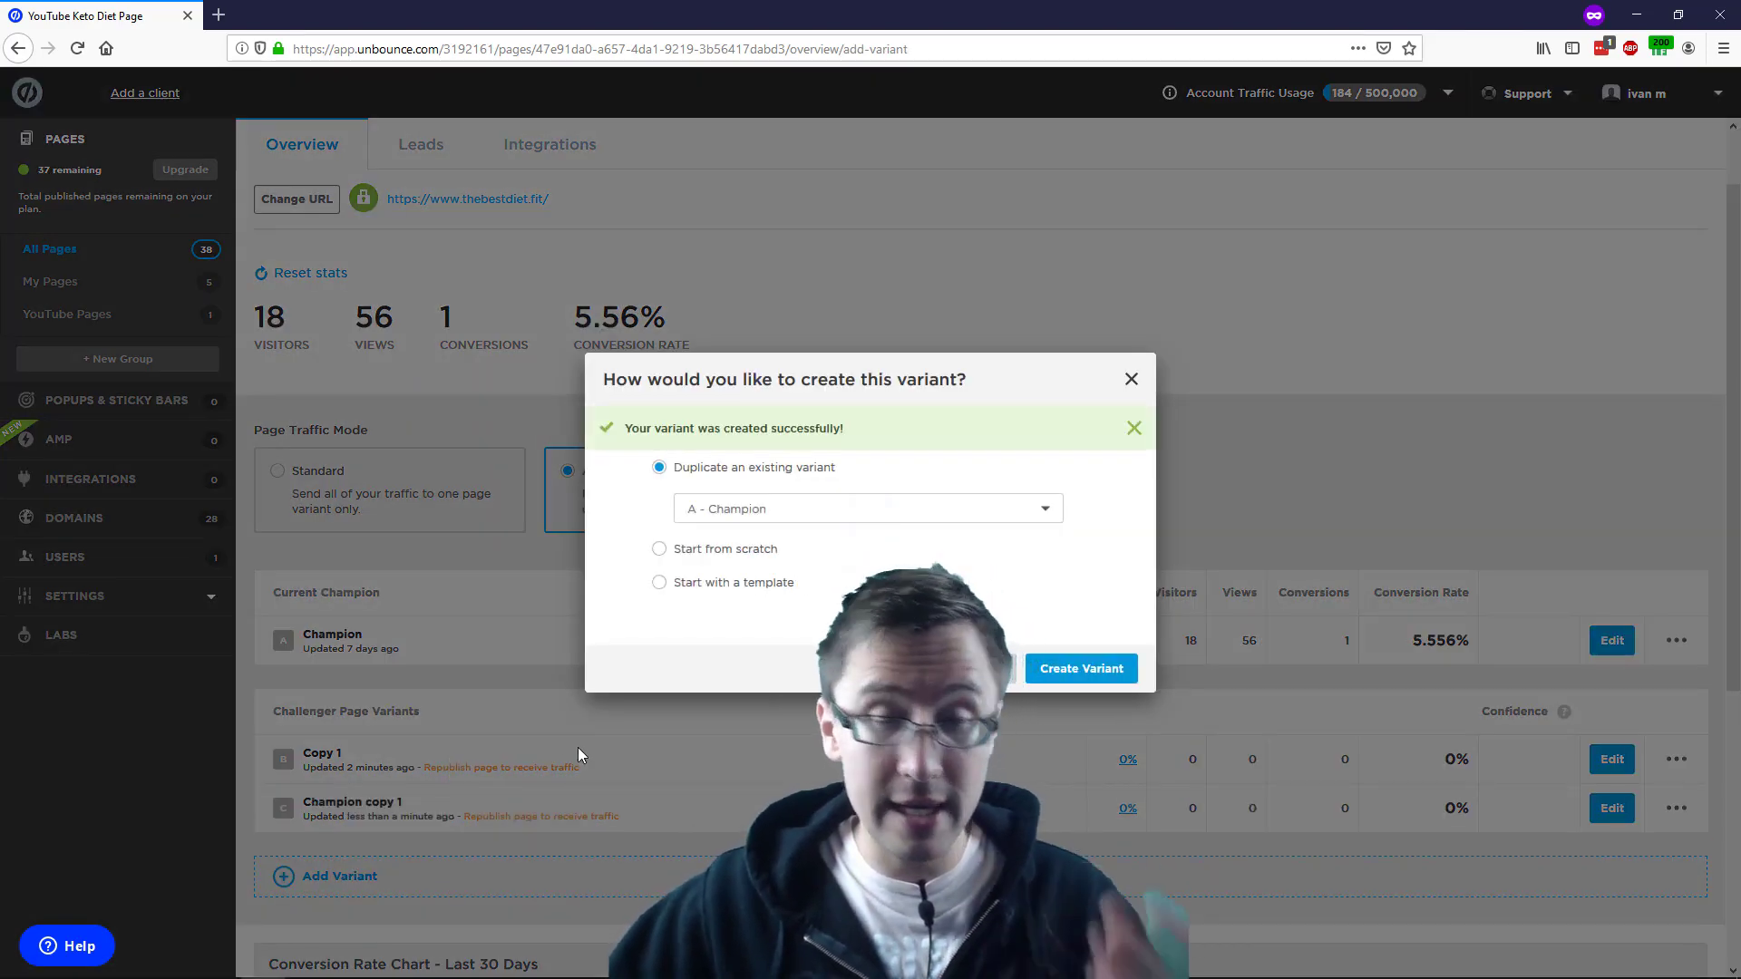
left_click(1131, 379)
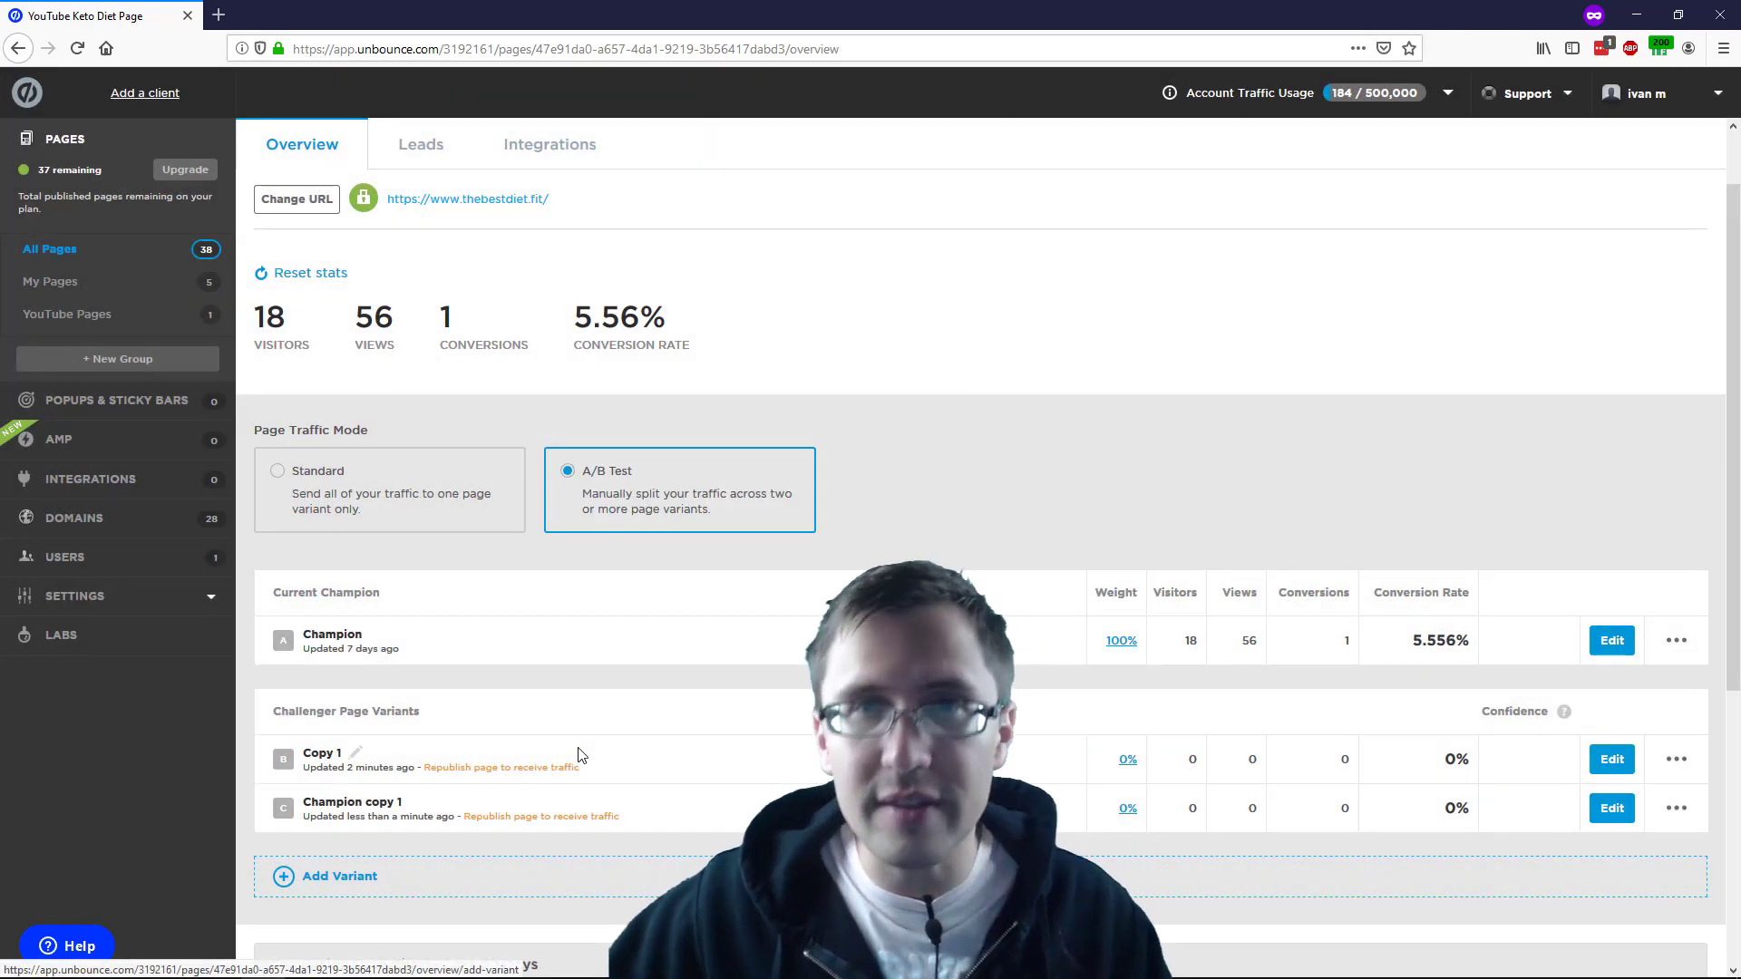
scroll("down", 3)
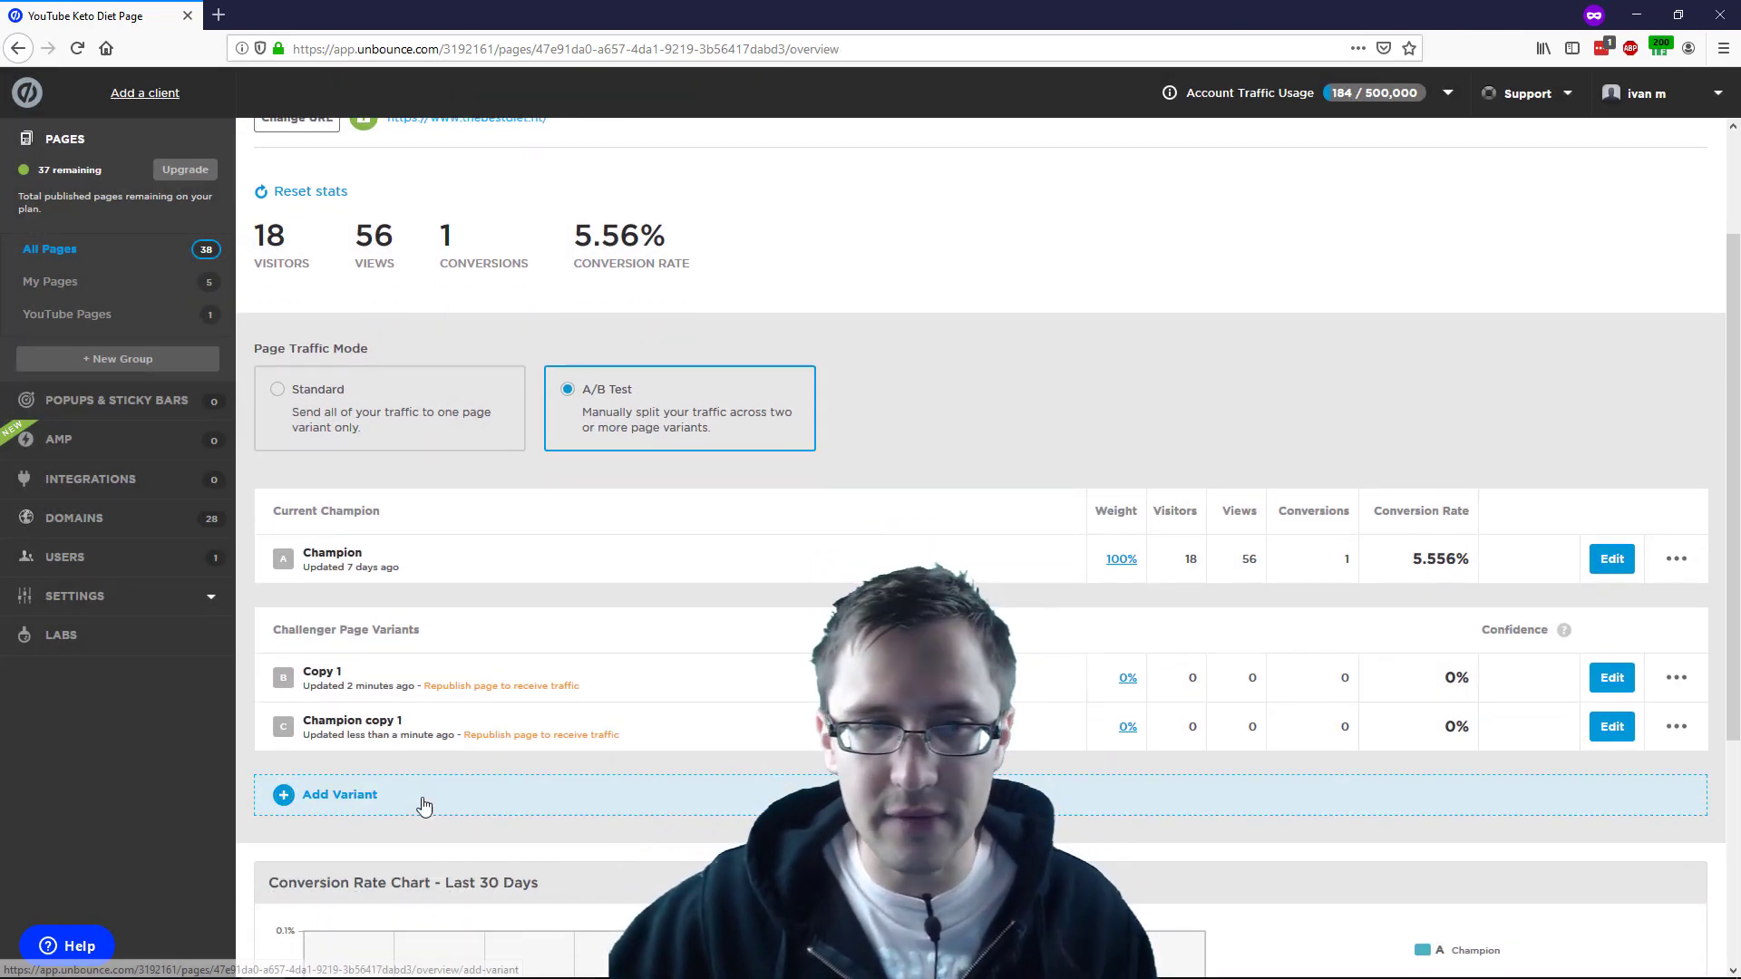
left_click(340, 794)
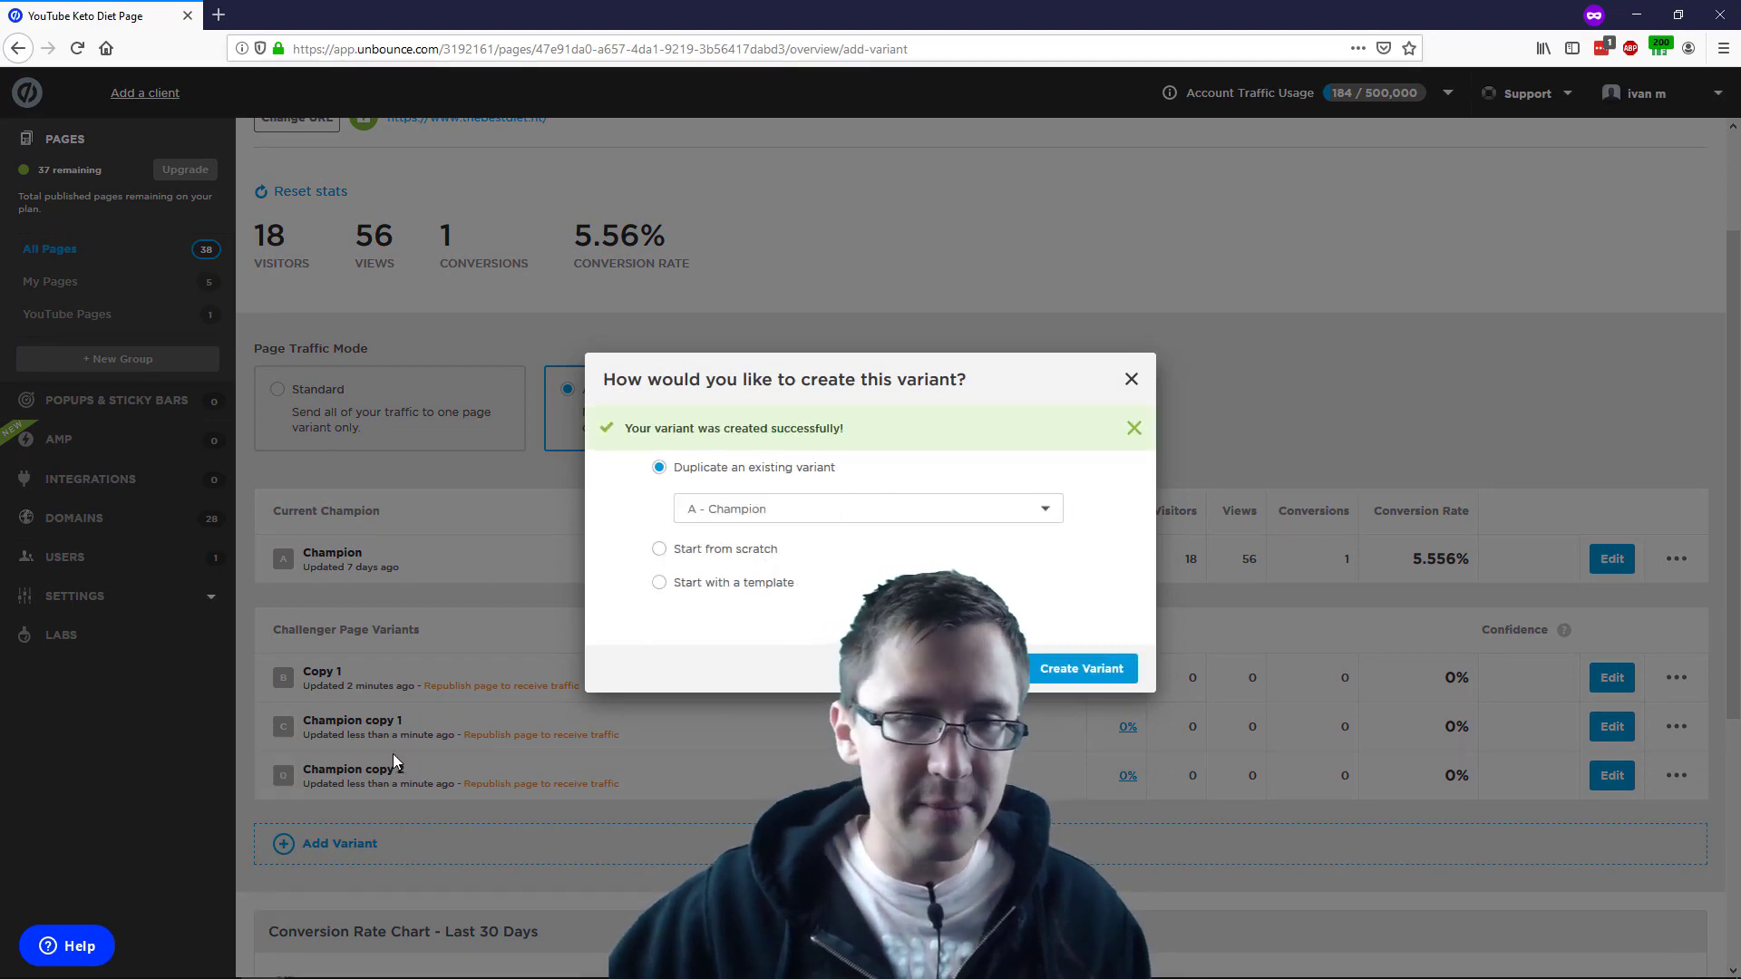
left_click(1131, 379)
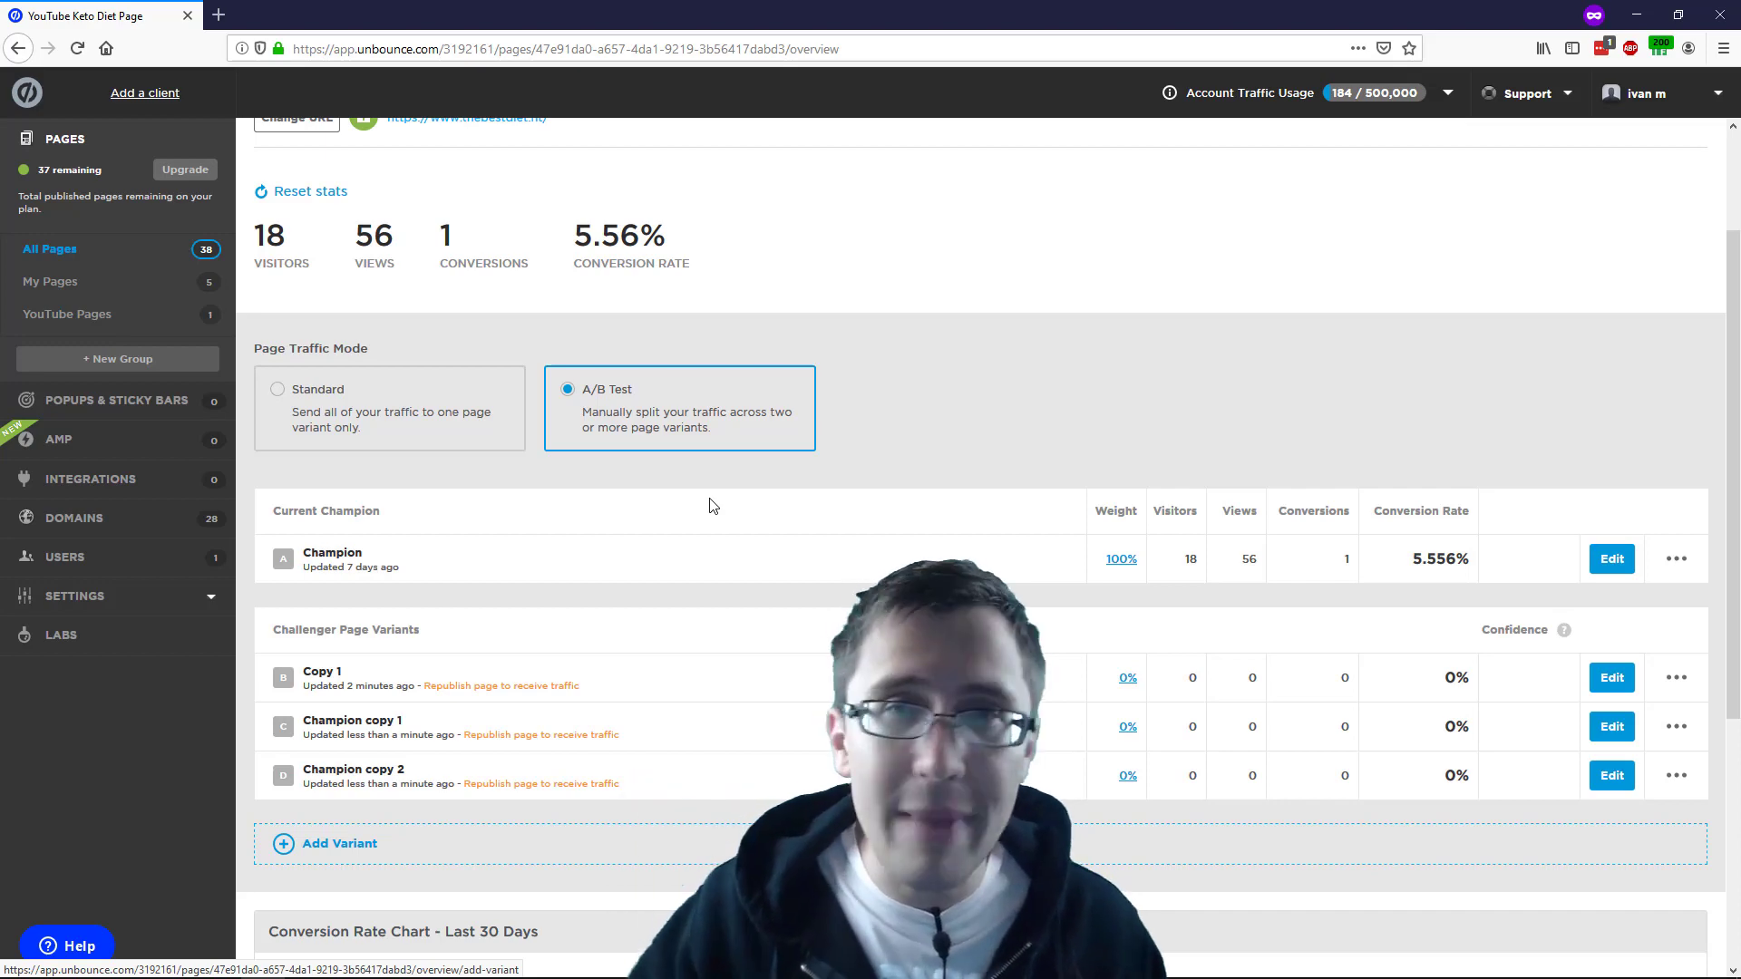
mouse_move(408, 728)
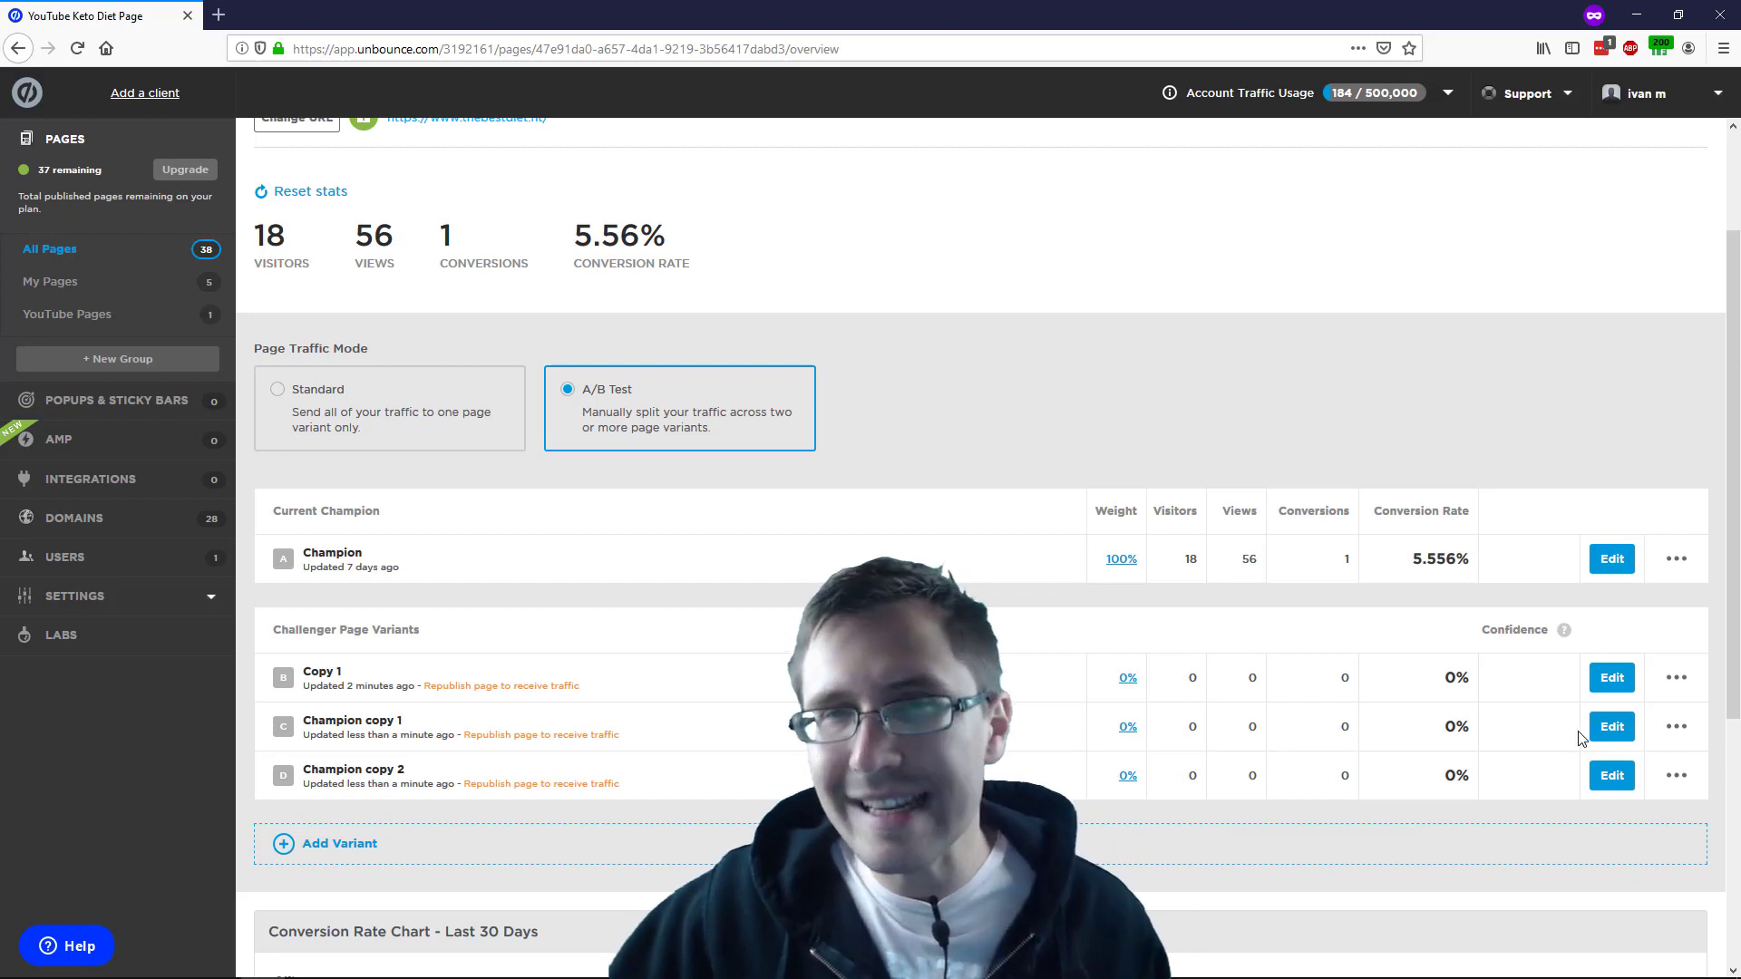
Deactivate, then delete, both Champion copy 1 and Champion copy 2
left_click(1678, 726)
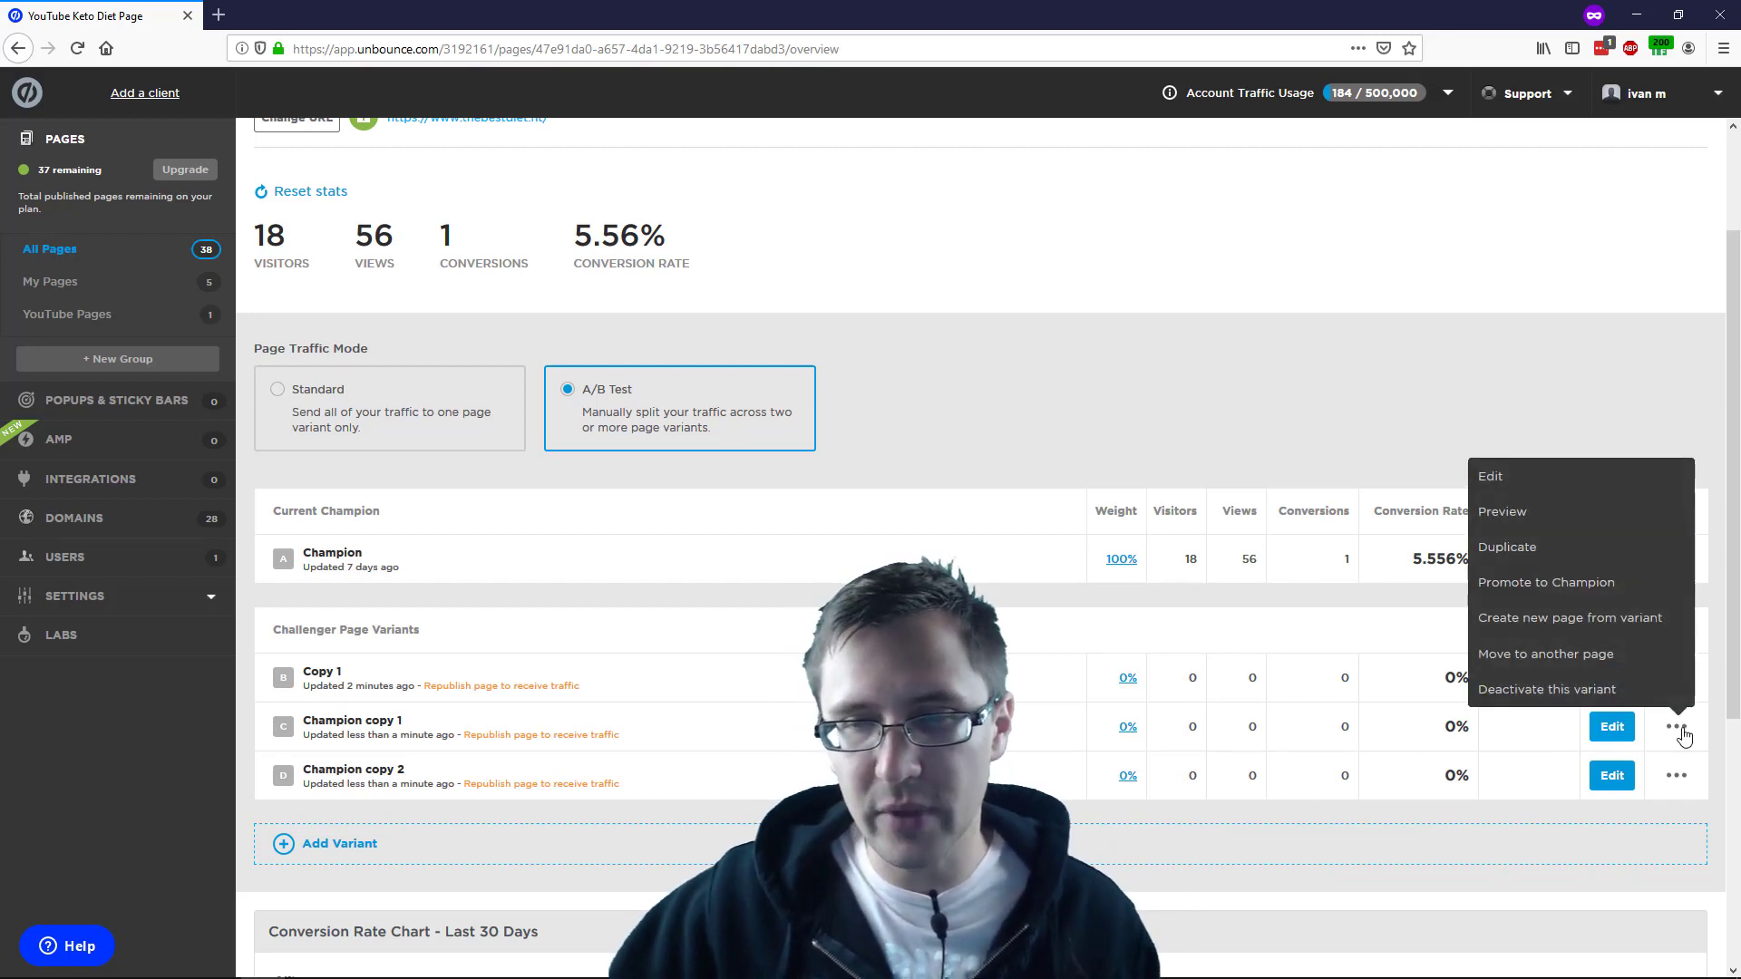
mouse_move(1570, 688)
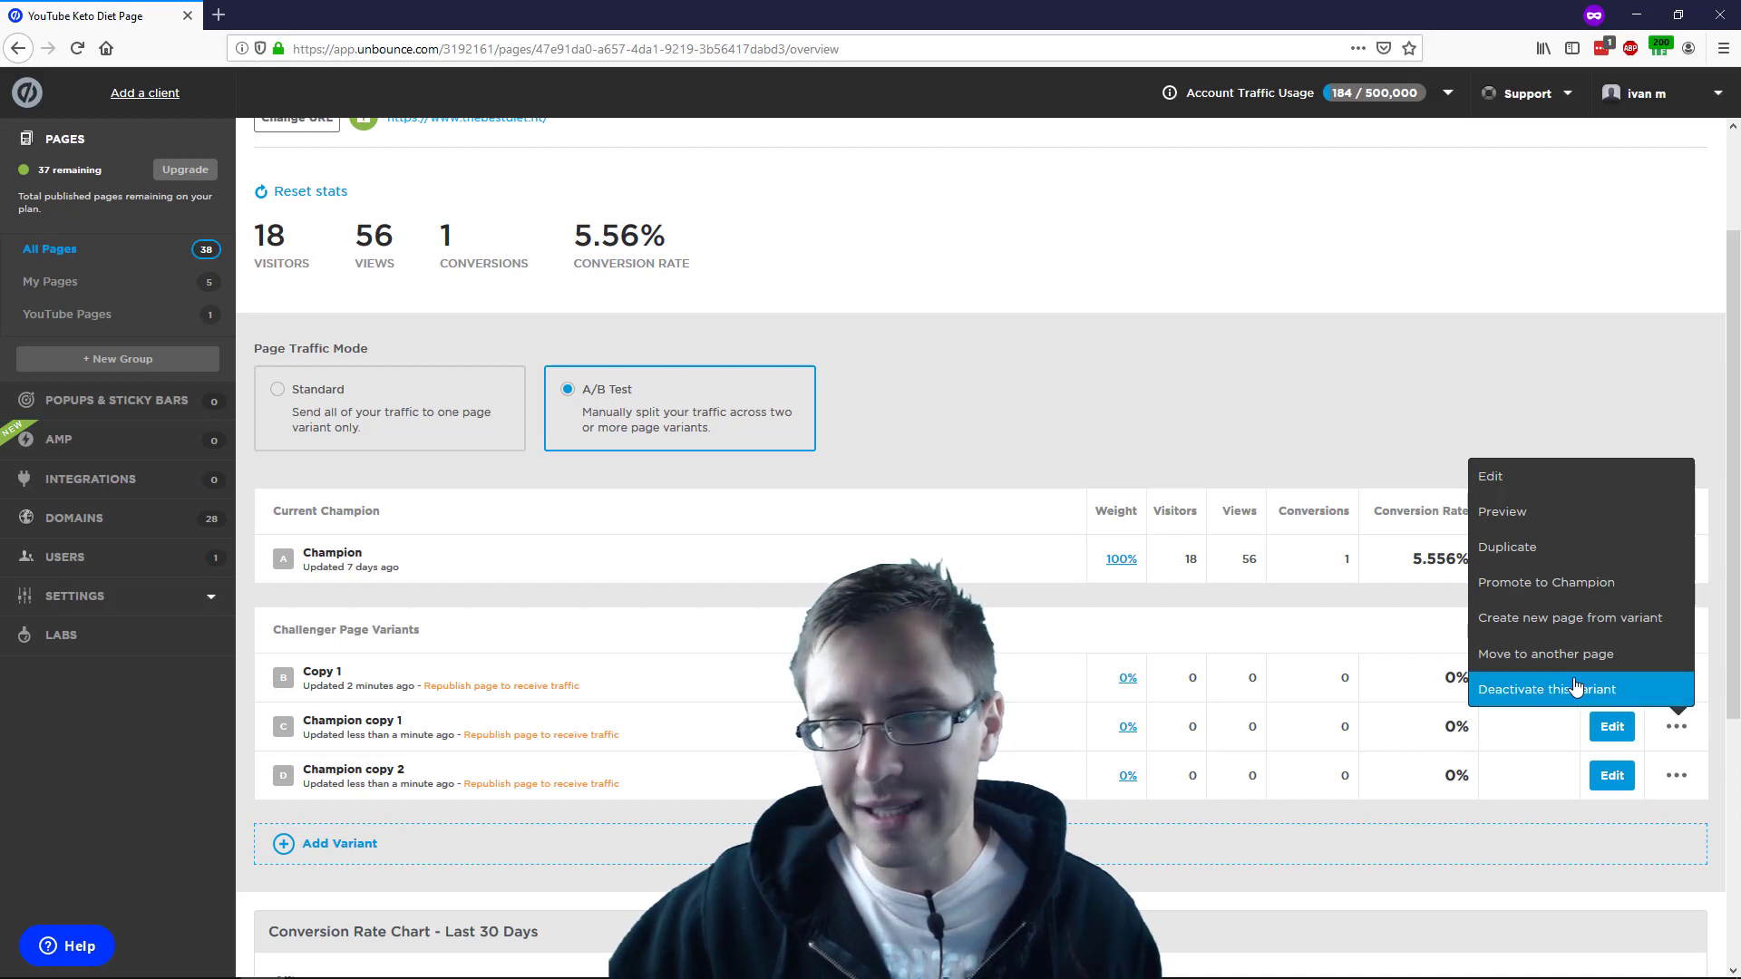
left_click(1543, 688)
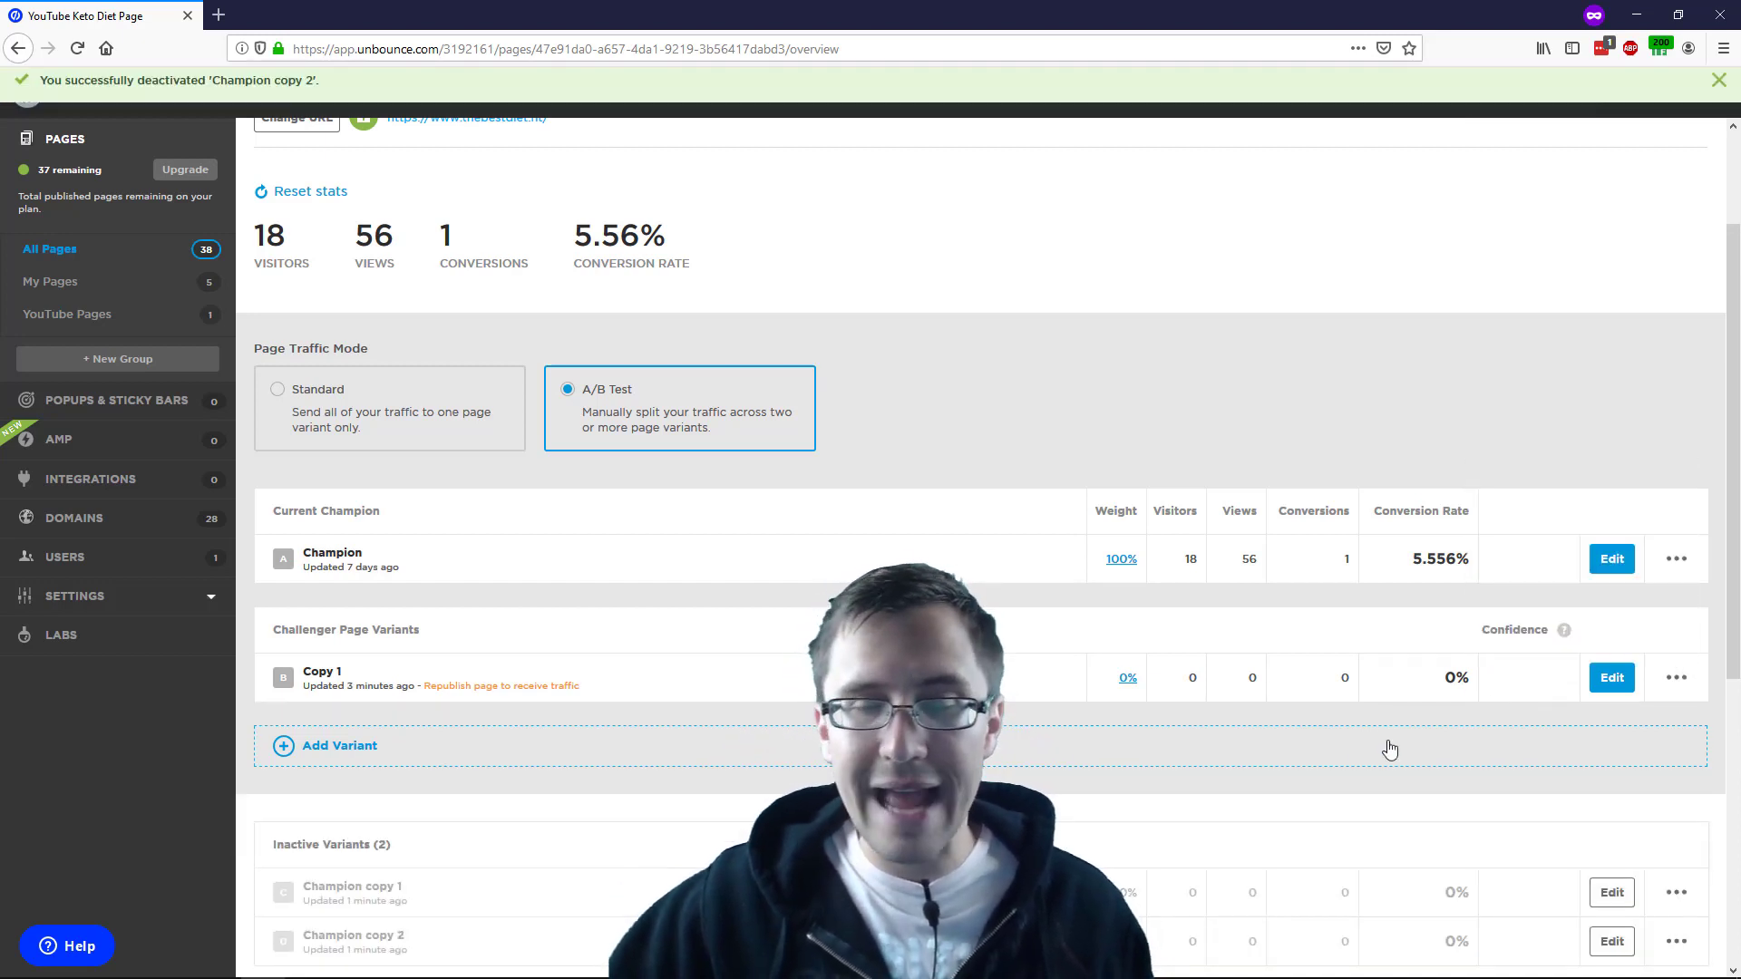
scroll("down", 3)
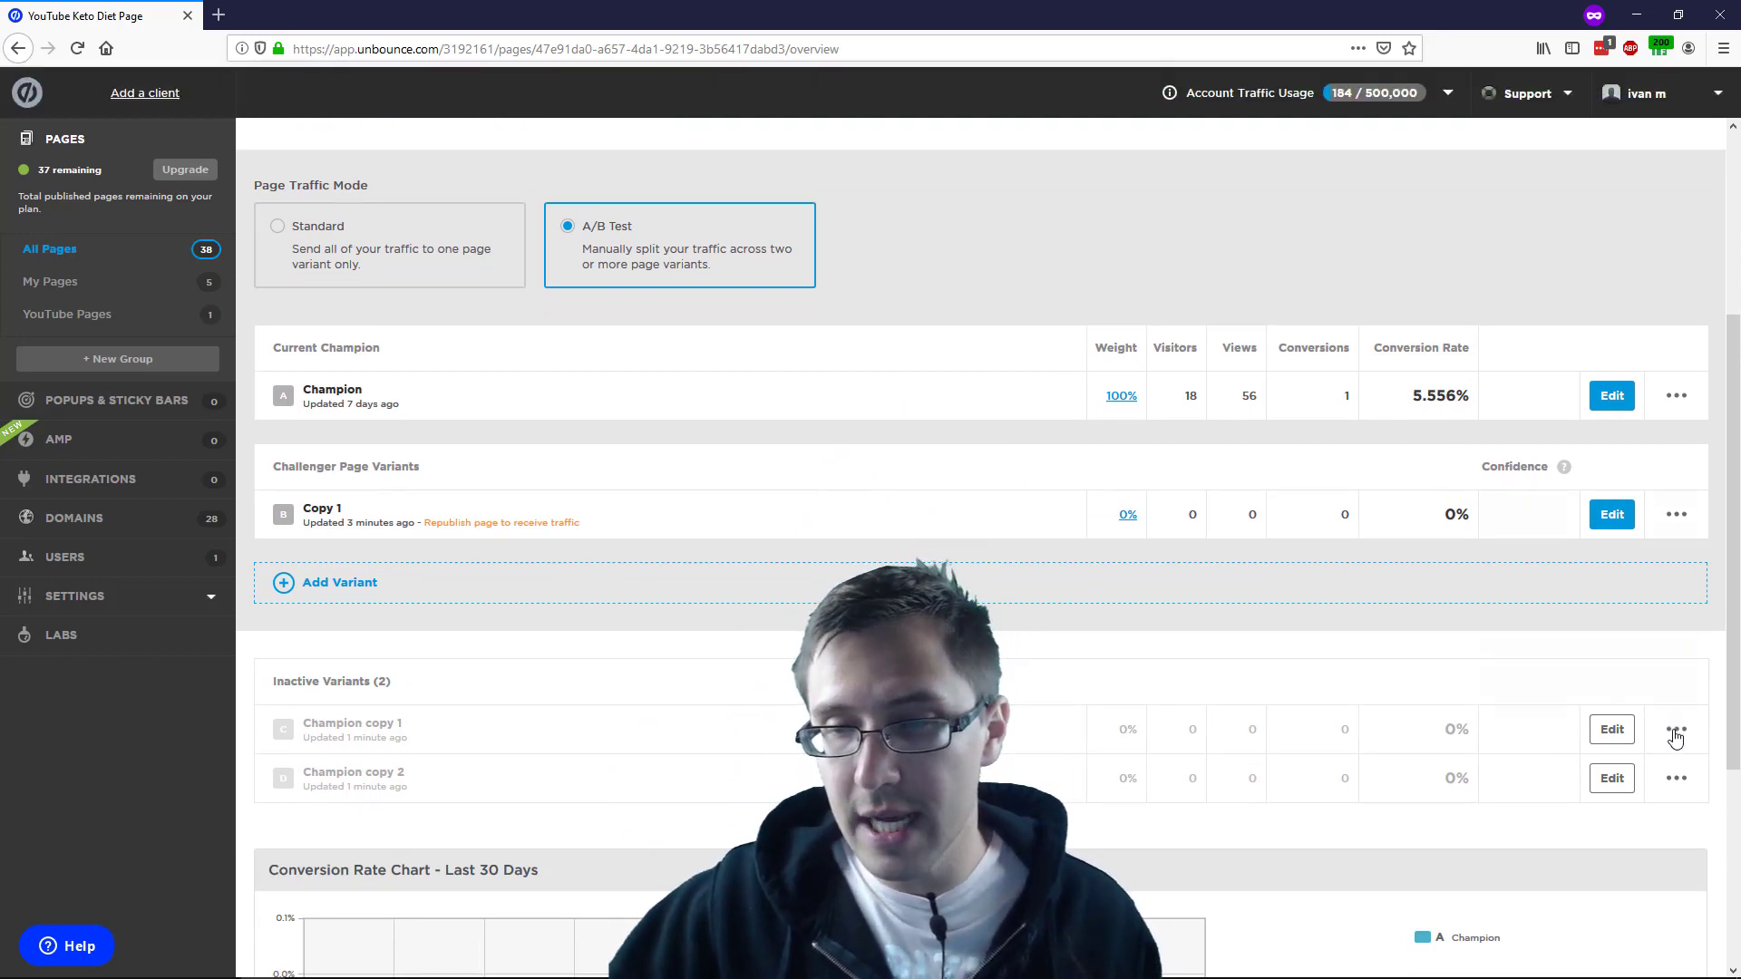
left_click(1676, 729)
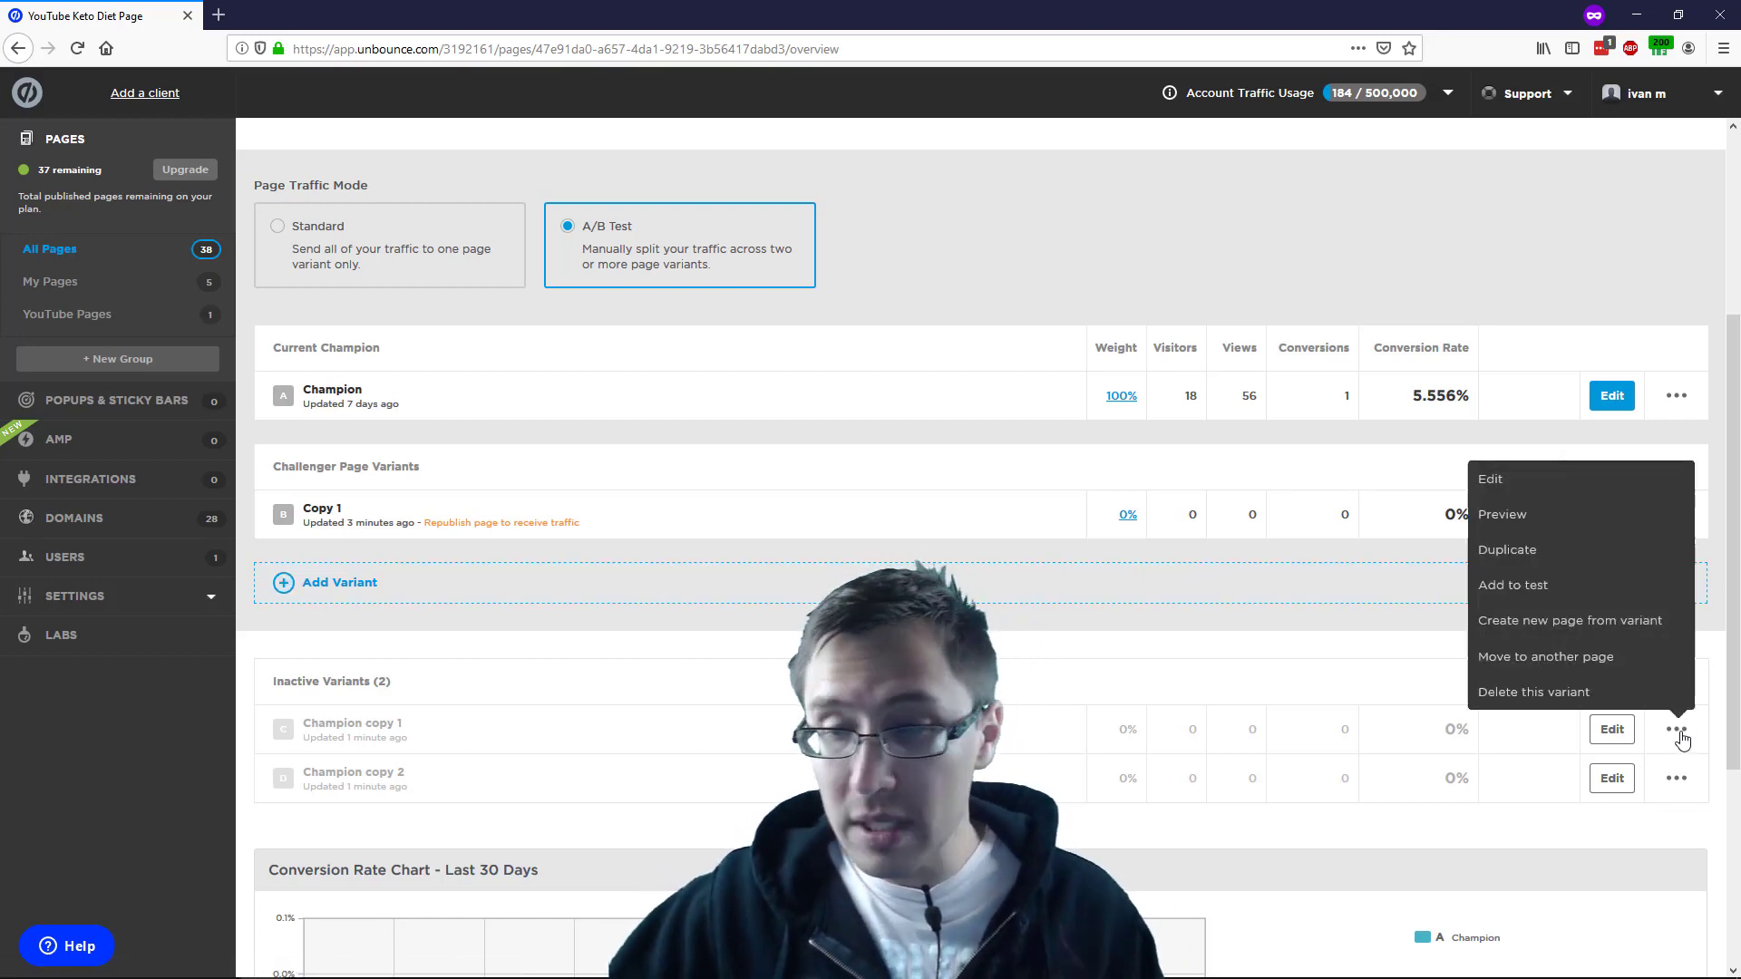
left_click(1533, 692)
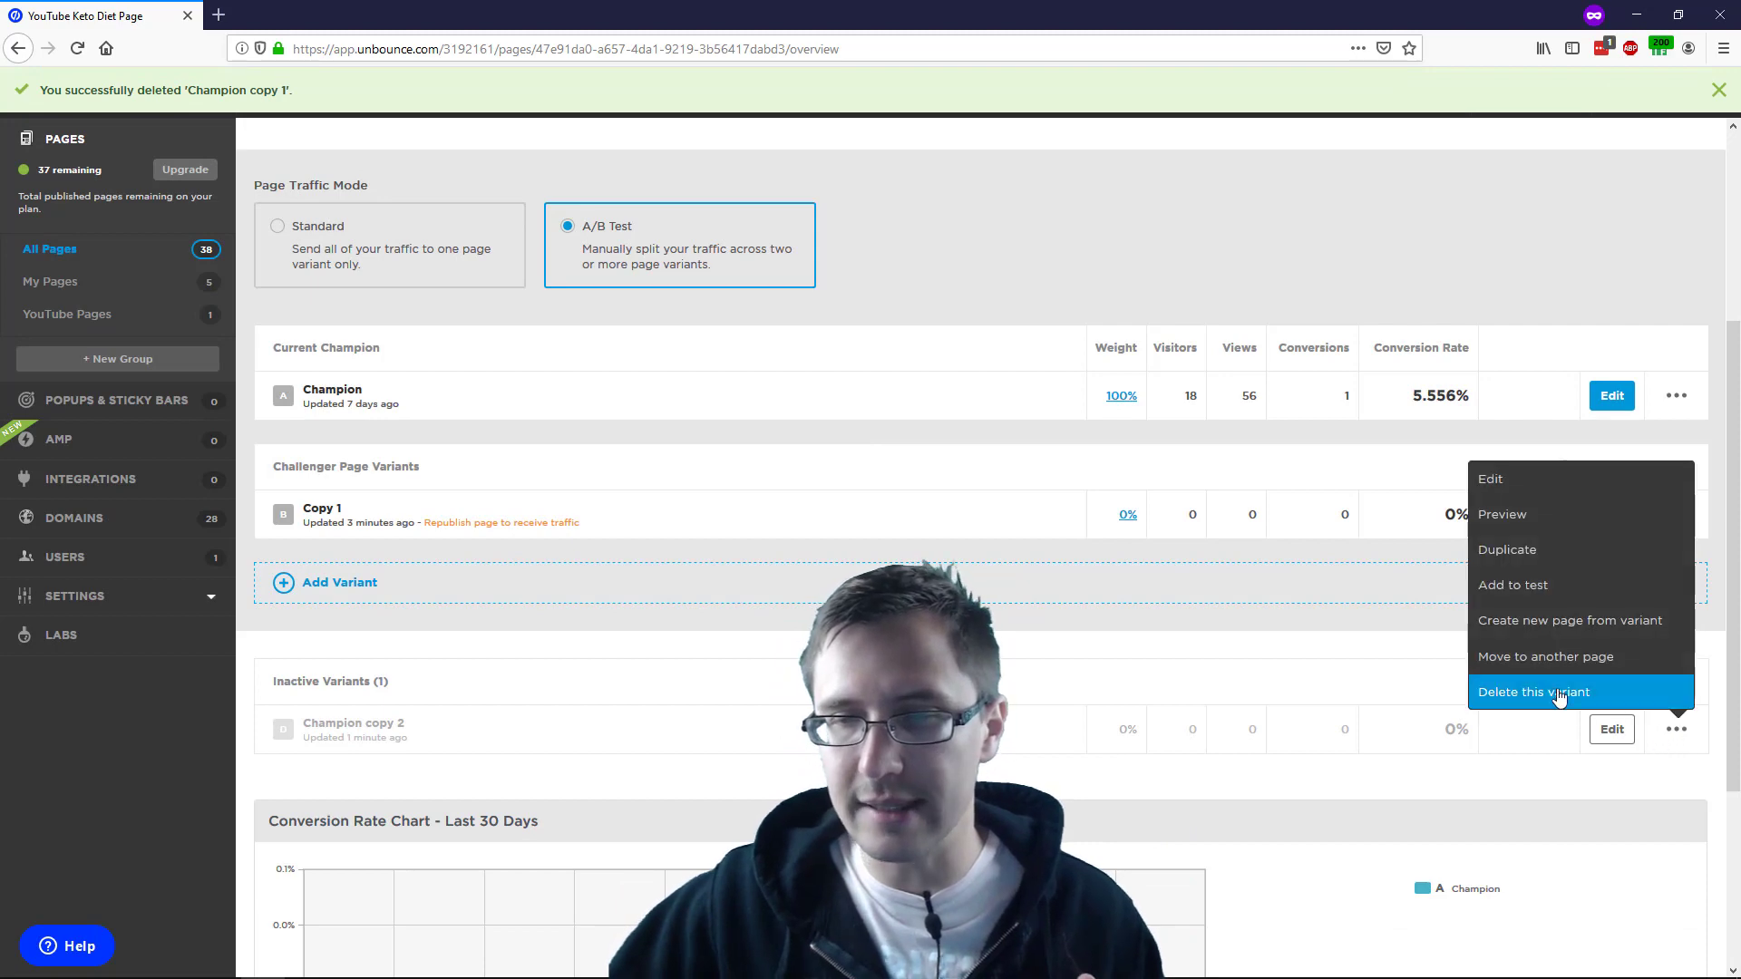
left_click(1533, 692)
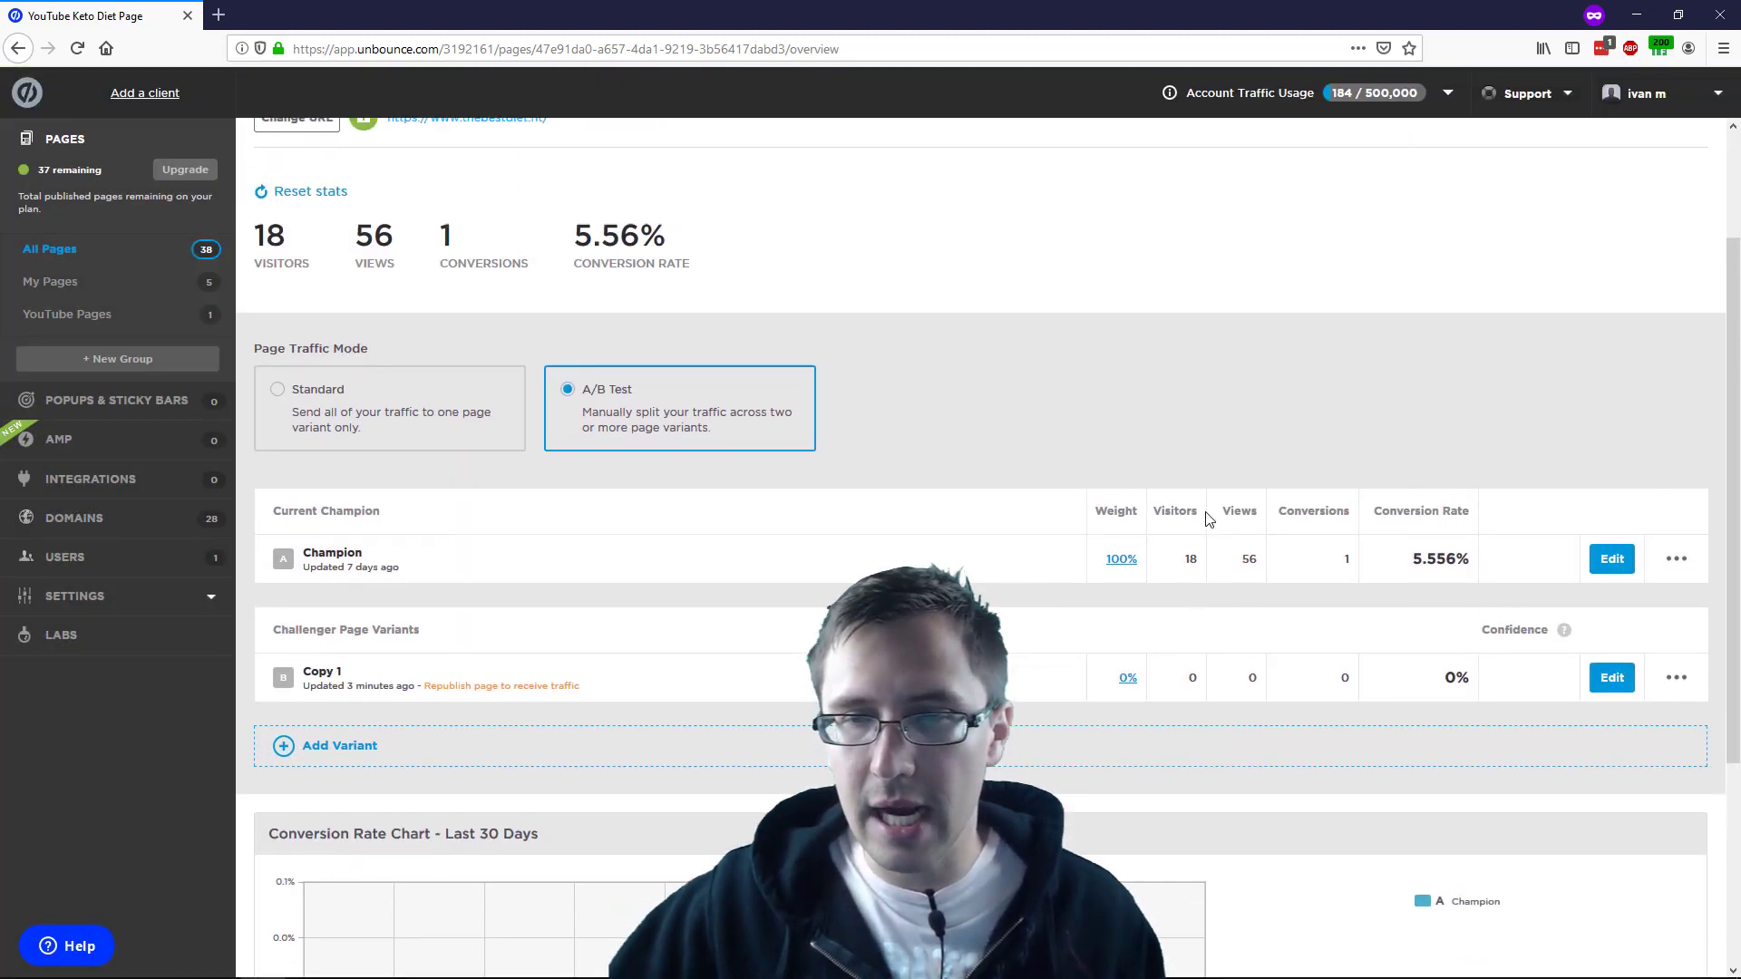
Republish the YouTube Keto Diet Page through the Publish Page dialog
left_click(1590, 158)
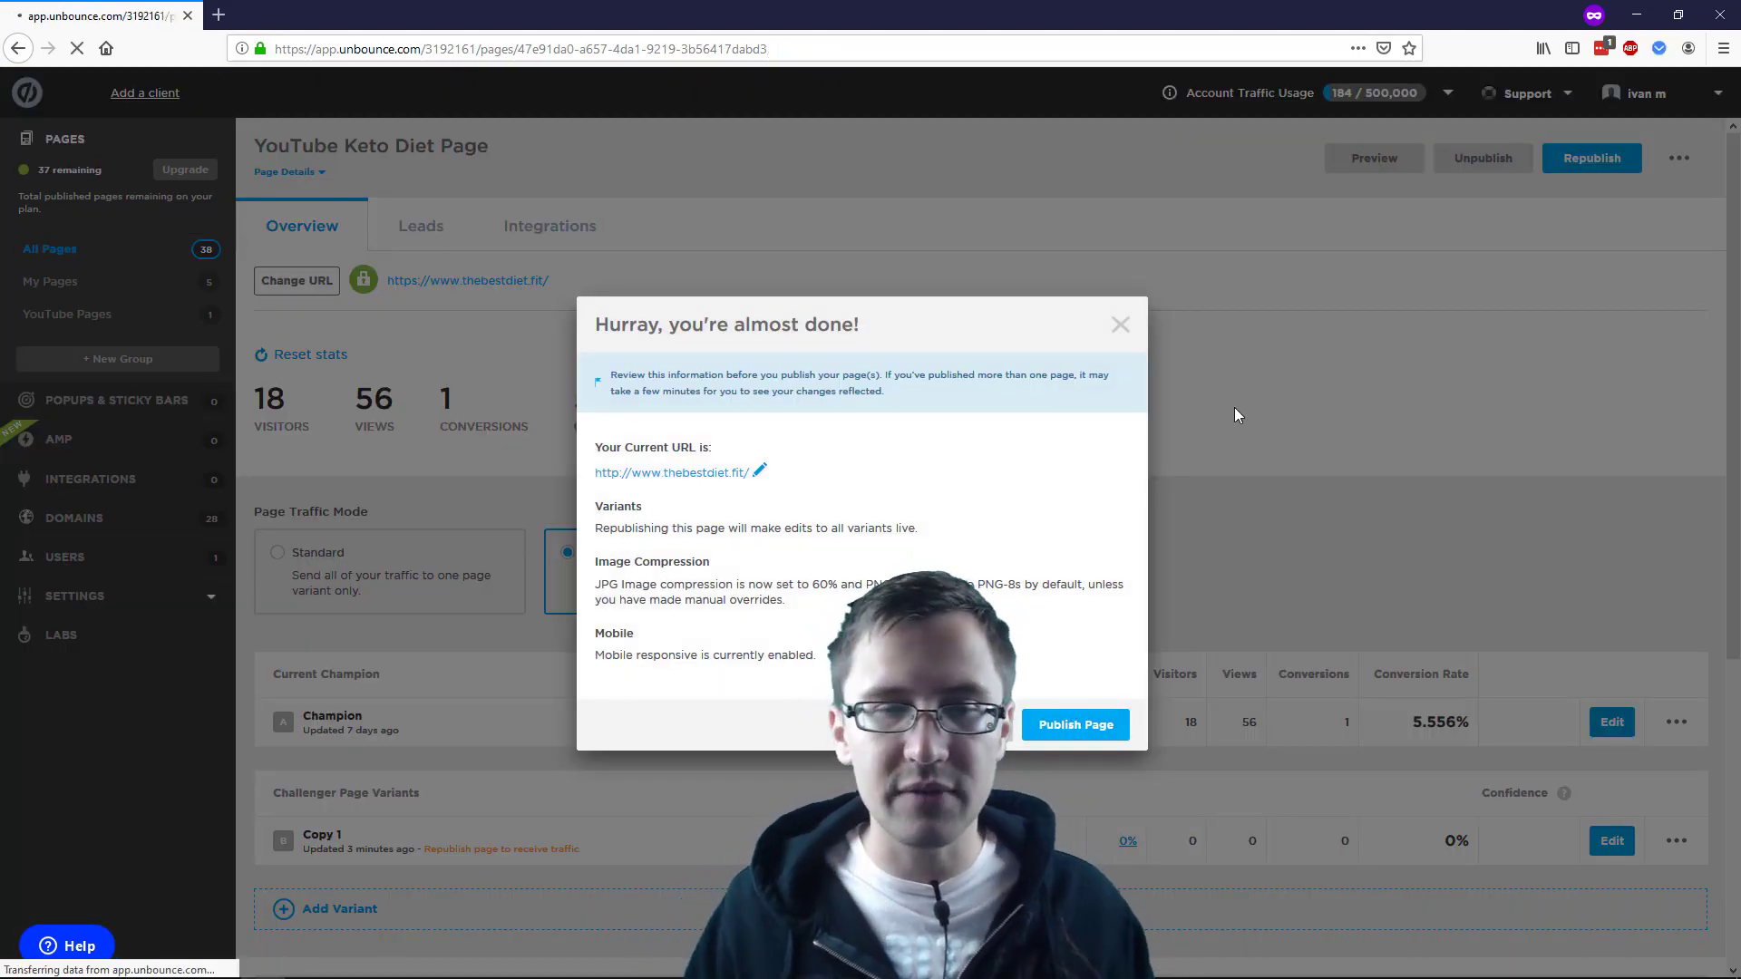
left_click(1072, 723)
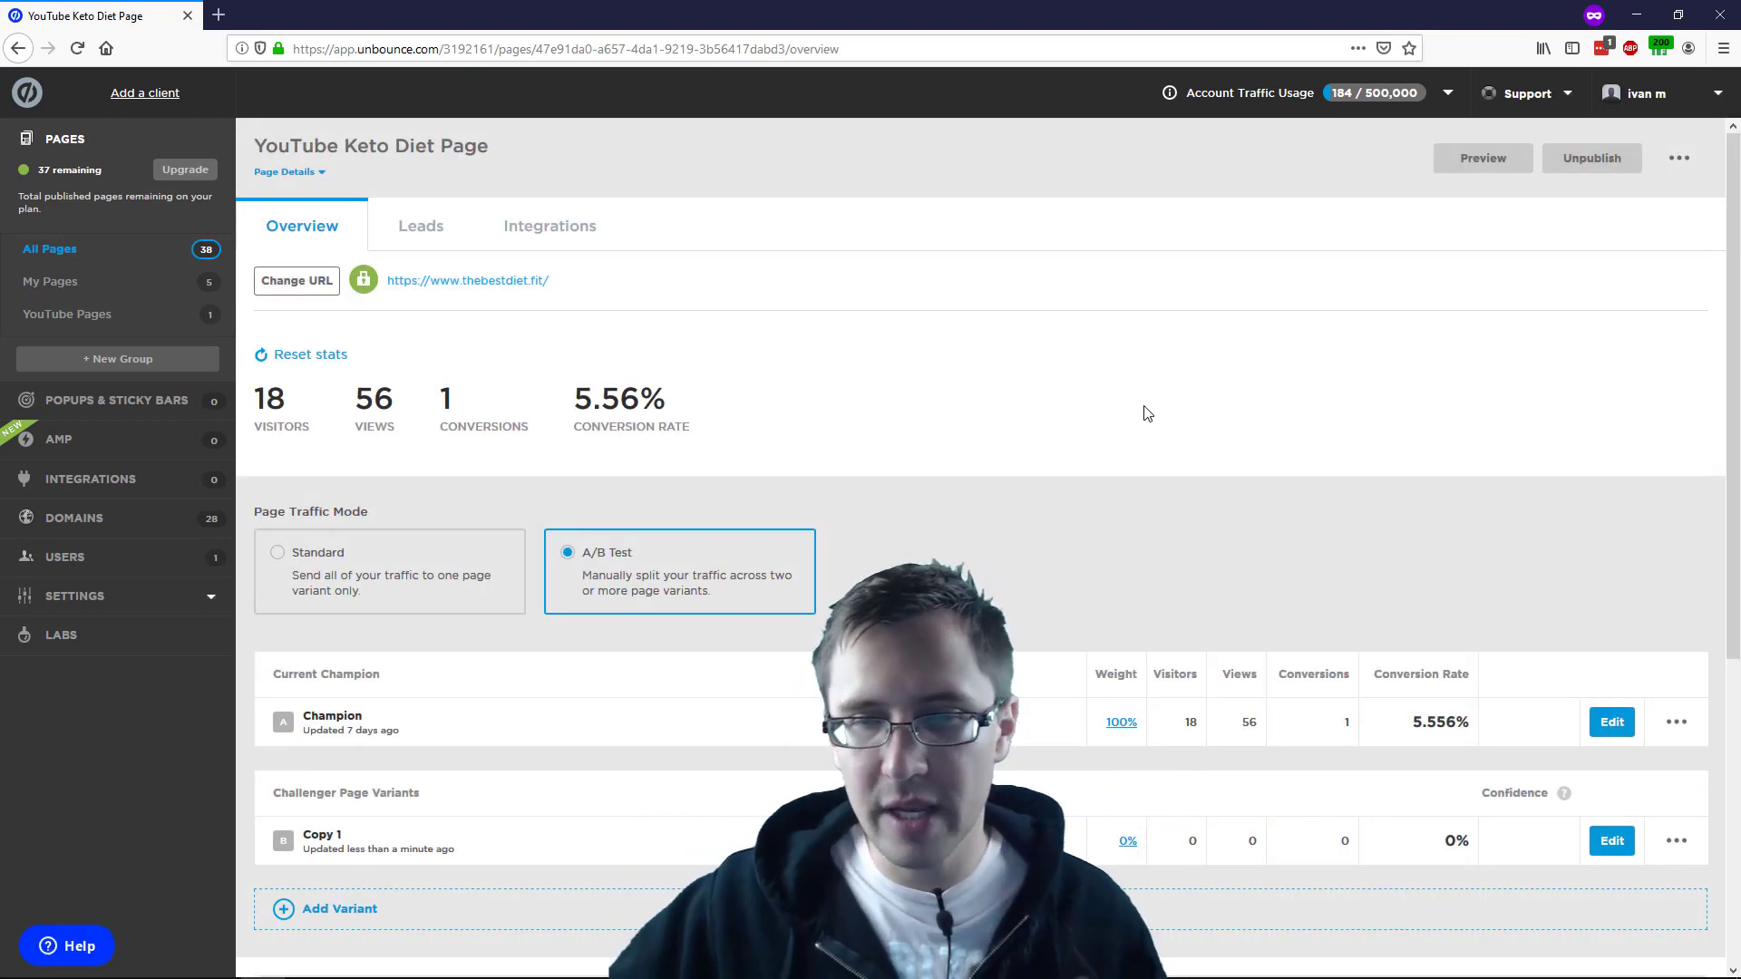
scroll("down", 3)
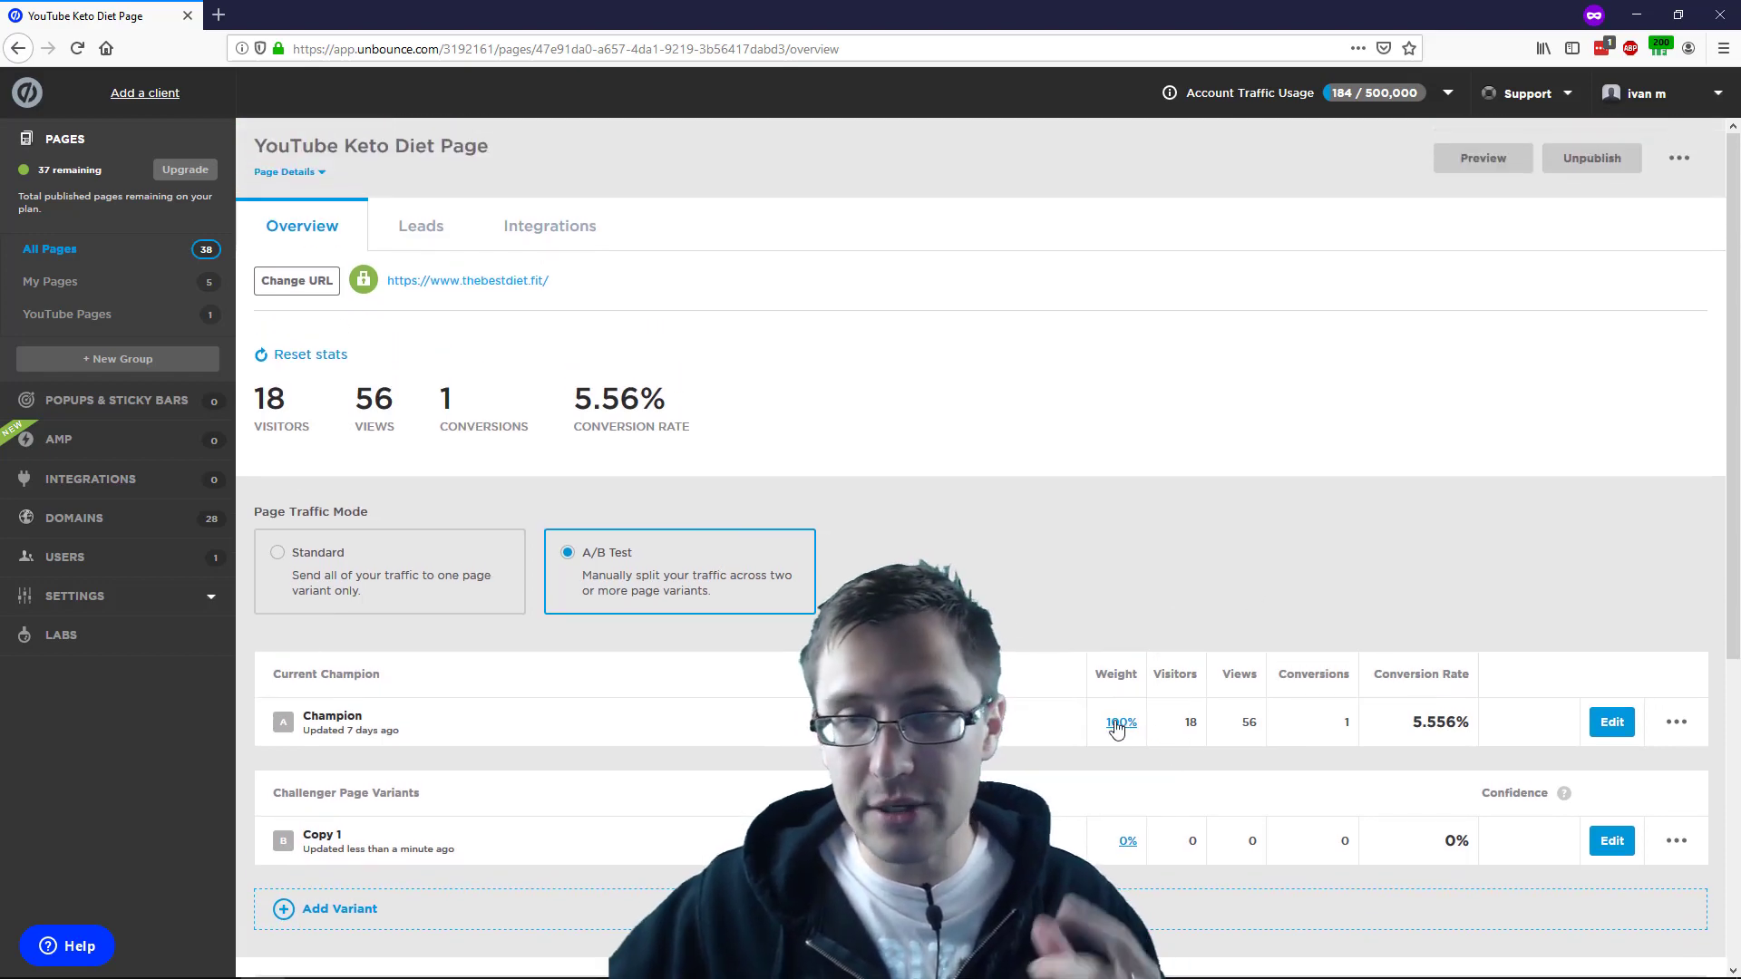
Set Champion and Copy 1 traffic weights to 50 each and confirm
left_click(1121, 722)
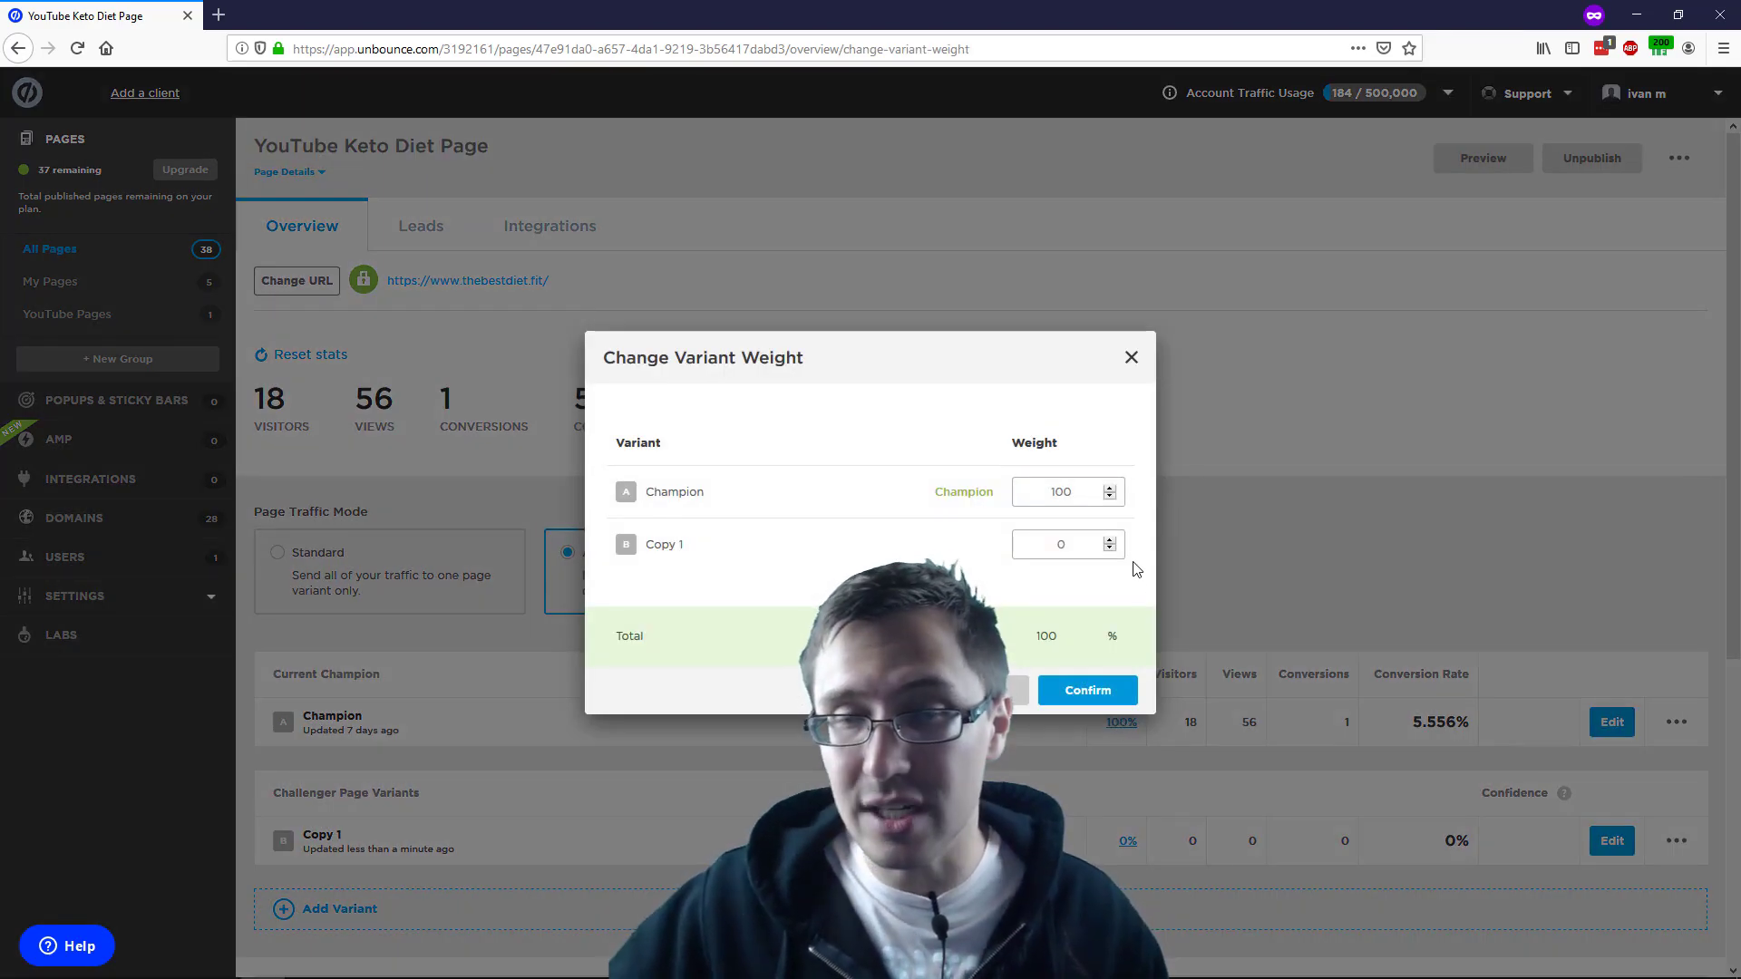
left_click(1057, 492)
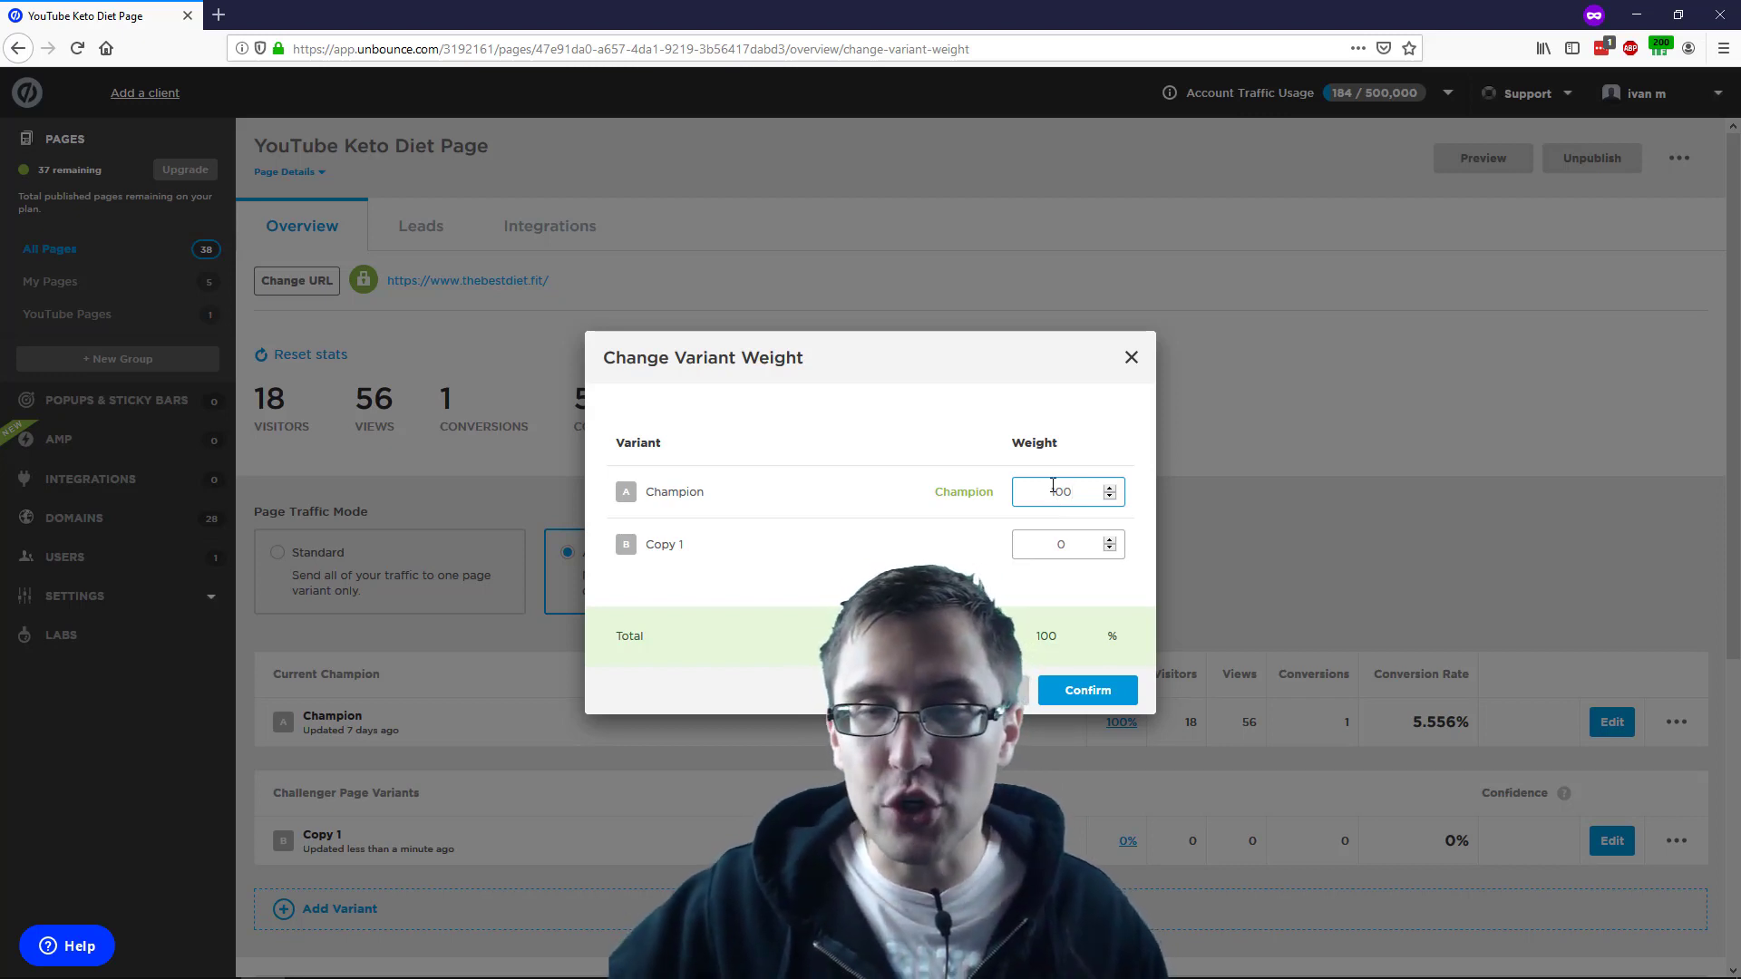
triple_click(1060, 491)
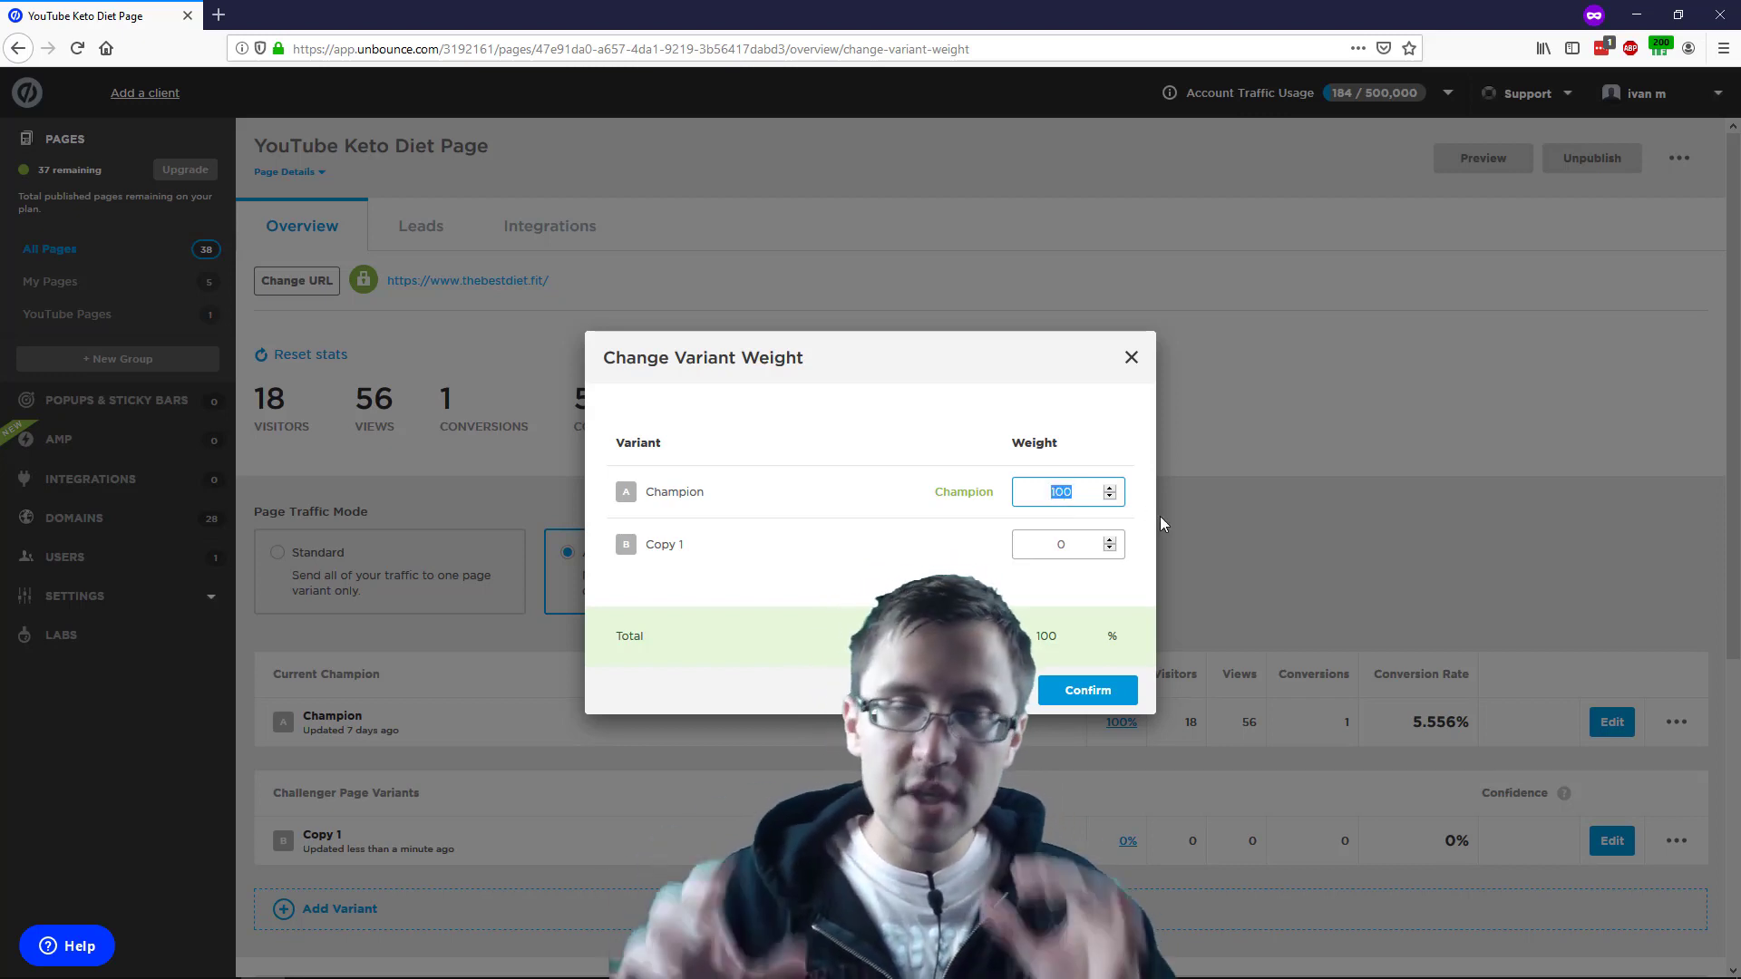
type("50")
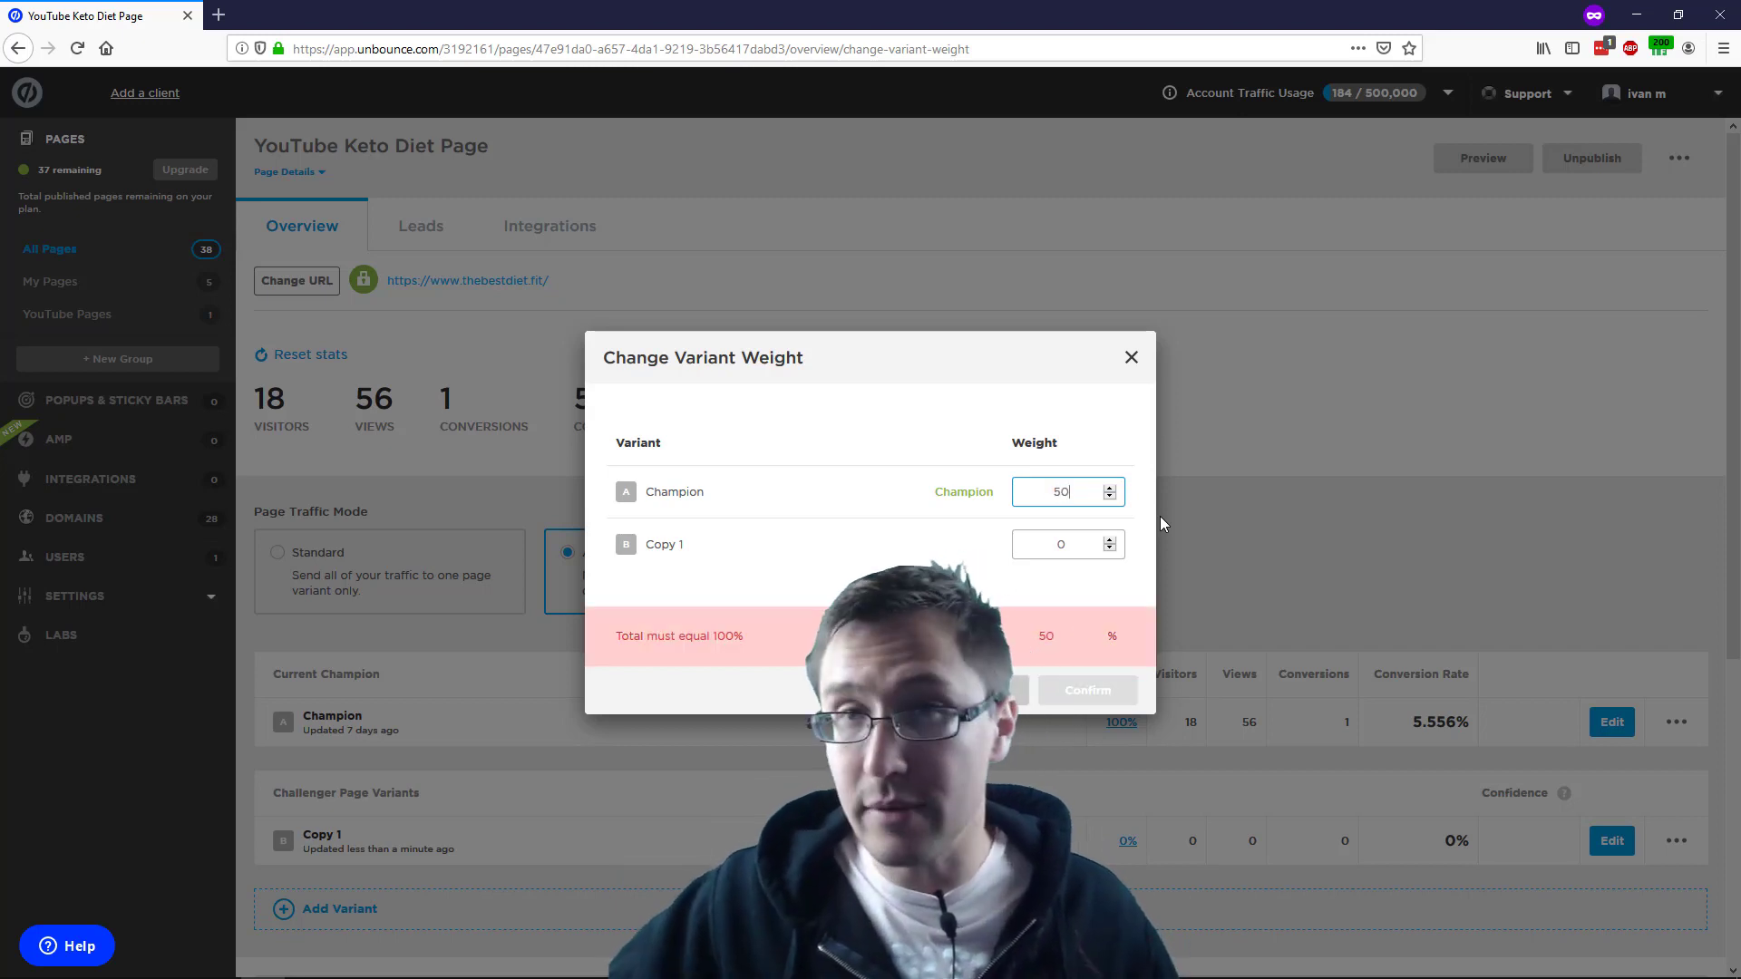
left_click(1060, 544)
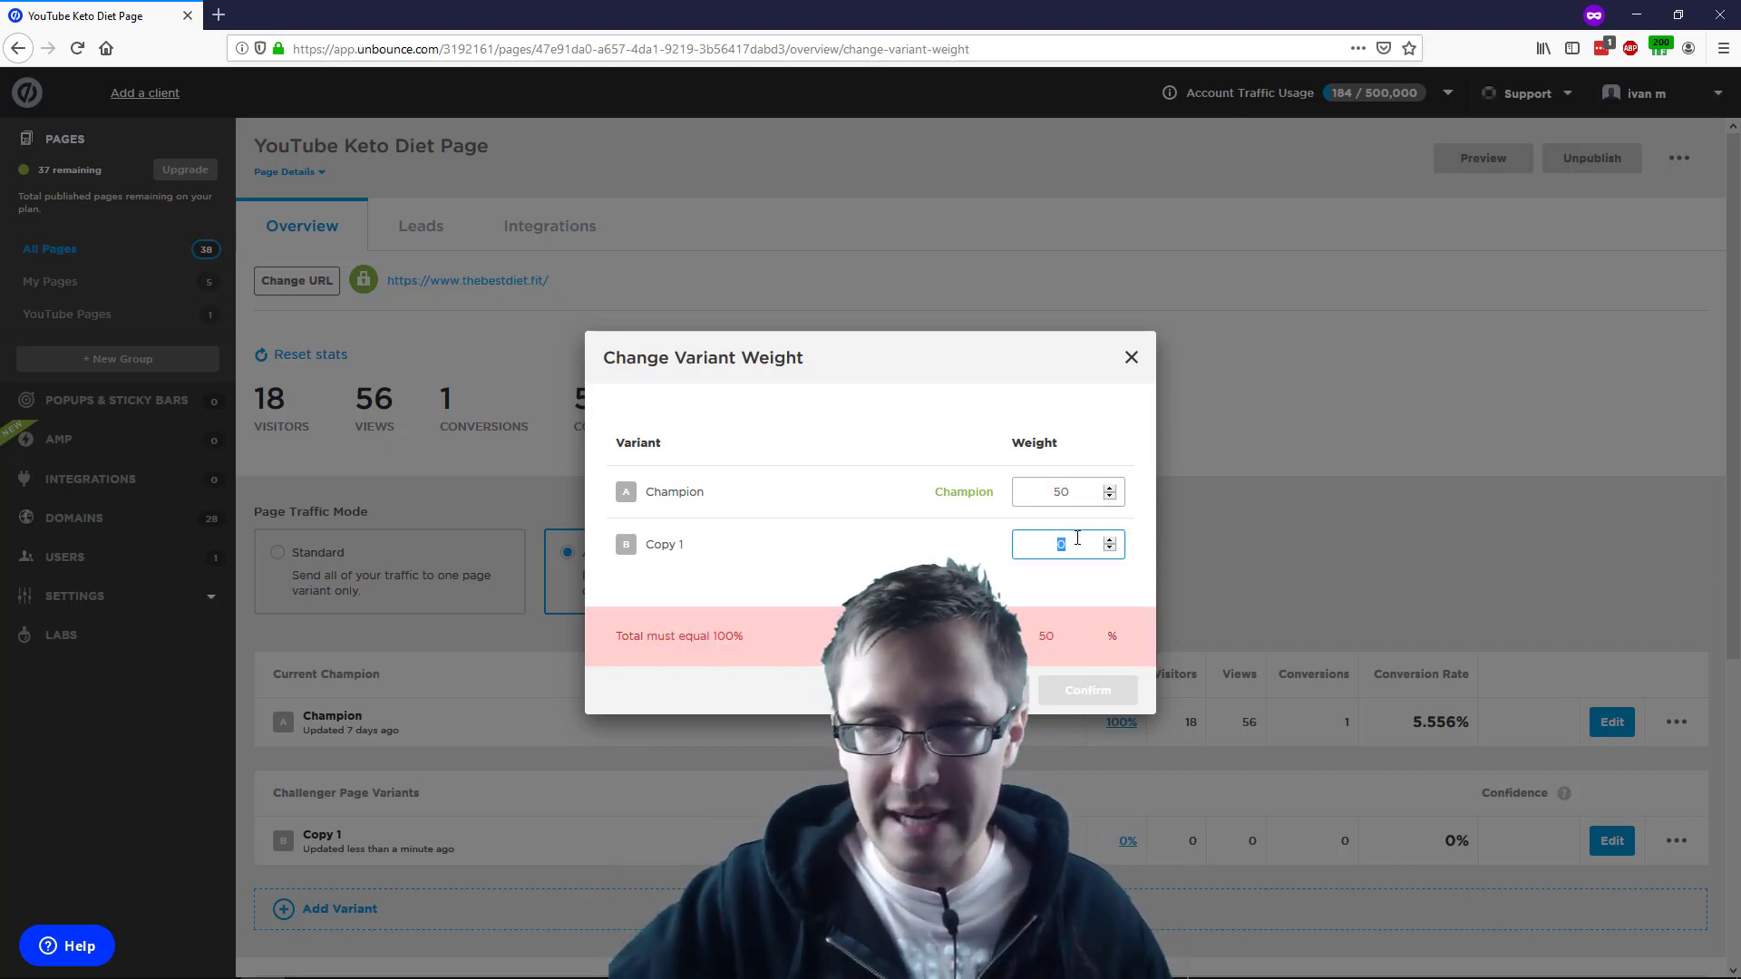
type("50")
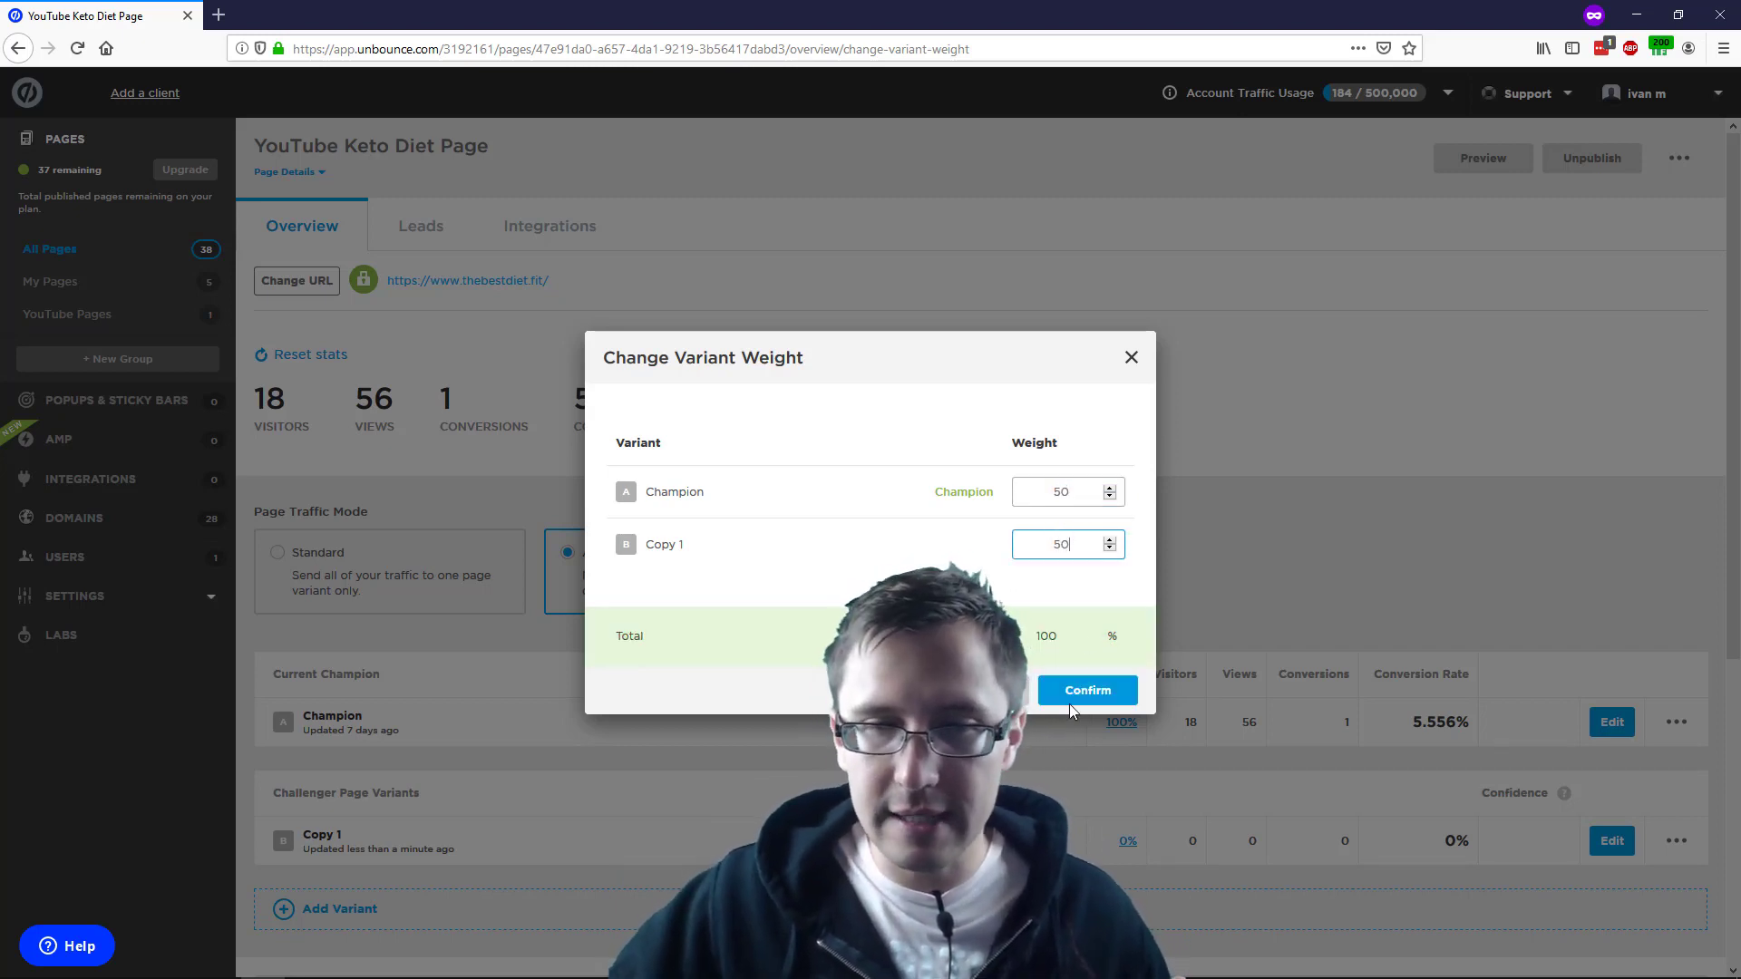
left_click(1086, 690)
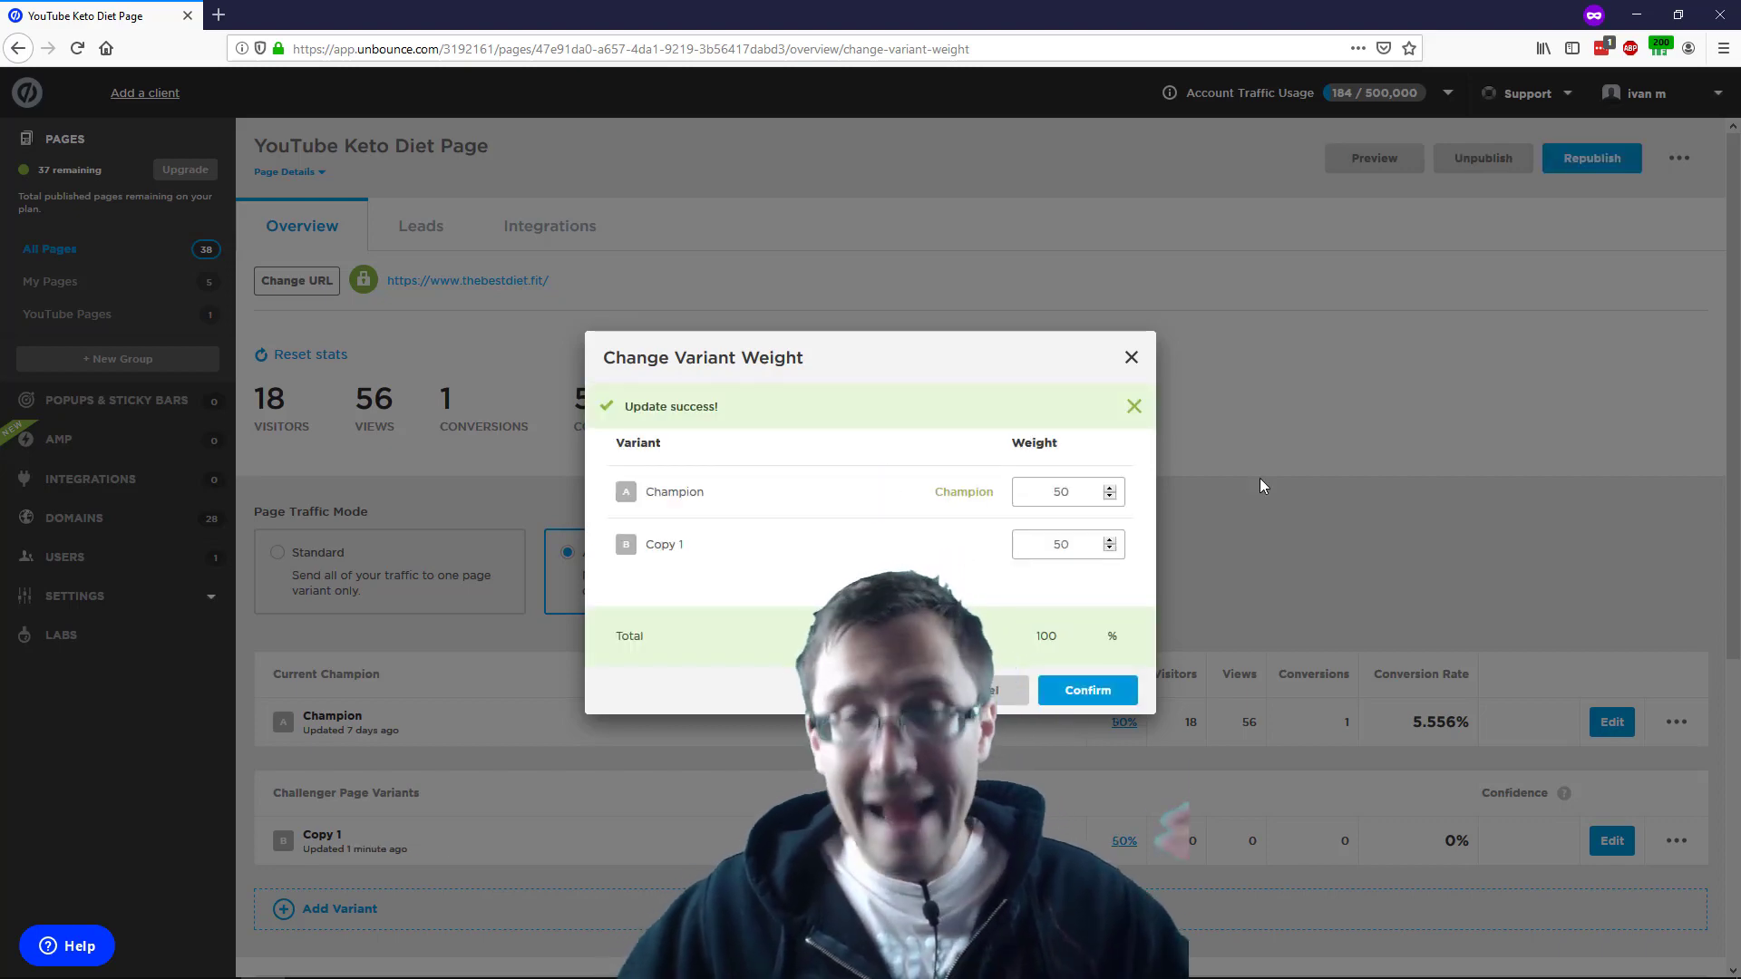
left_click(1087, 689)
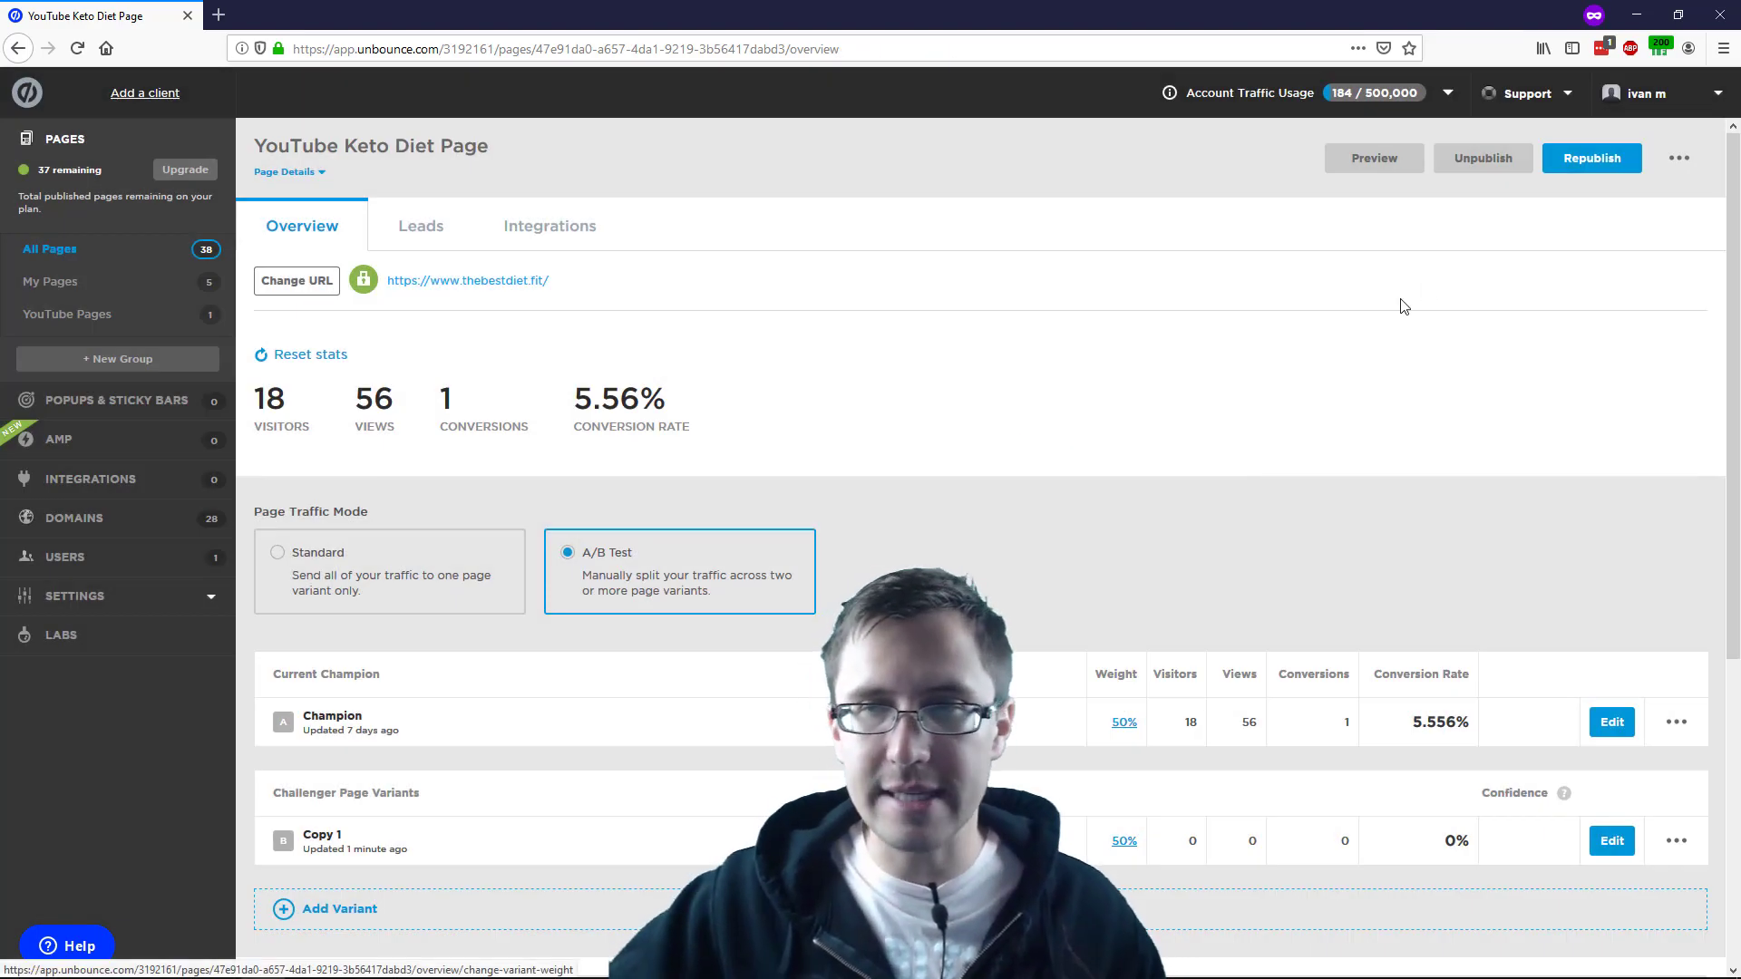
Republish the page to make the 50/50 Champion–Copy 1 split live
left_click(1592, 158)
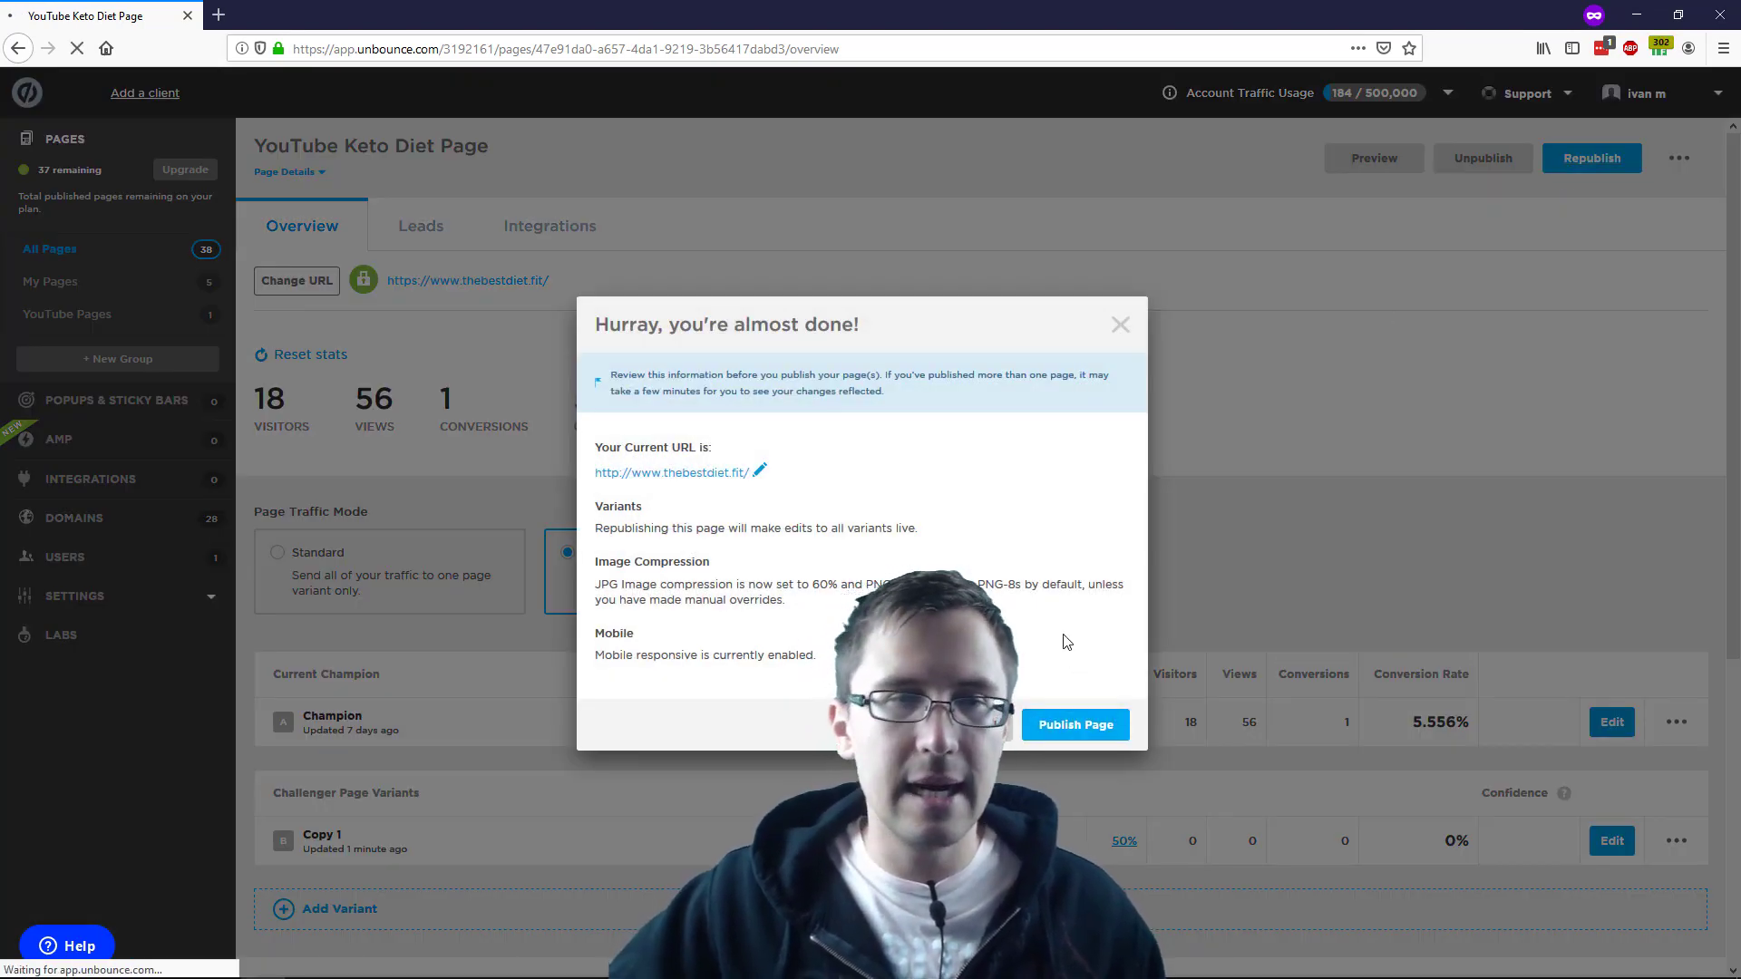
left_click(1073, 724)
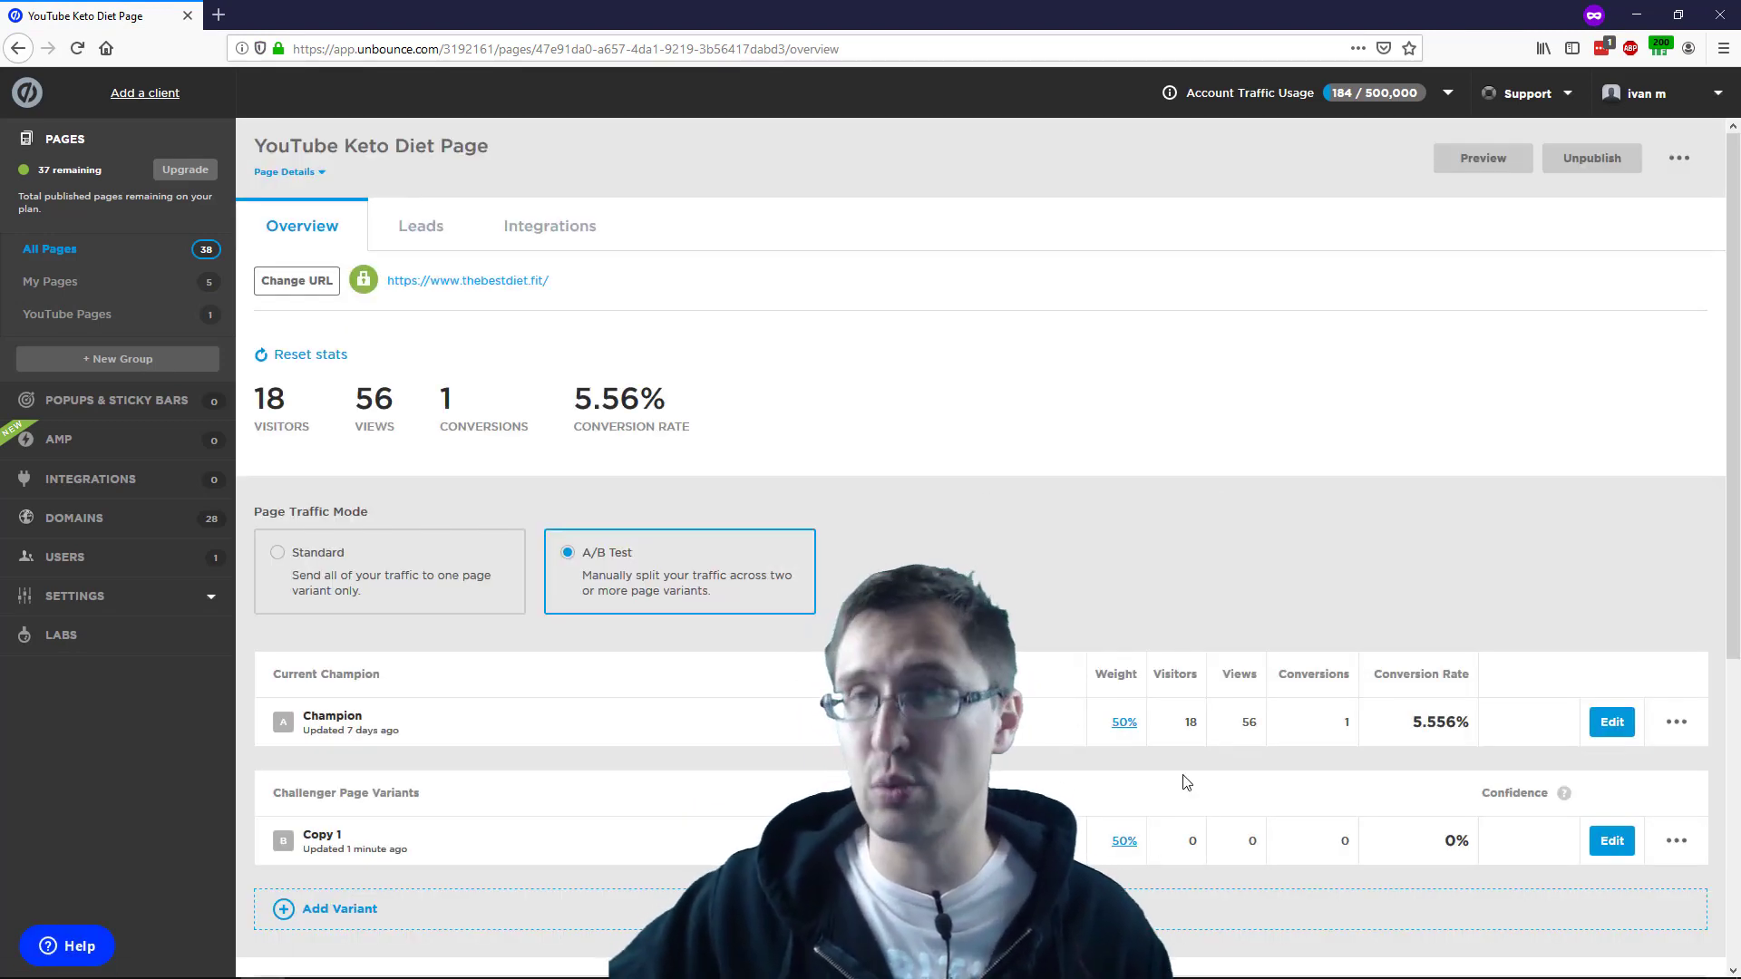
mouse_move(1199, 542)
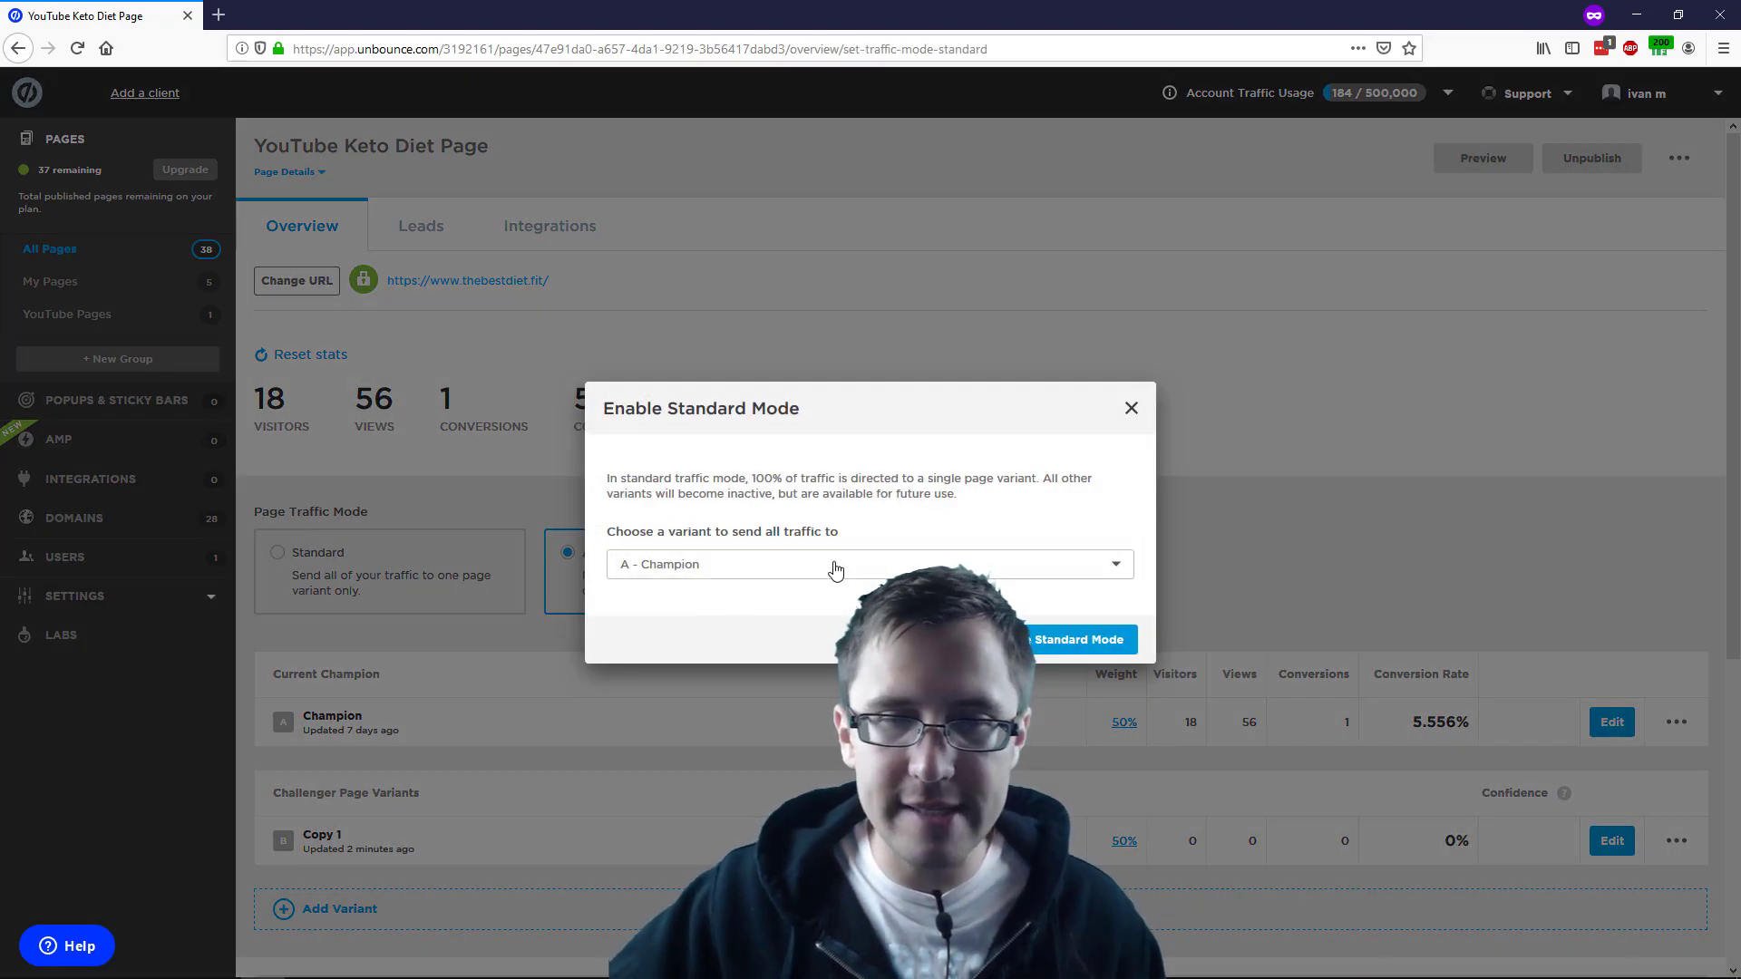
Enable Standard Mode with 'B - Copy 1' receiving all traffic
left_click(870, 564)
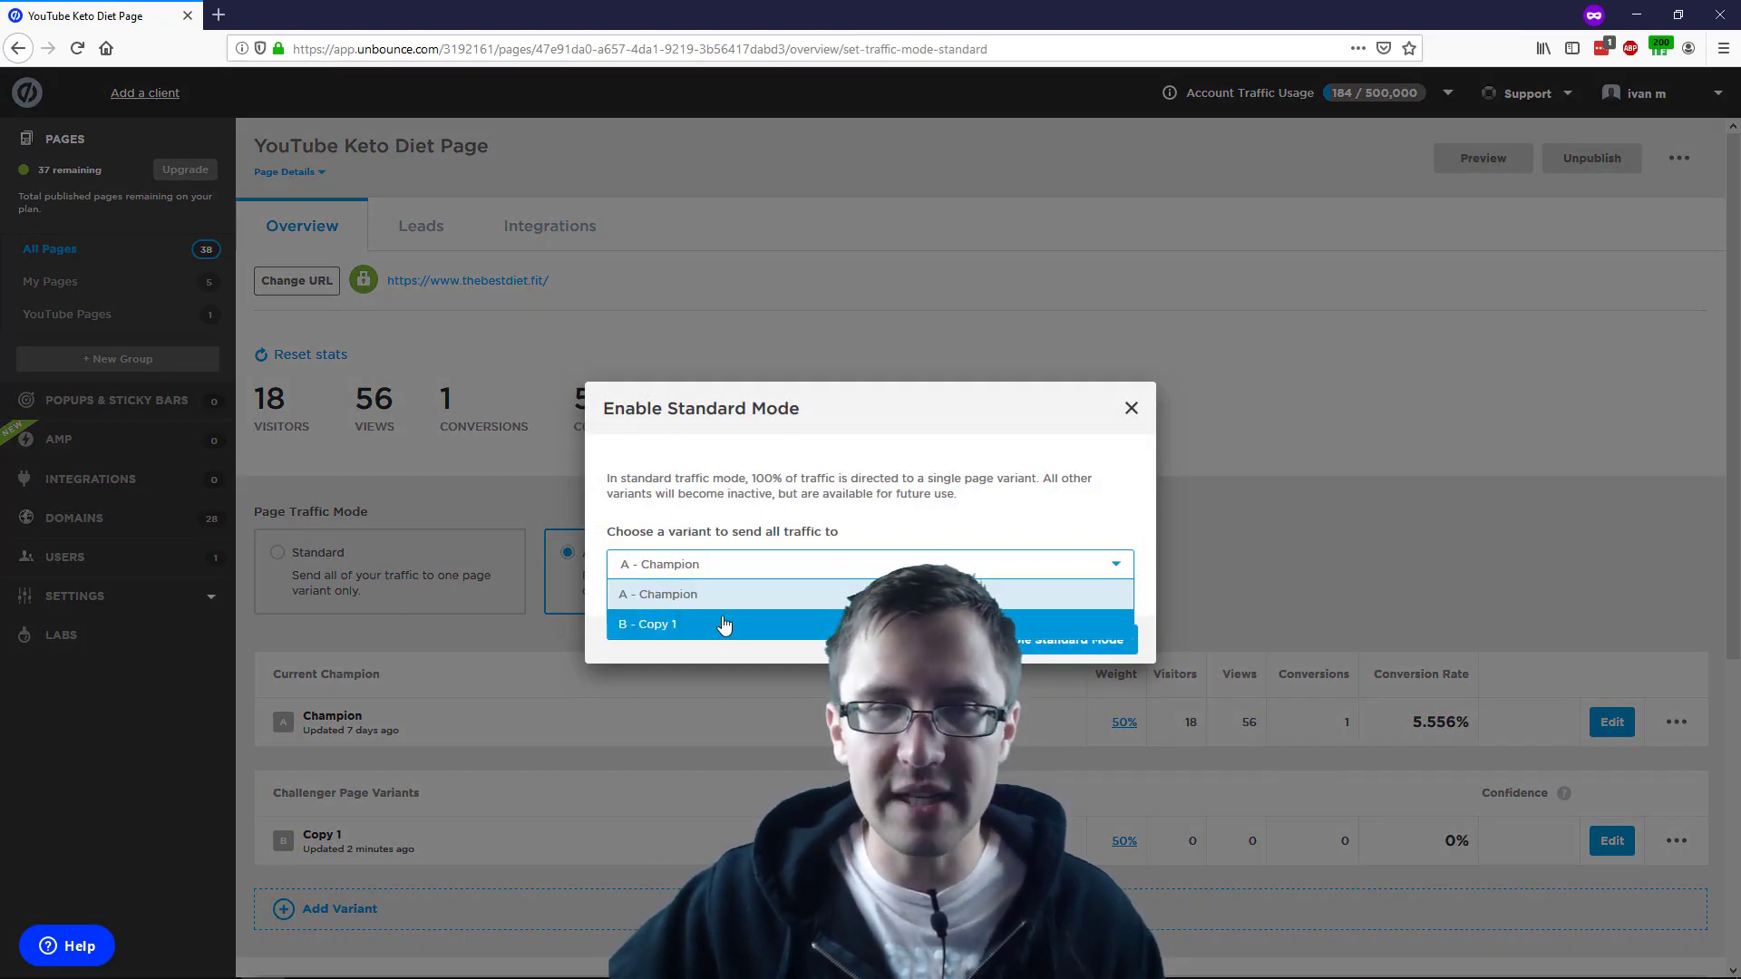
left_click(649, 624)
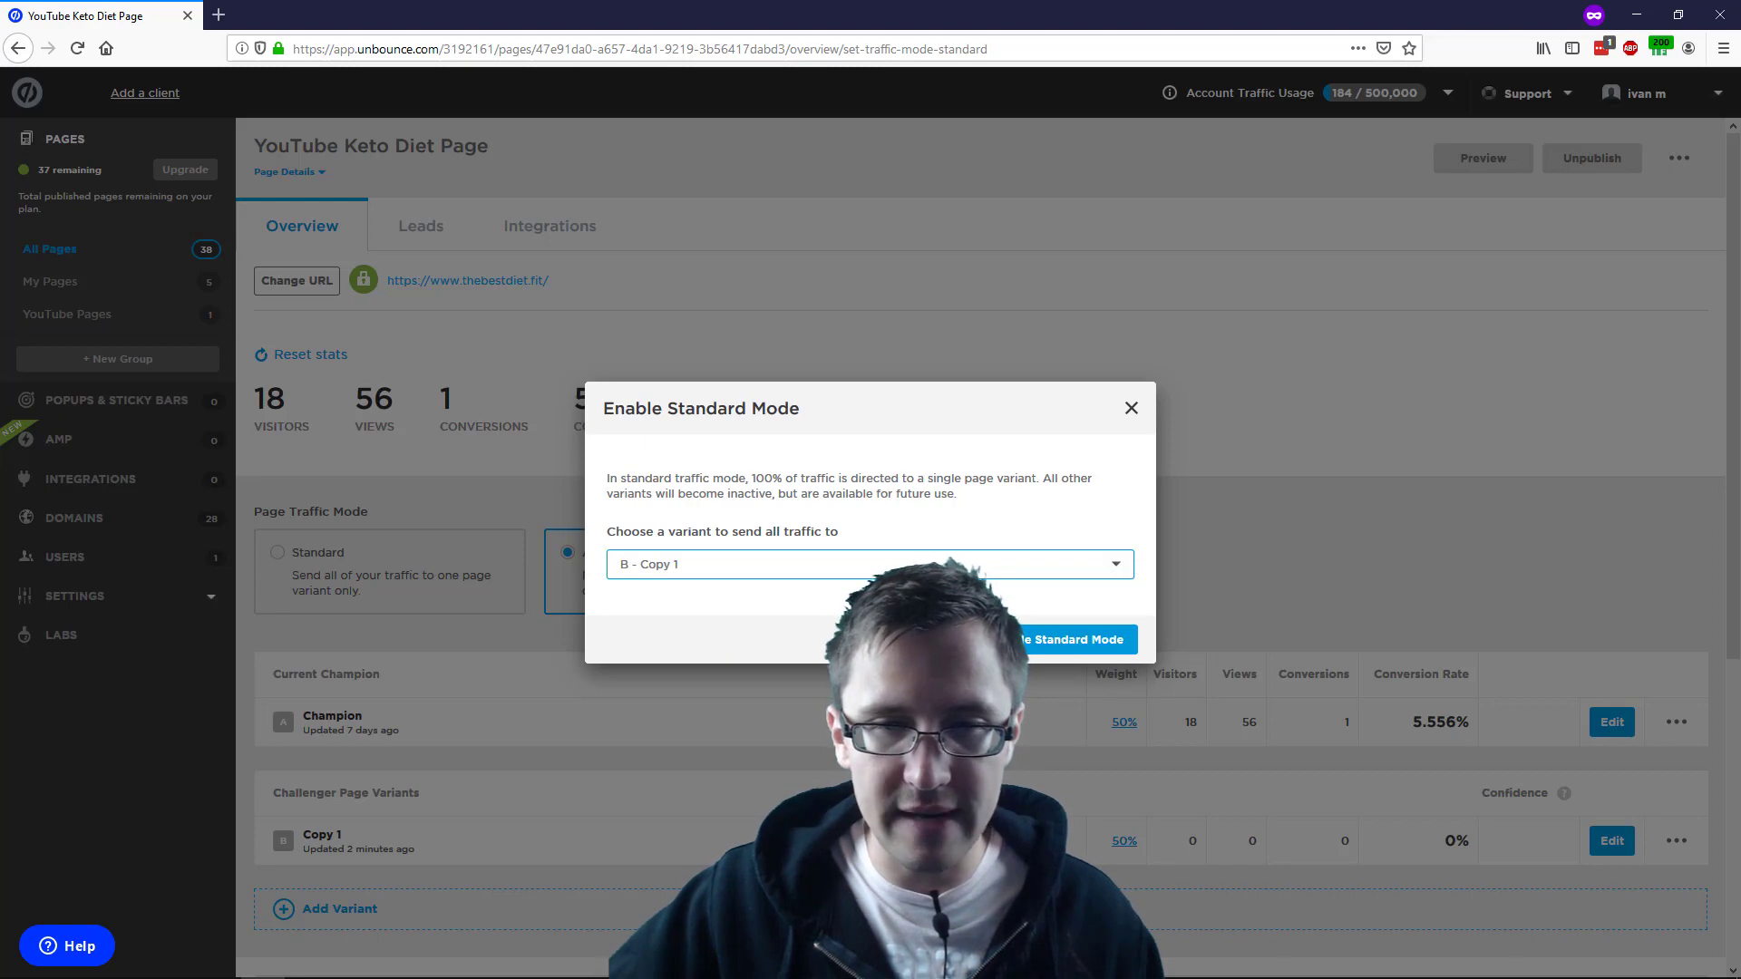
left_click(1069, 639)
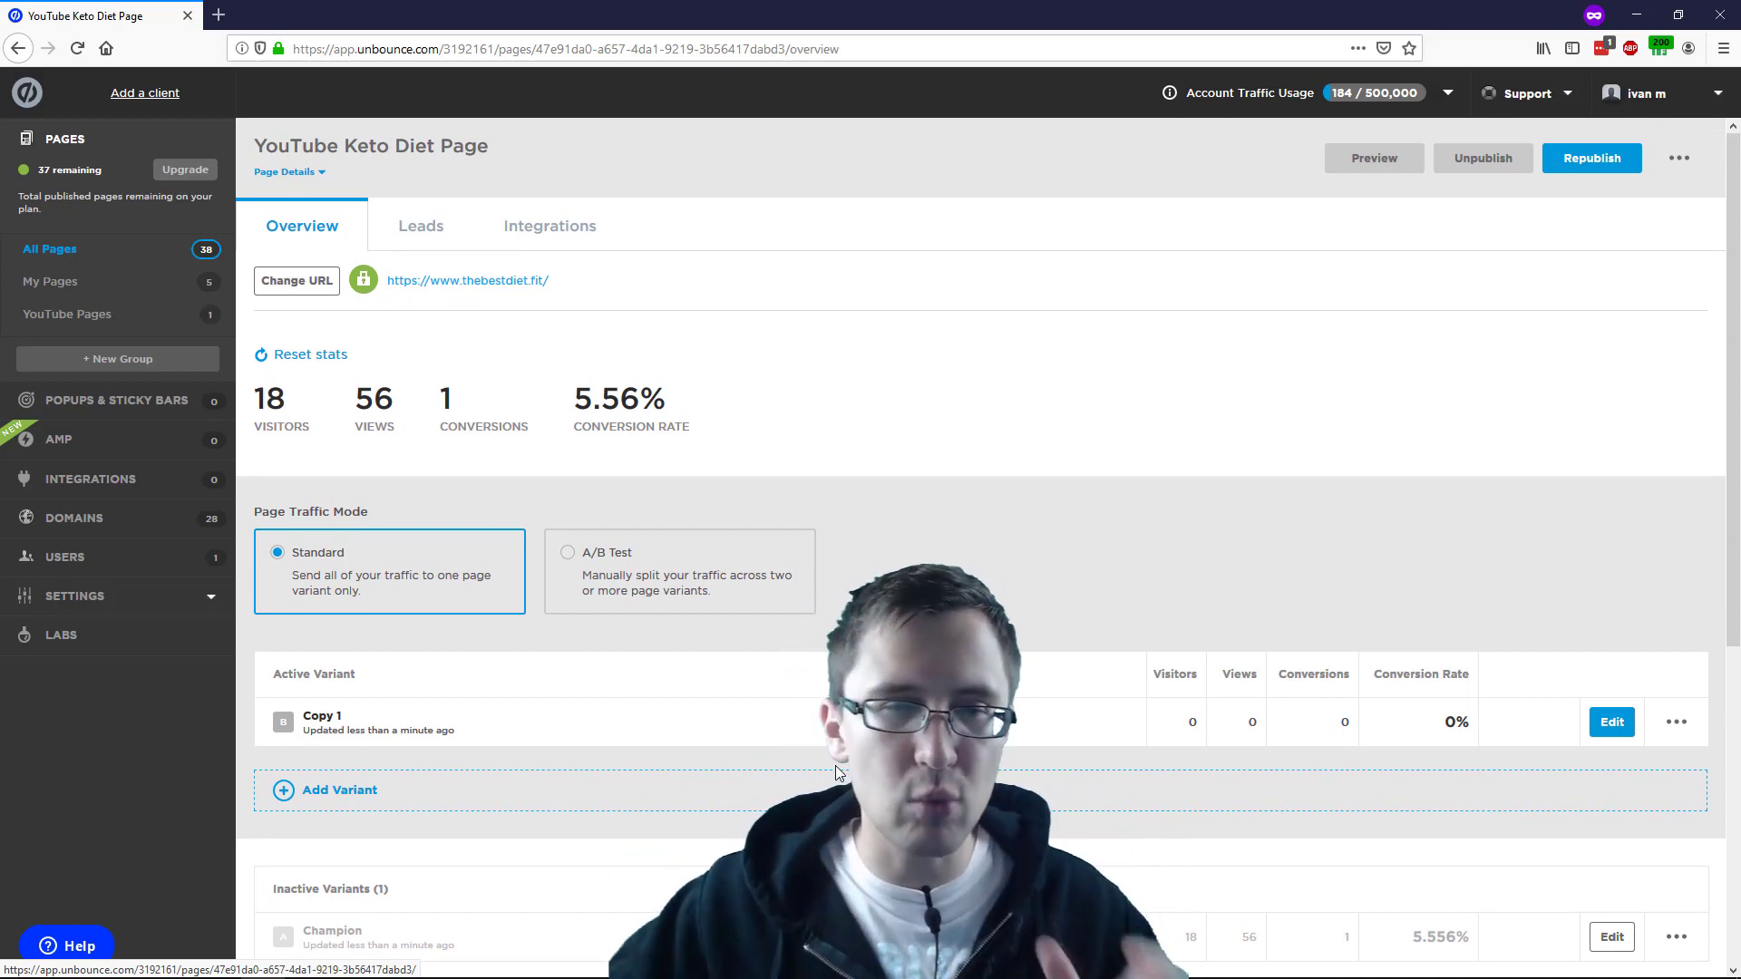
Add the inactive Champion variant to the A/B test as a challenger
left_click(567, 552)
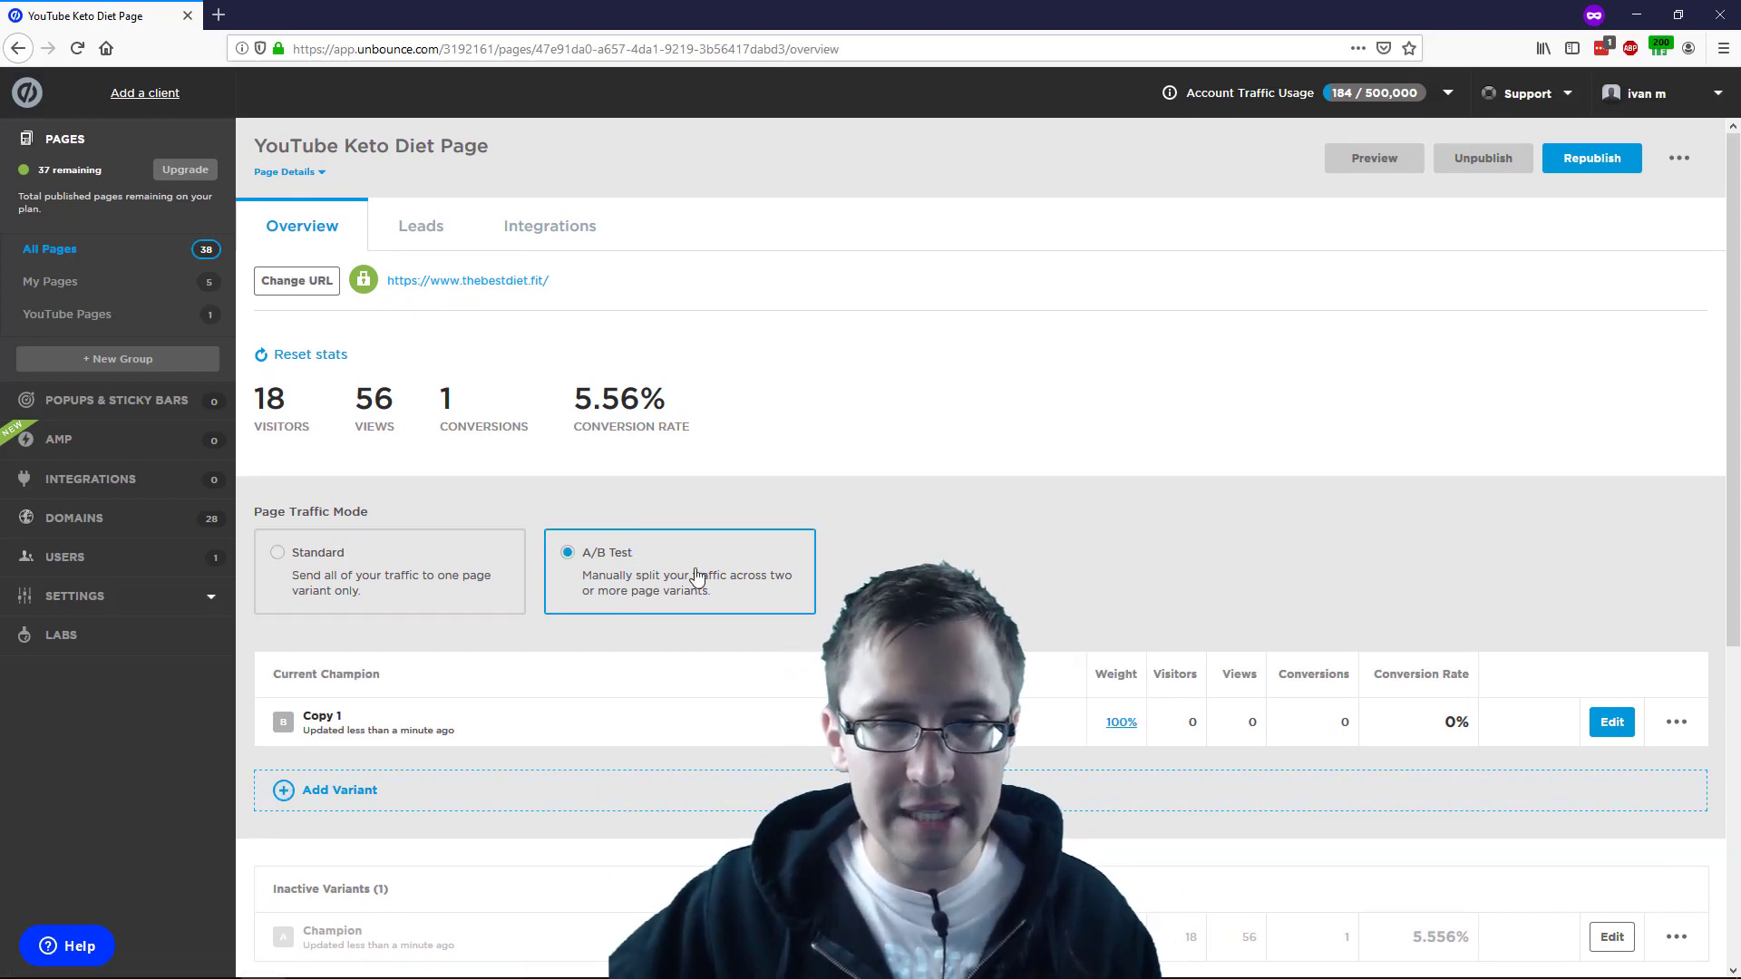
scroll("down", 3)
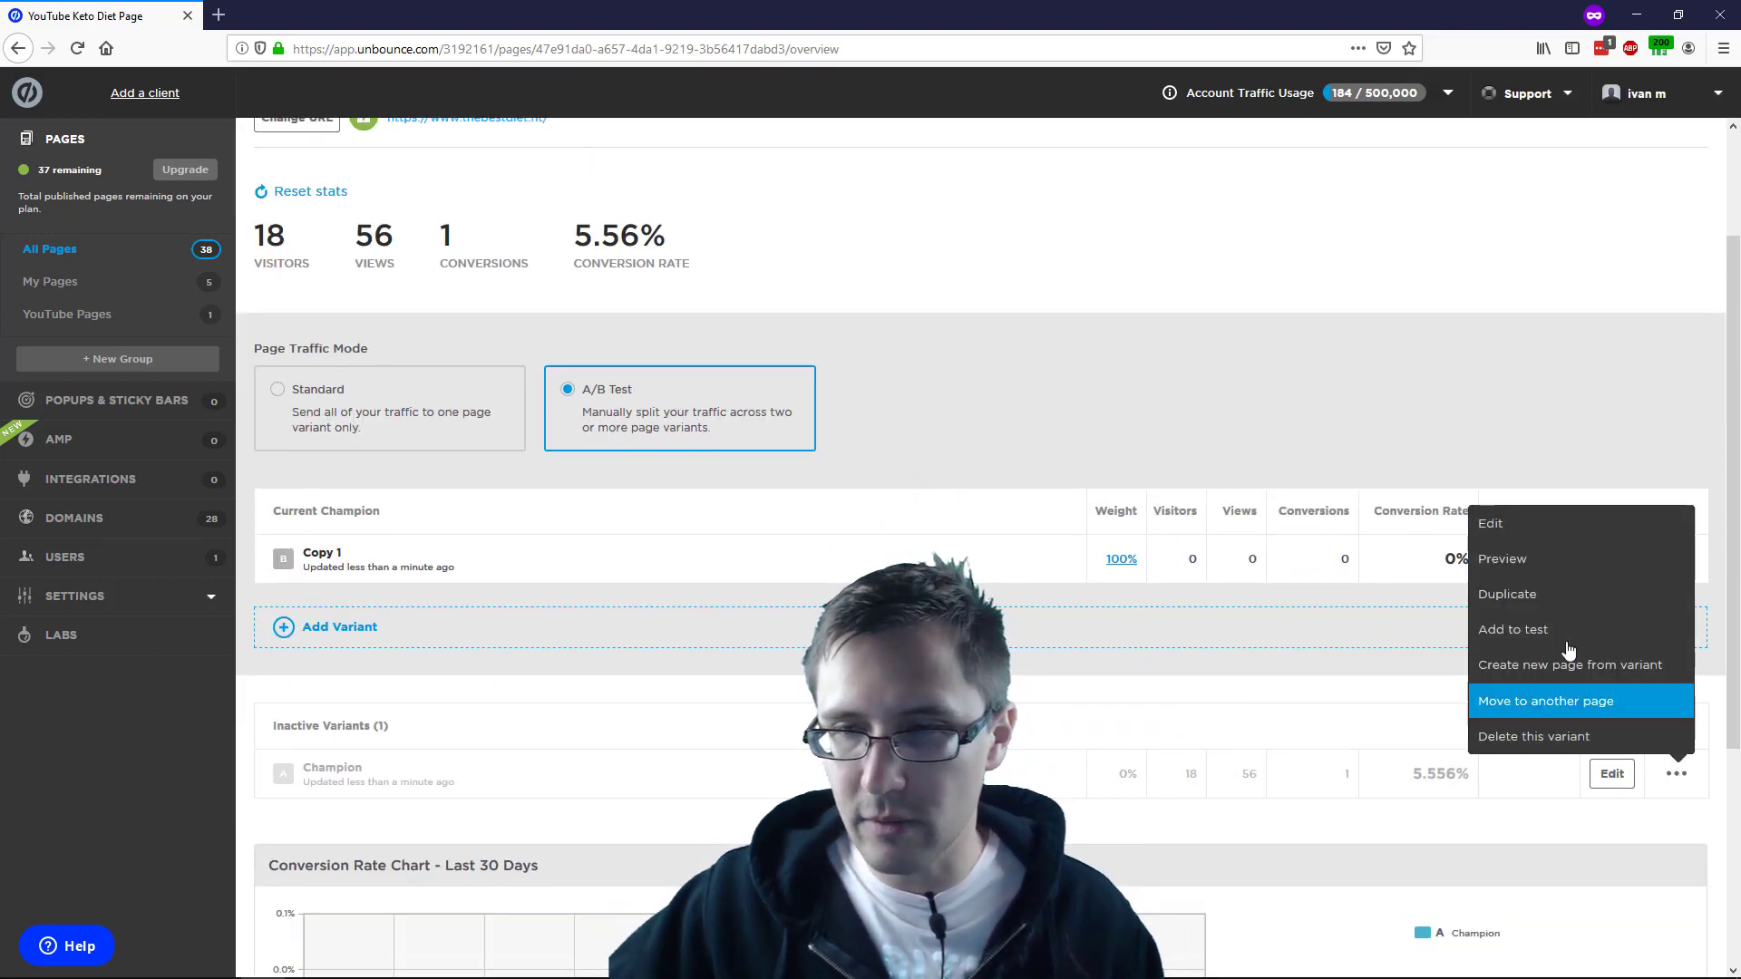
left_click(1543, 701)
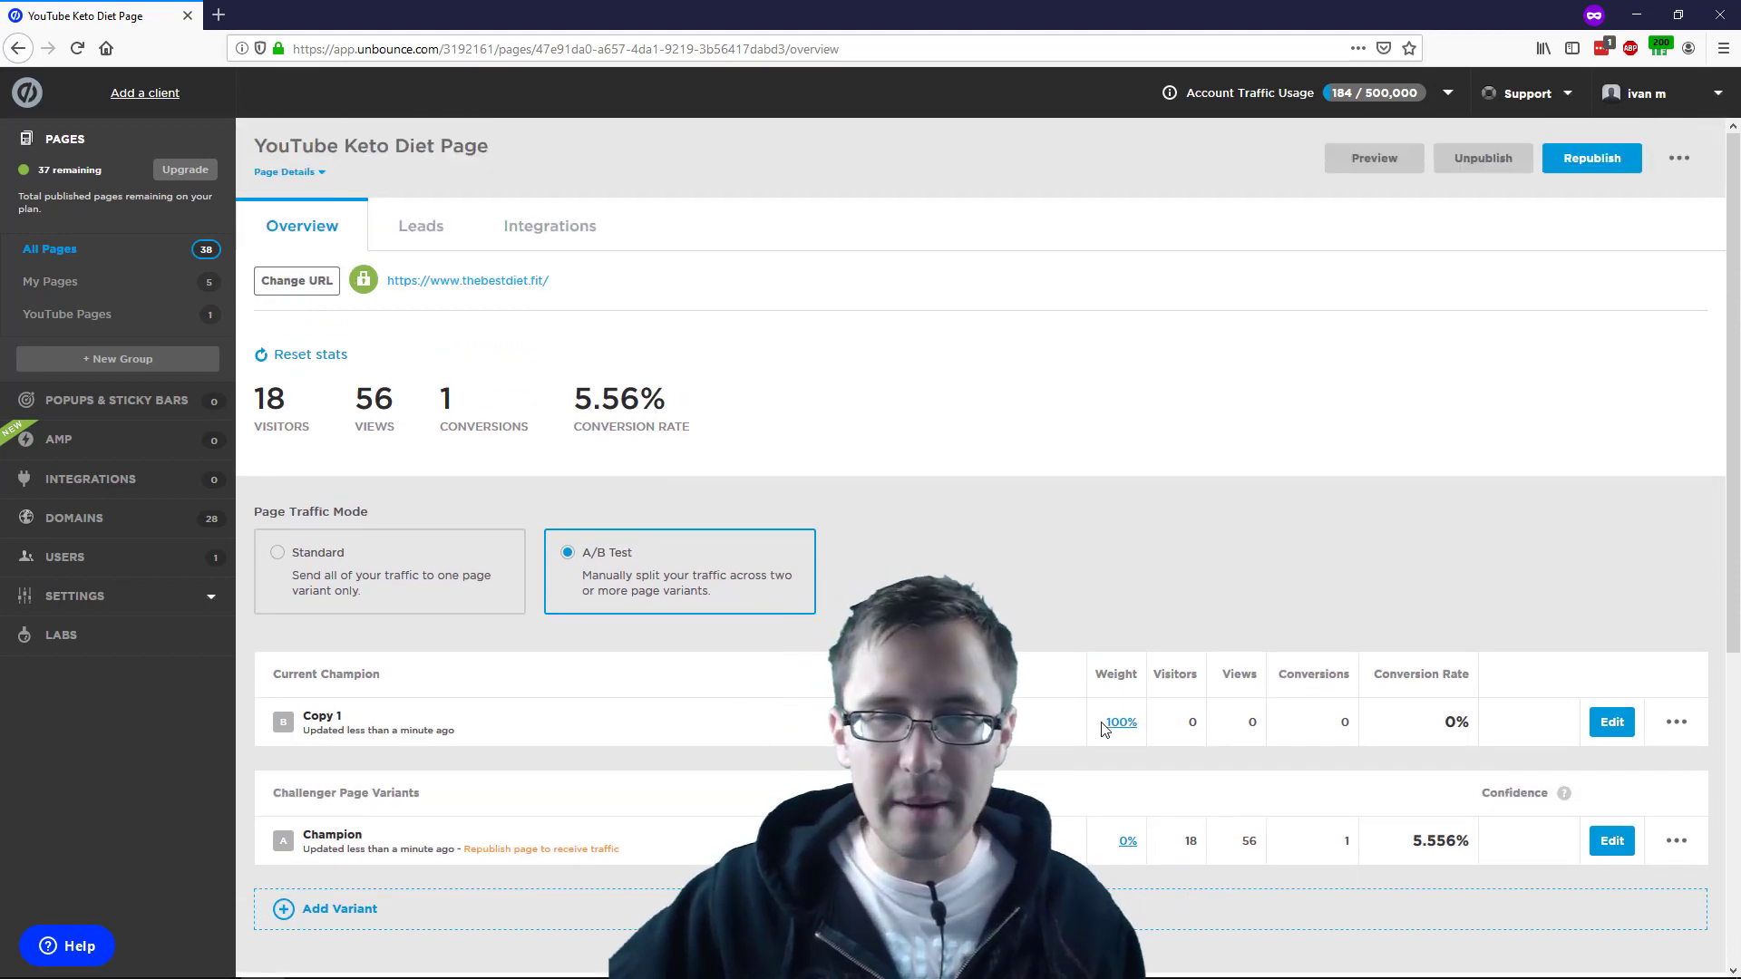
Split traffic evenly, weighting Copy 1 and Champion at 50% each
left_click(1120, 722)
type("50")
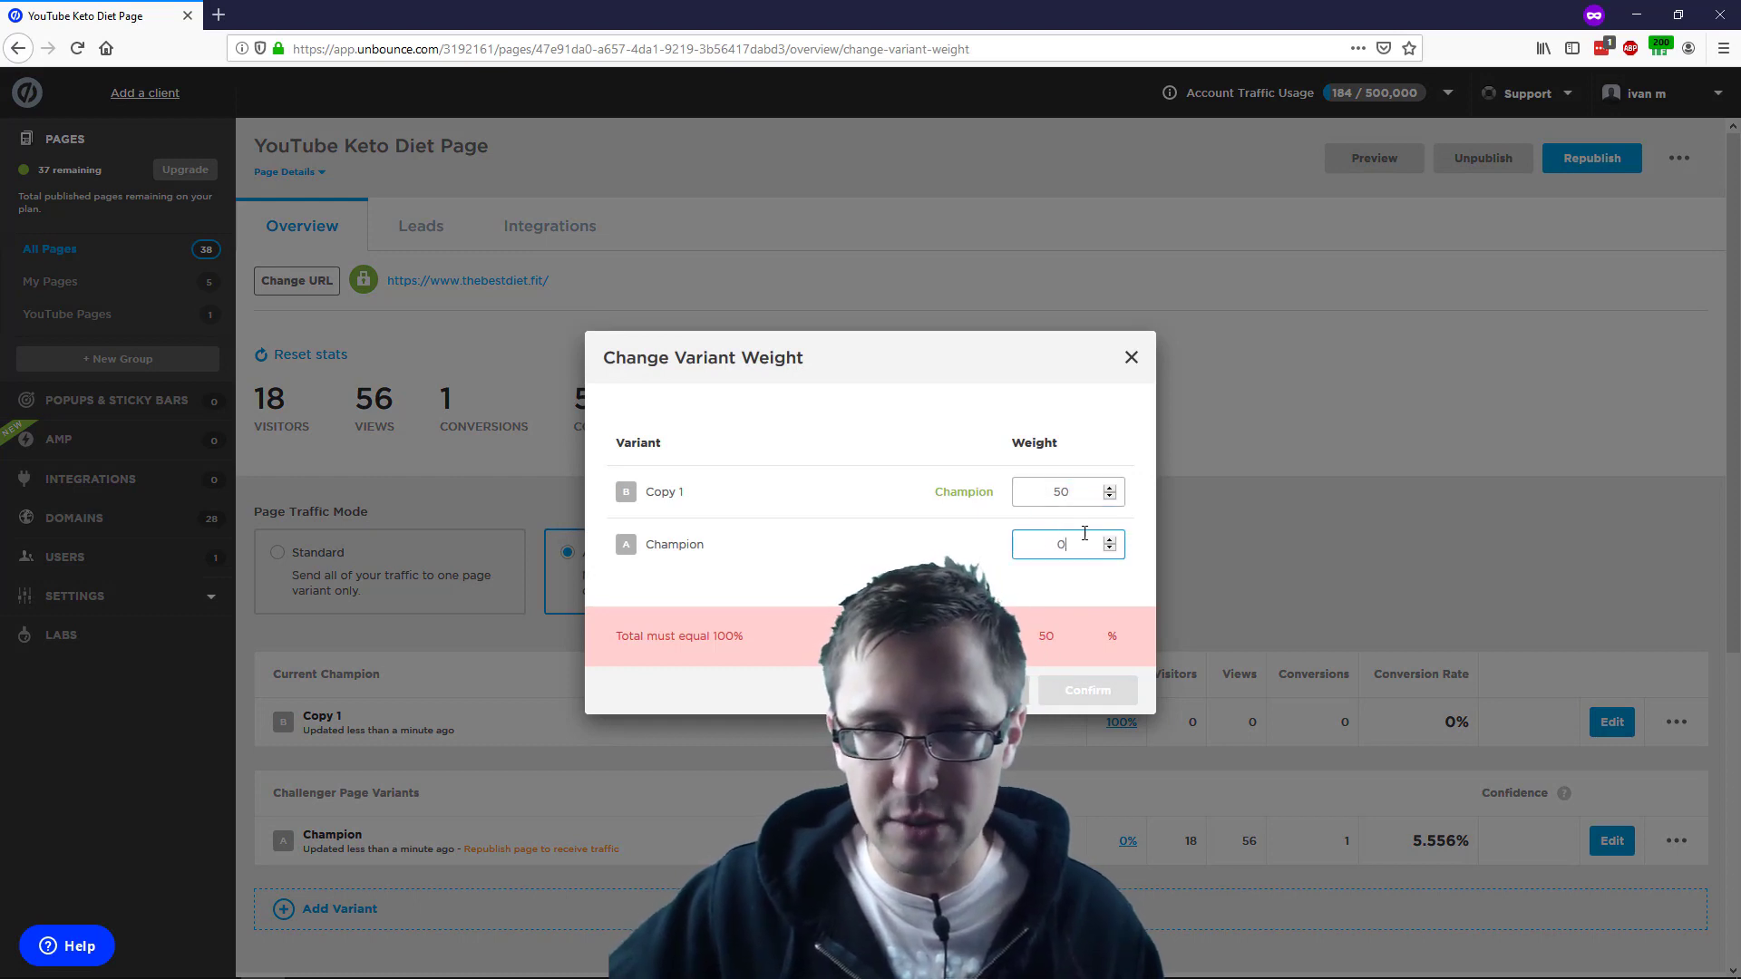
type("5")
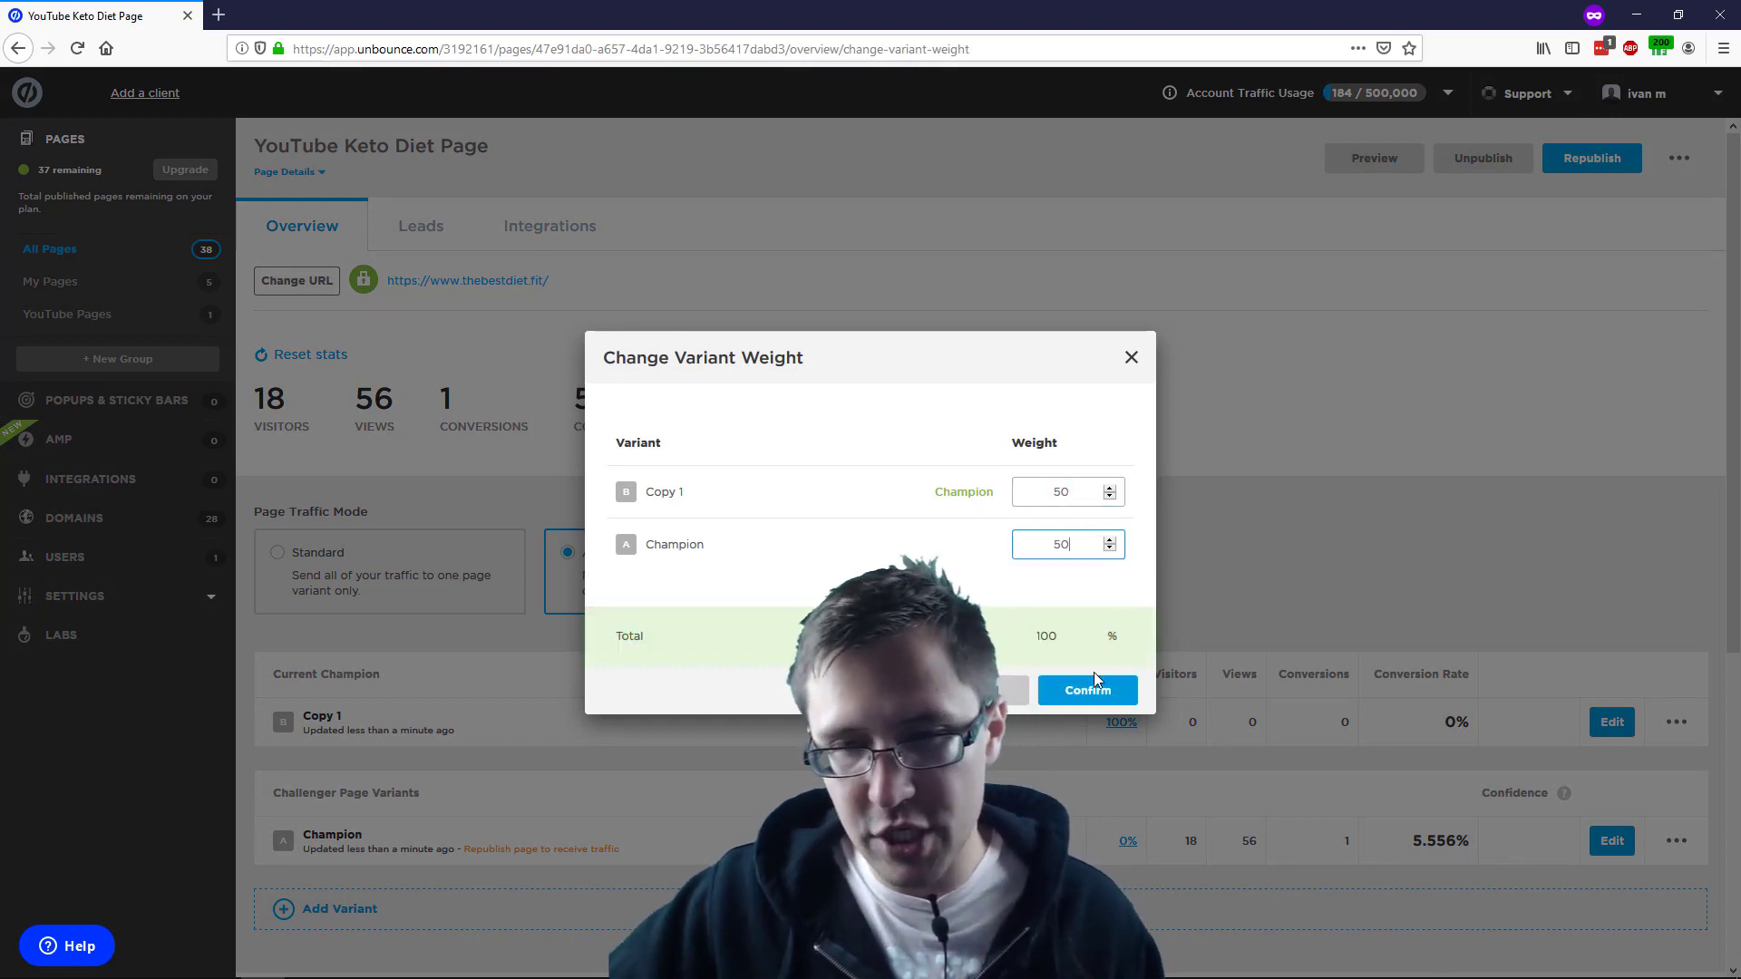
left_click(1086, 689)
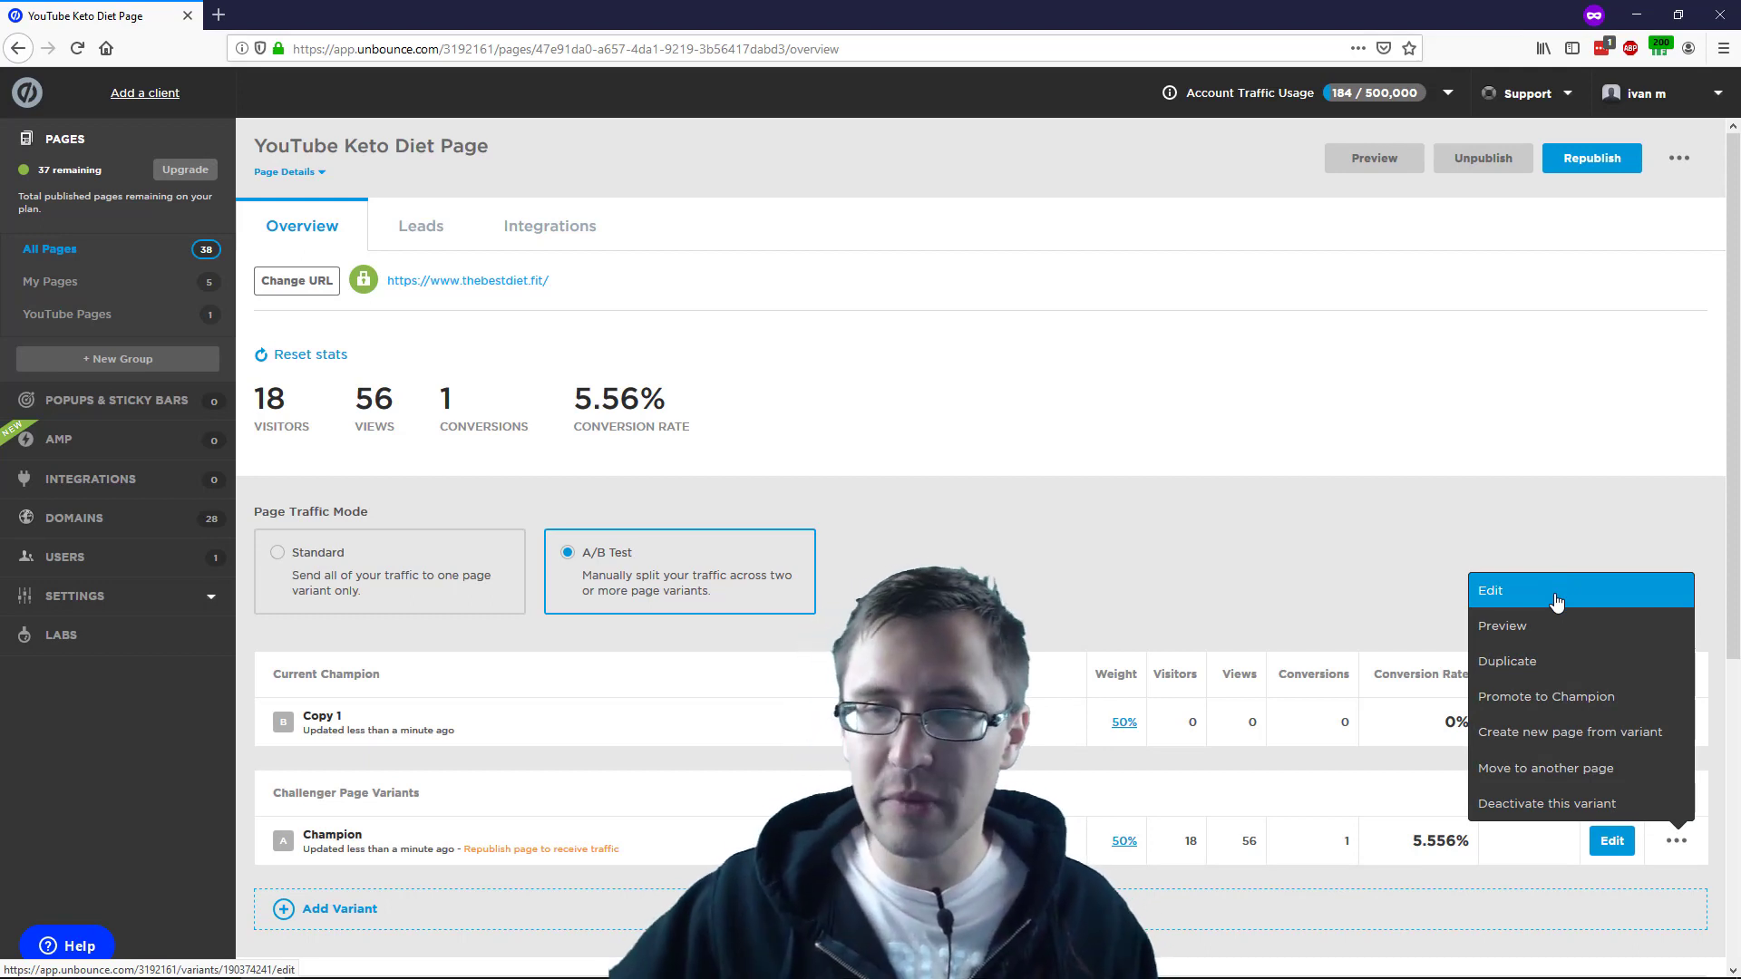
mouse_move(1537, 625)
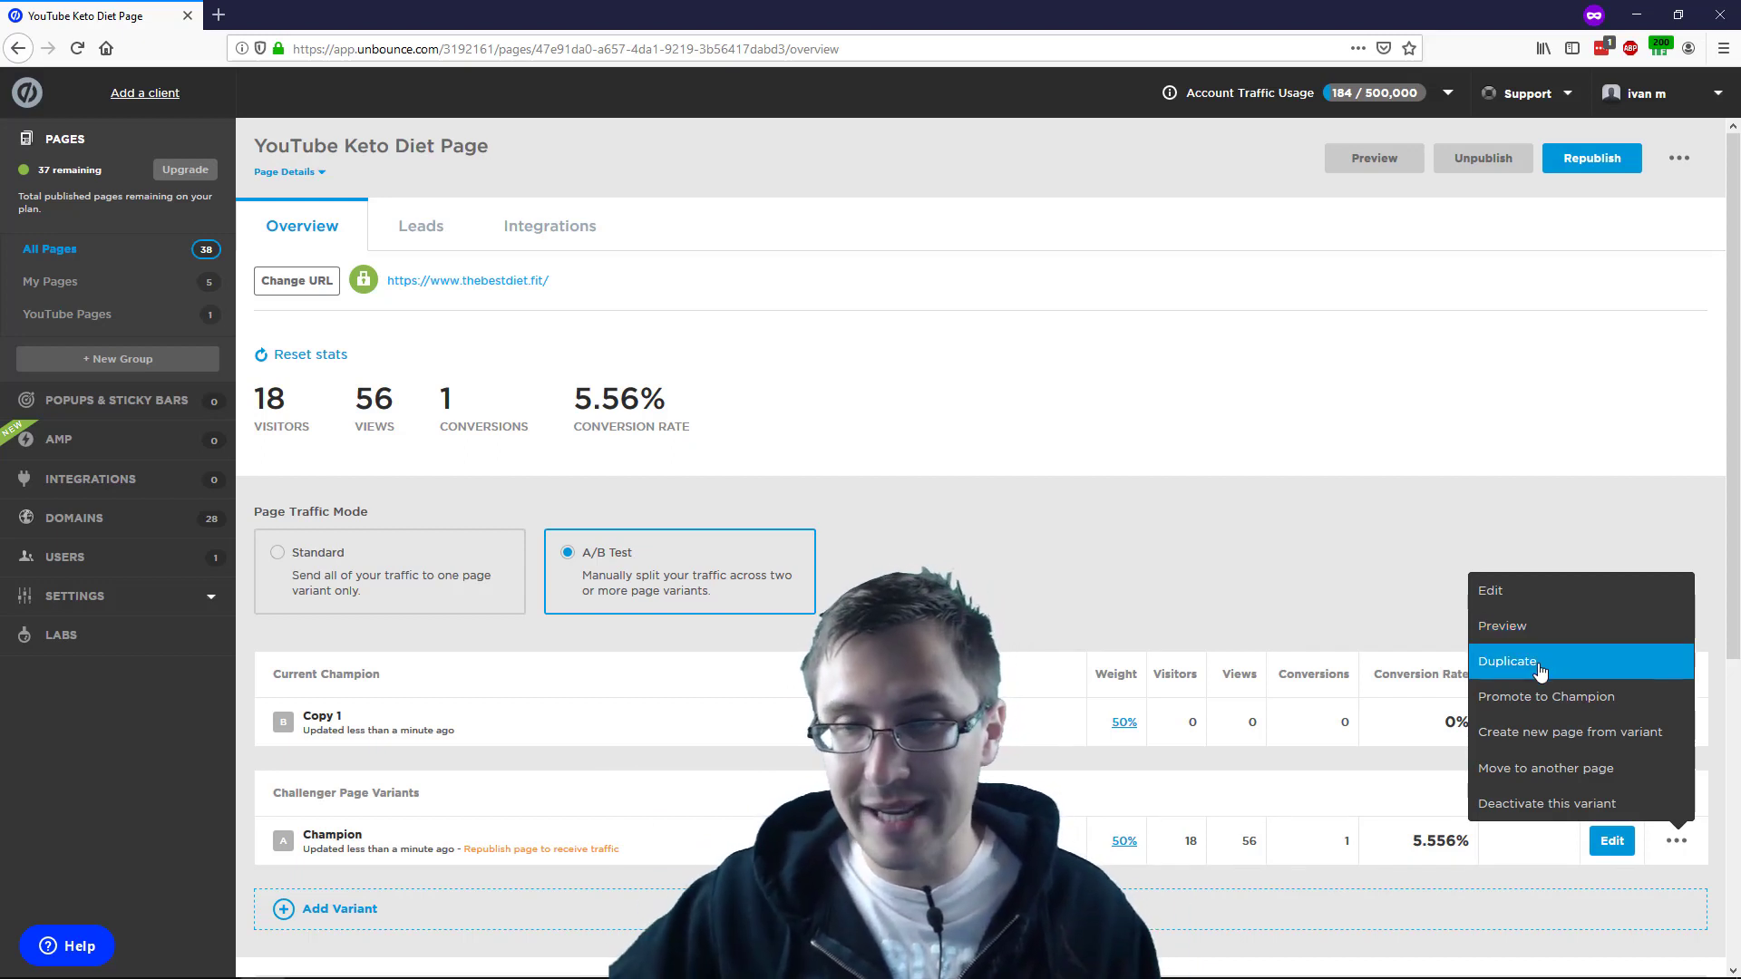
mouse_move(1376, 682)
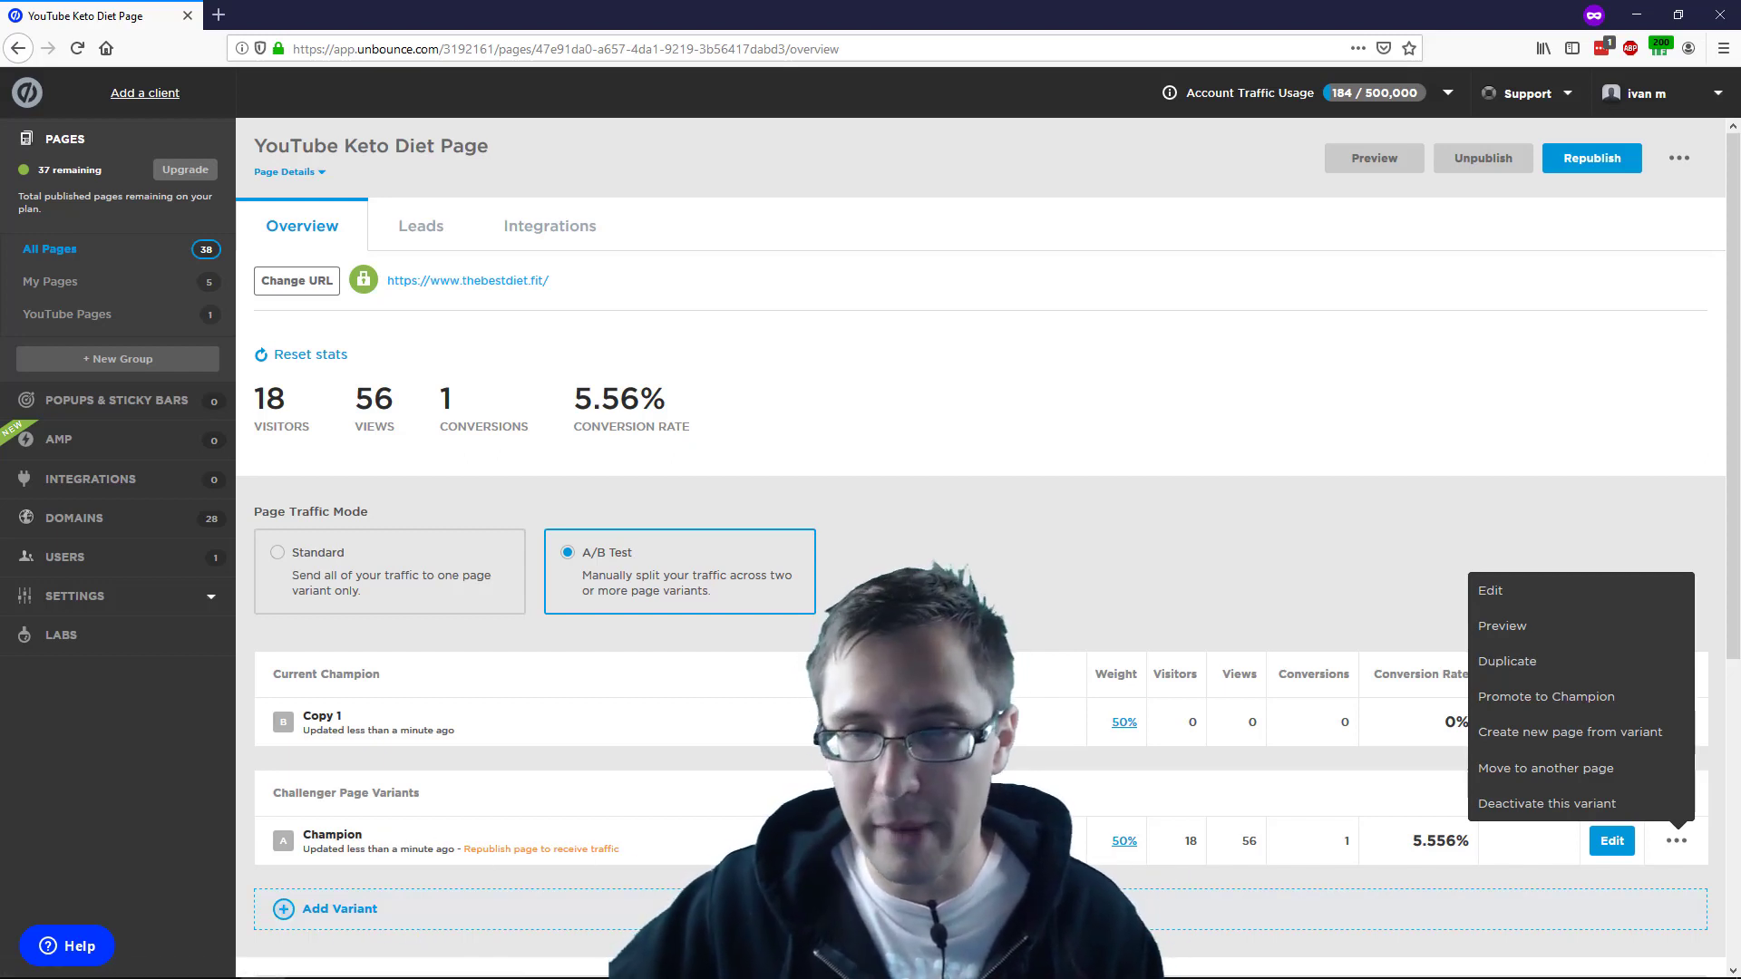
mouse_move(1553, 707)
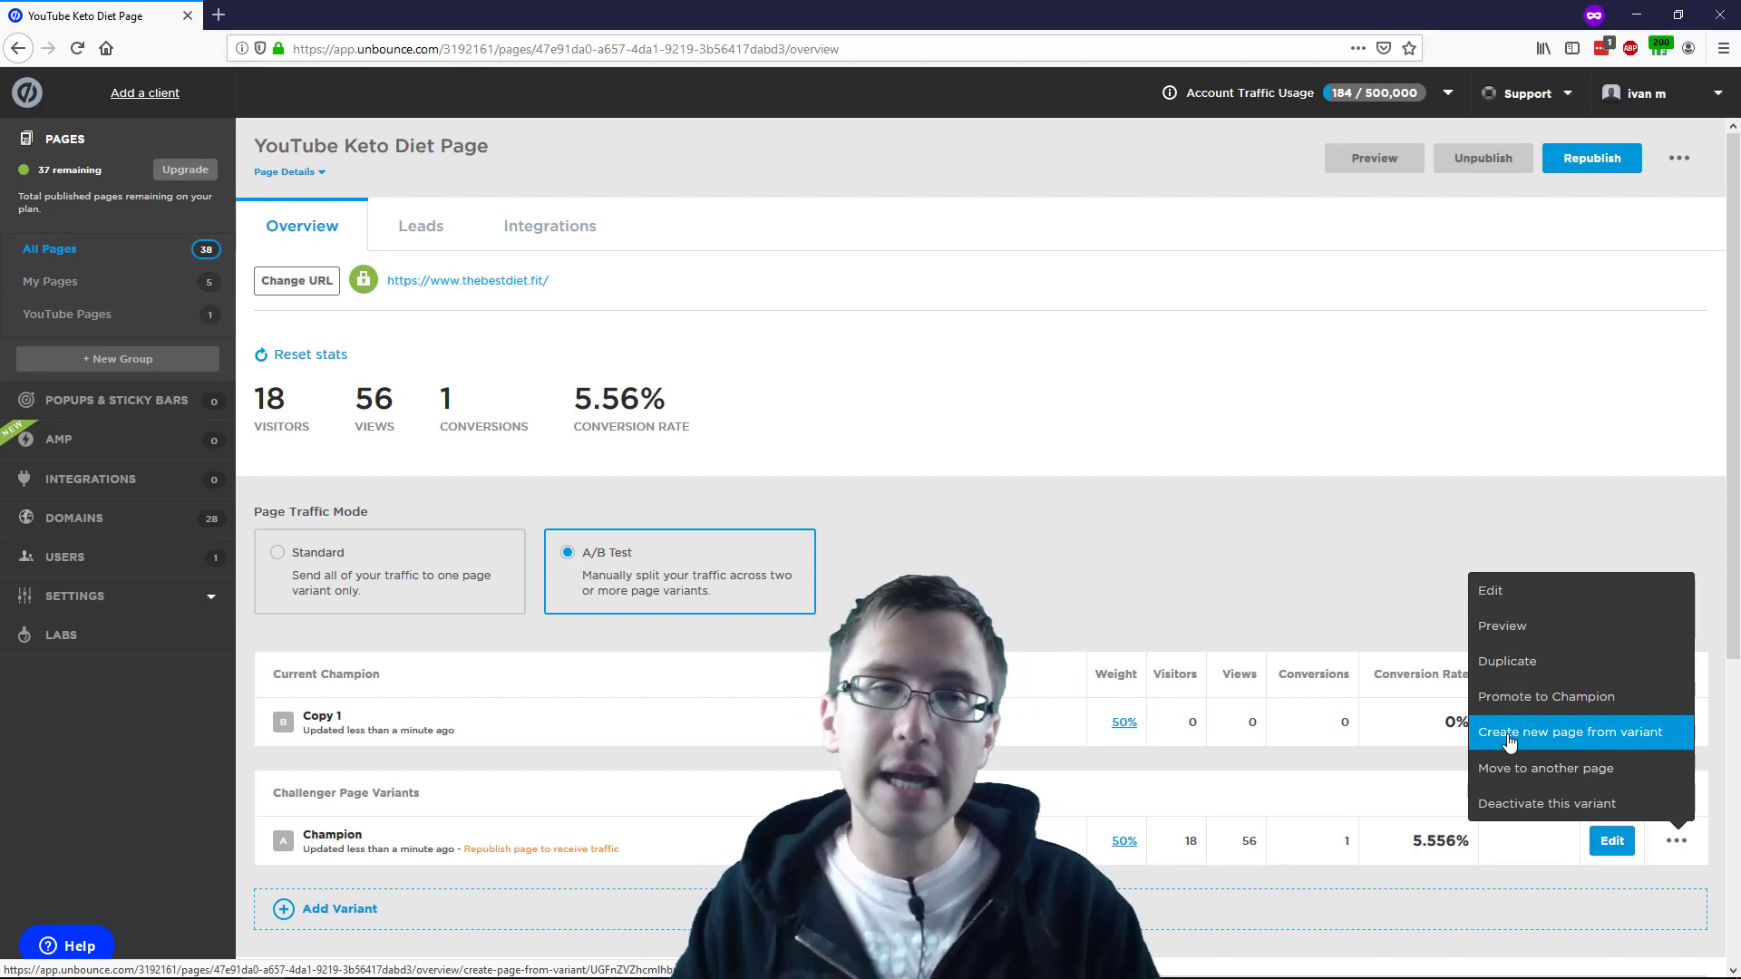
mouse_move(577, 481)
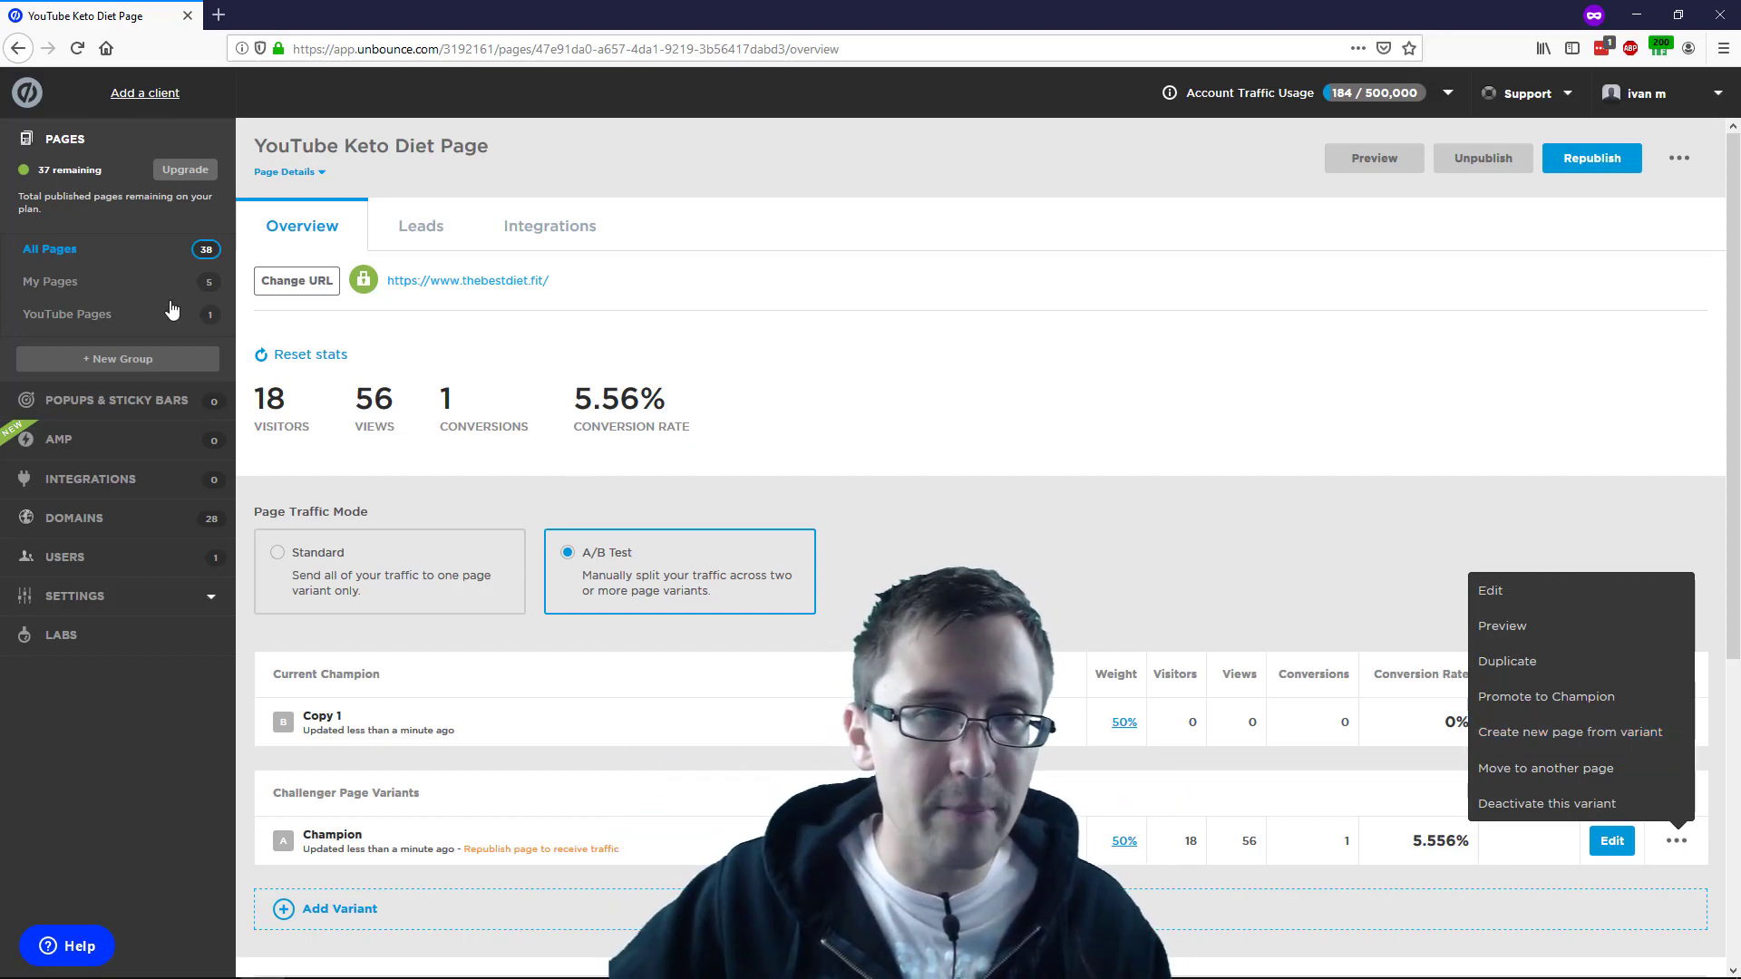
mouse_move(886, 447)
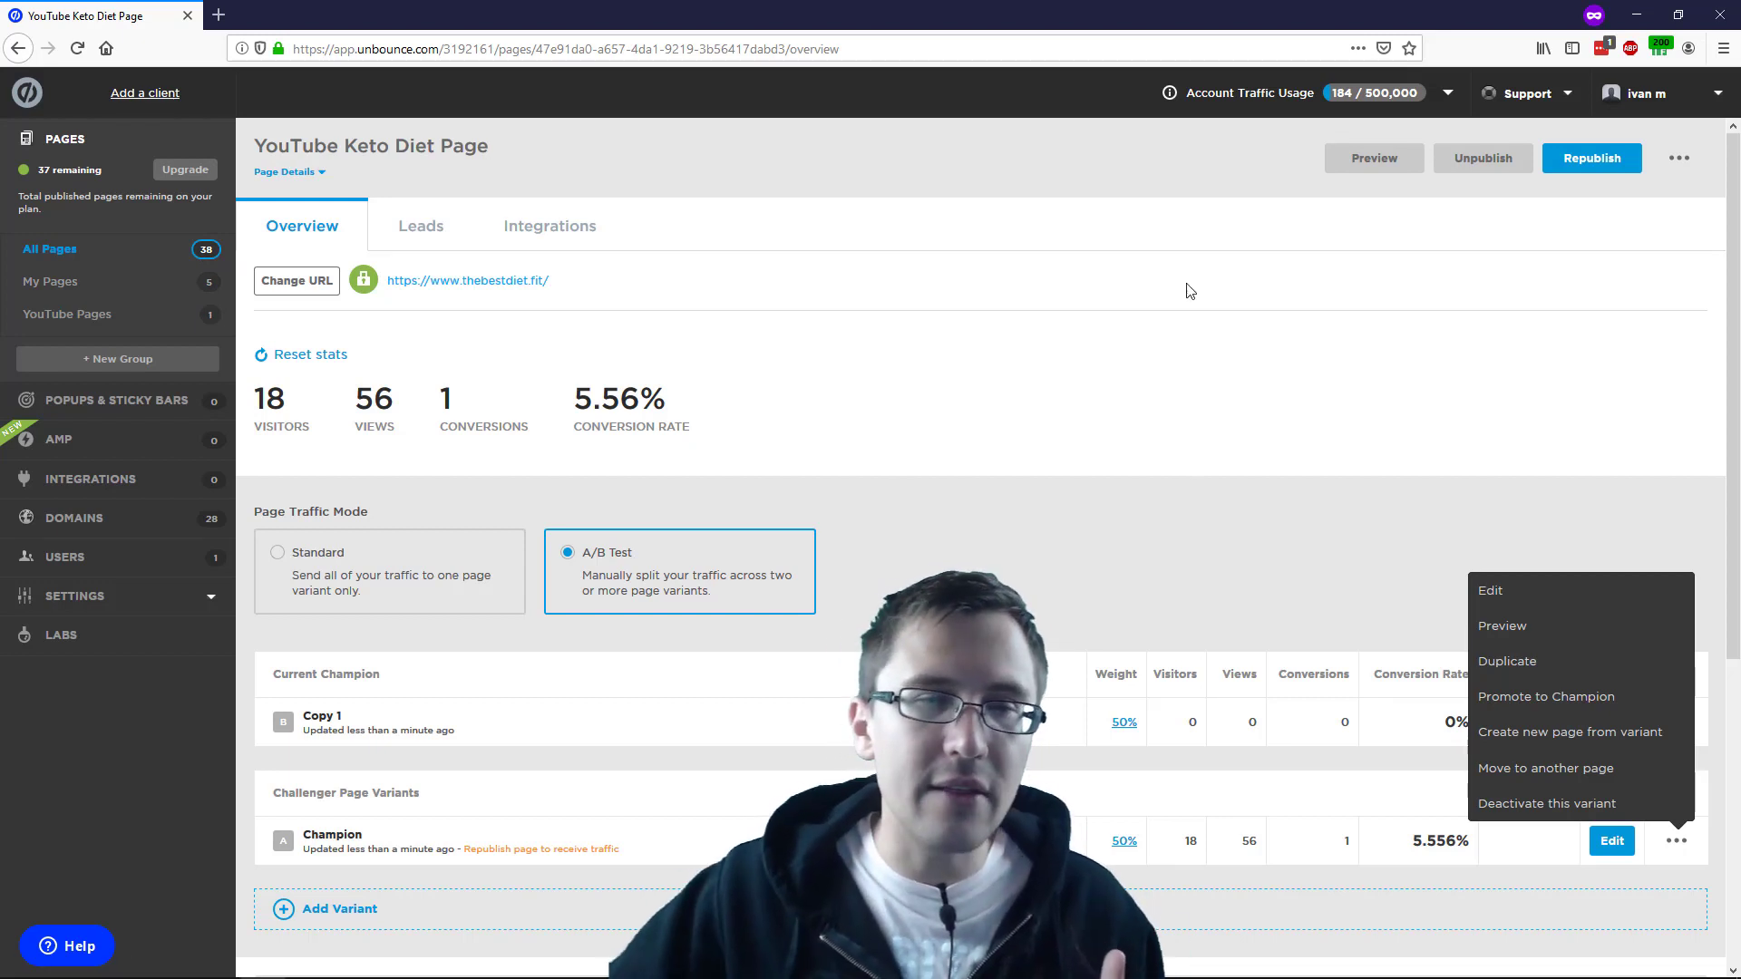
mouse_move(336, 466)
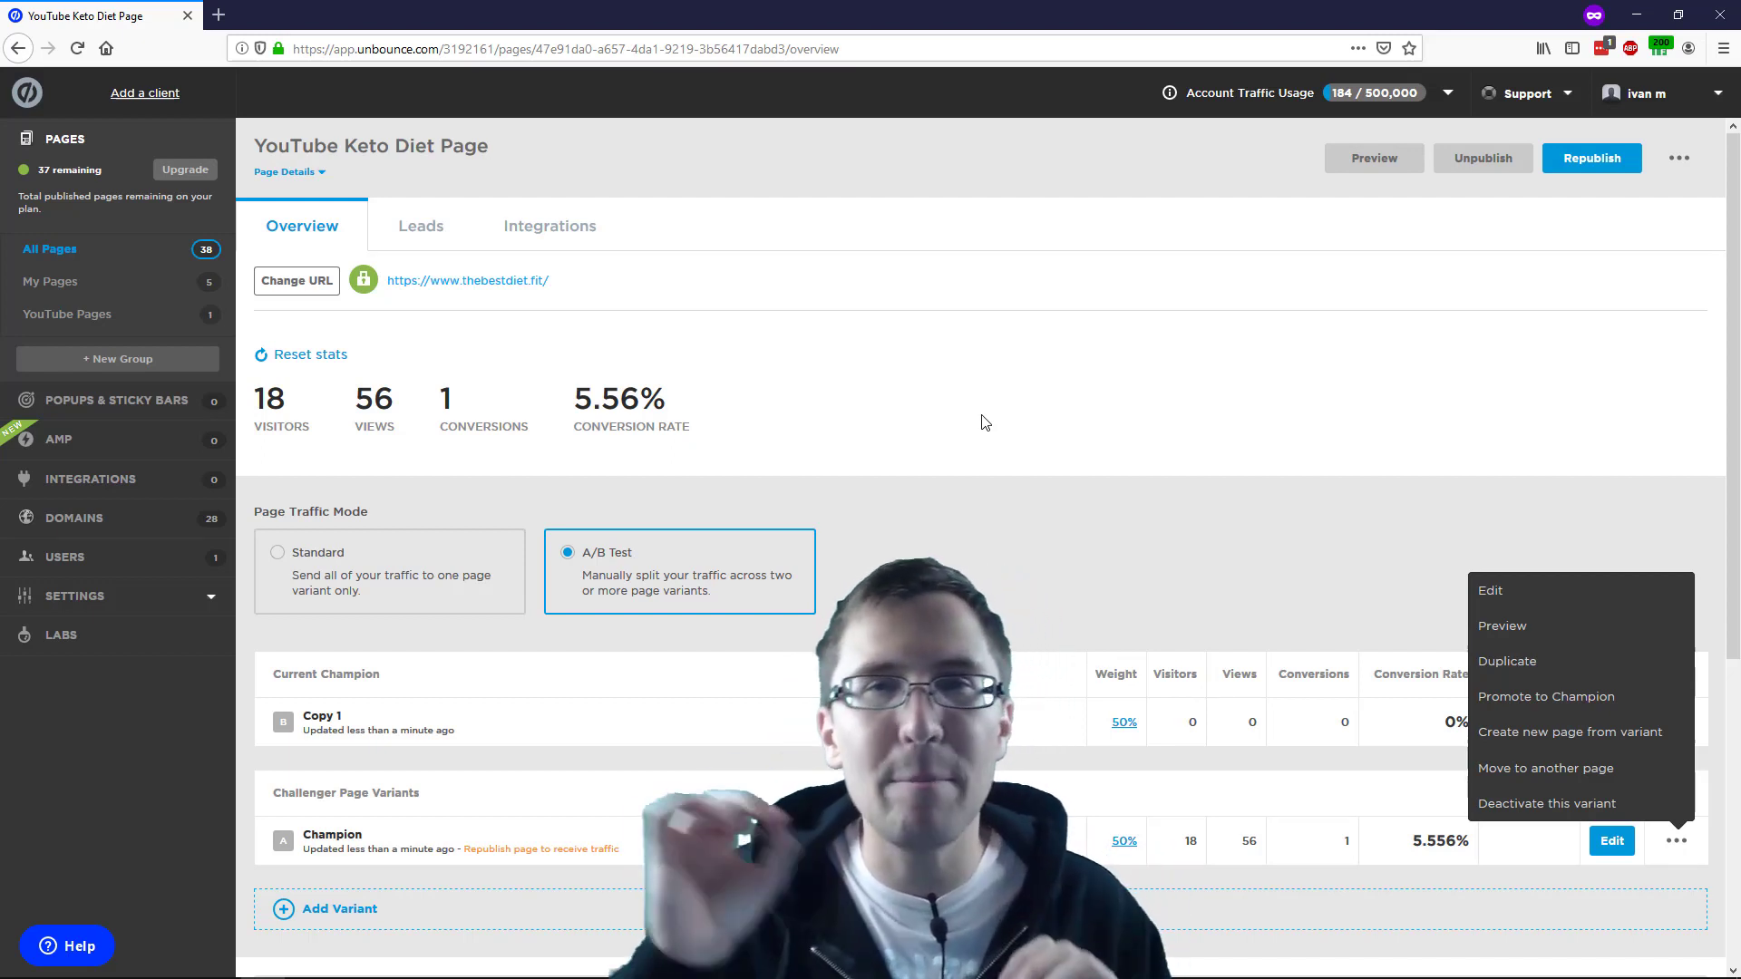
mouse_move(1570, 732)
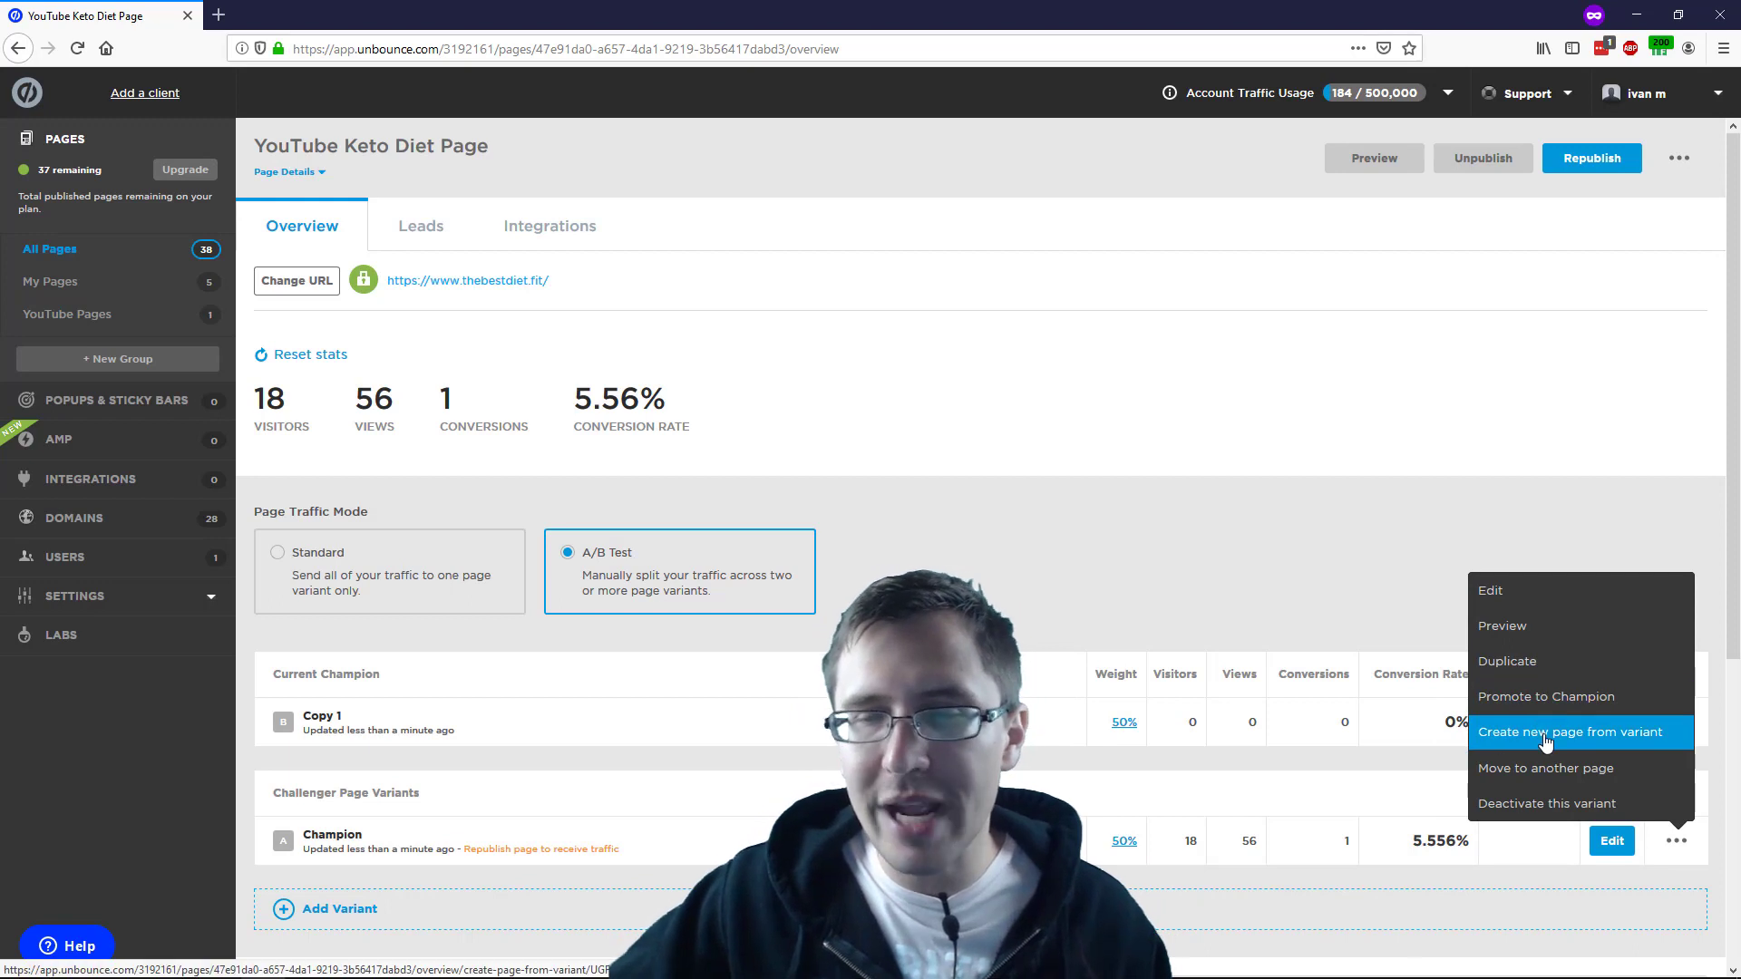
mouse_move(1507, 661)
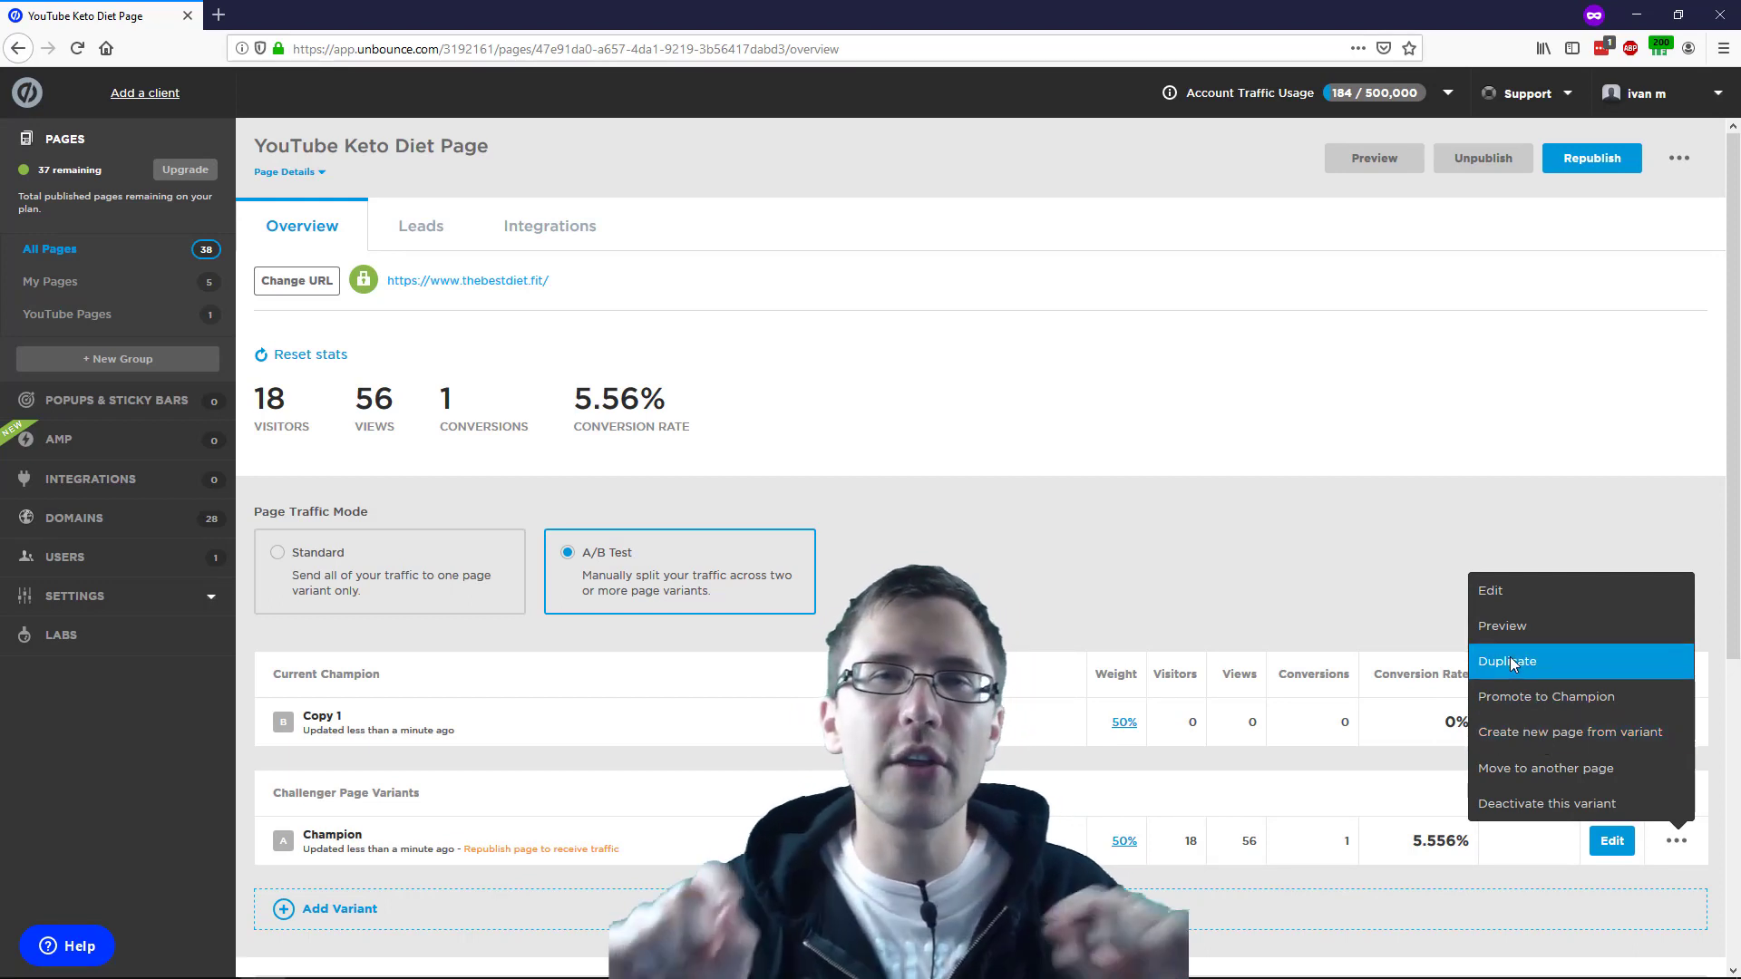
mouse_move(631, 855)
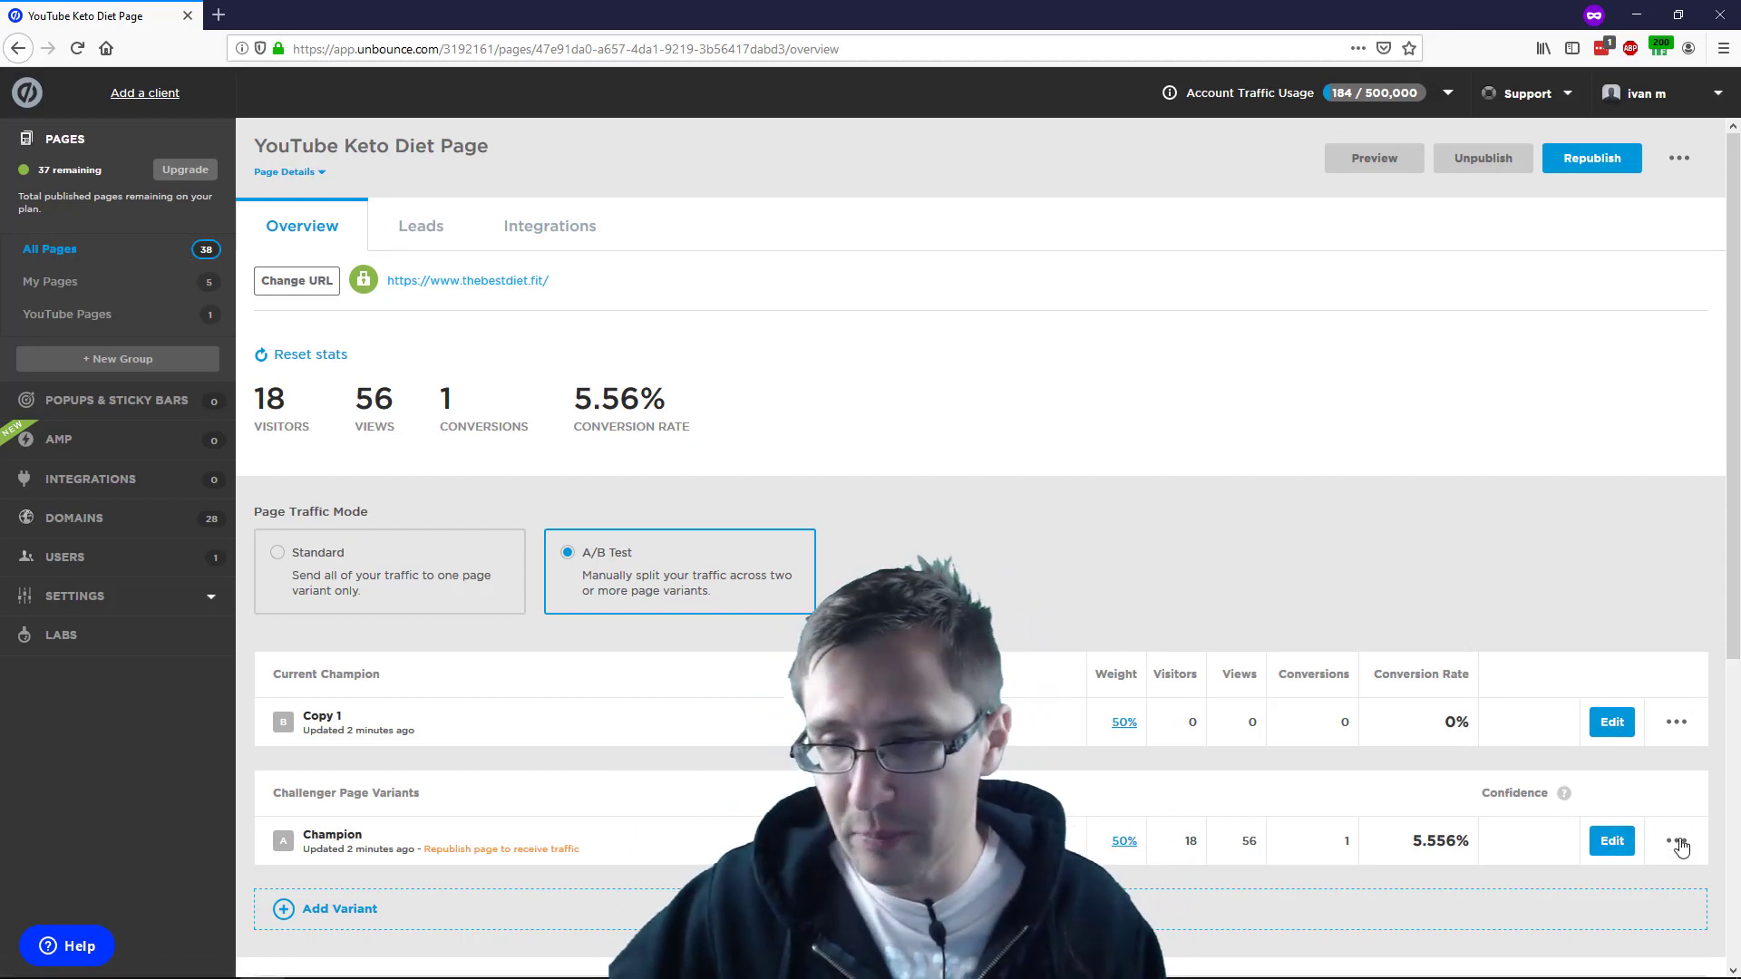
left_click(1678, 841)
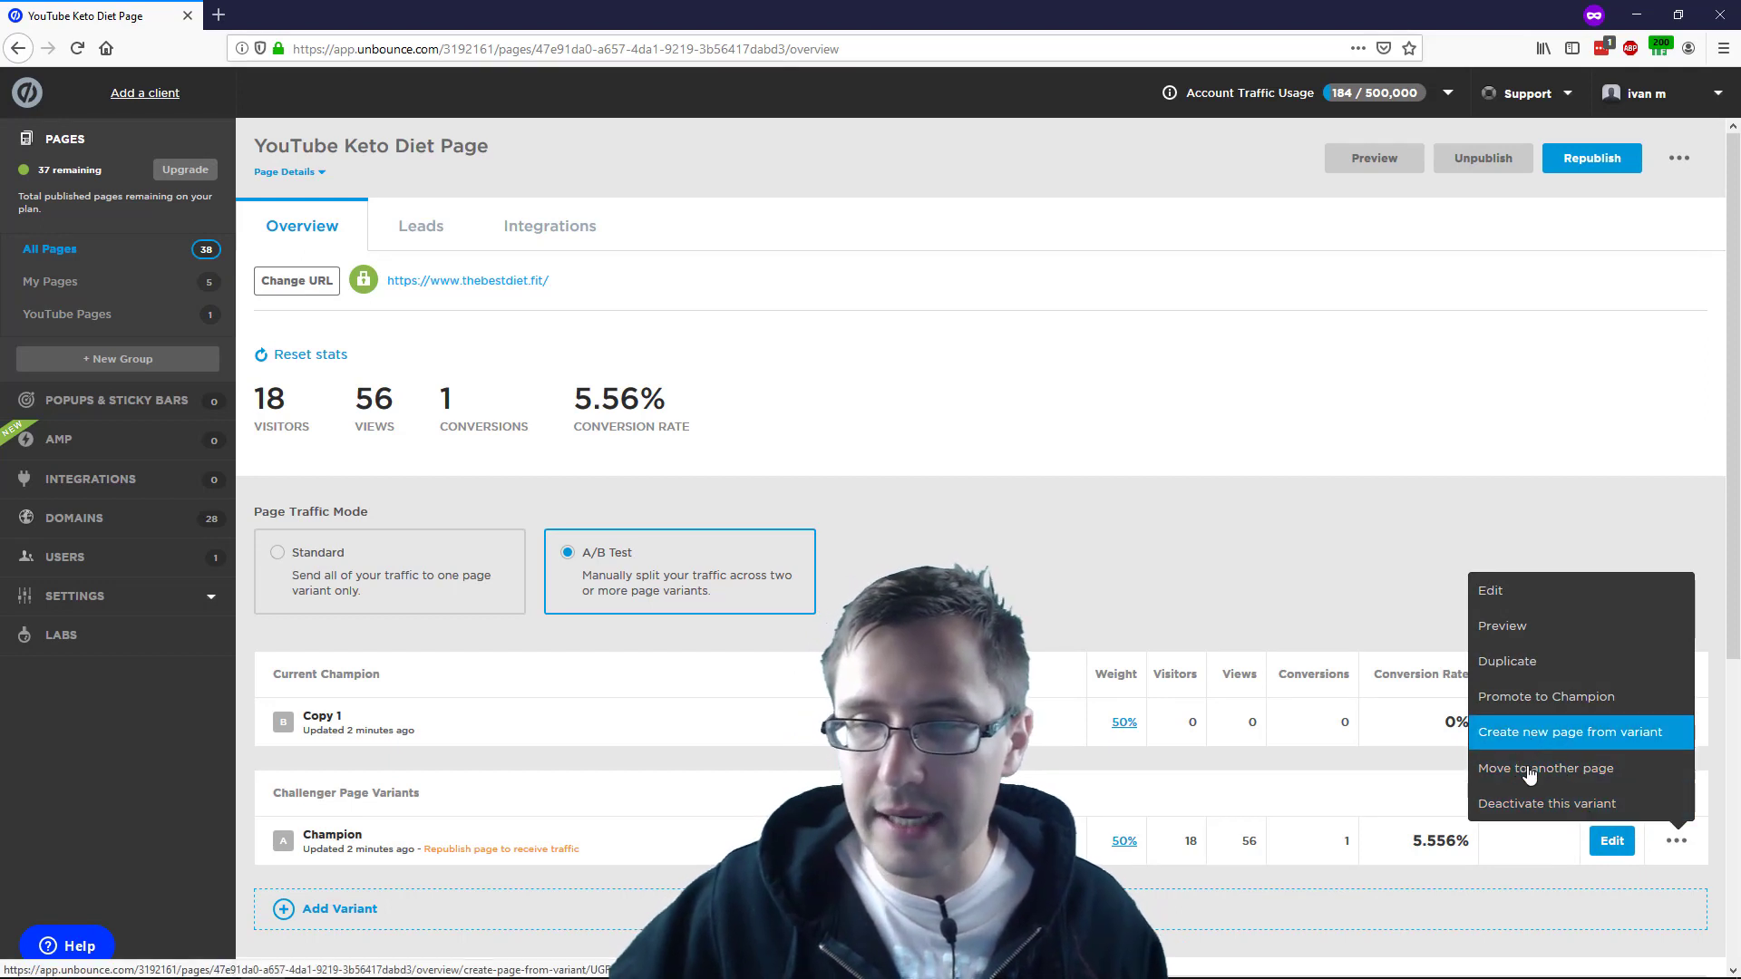
mouse_move(1544, 767)
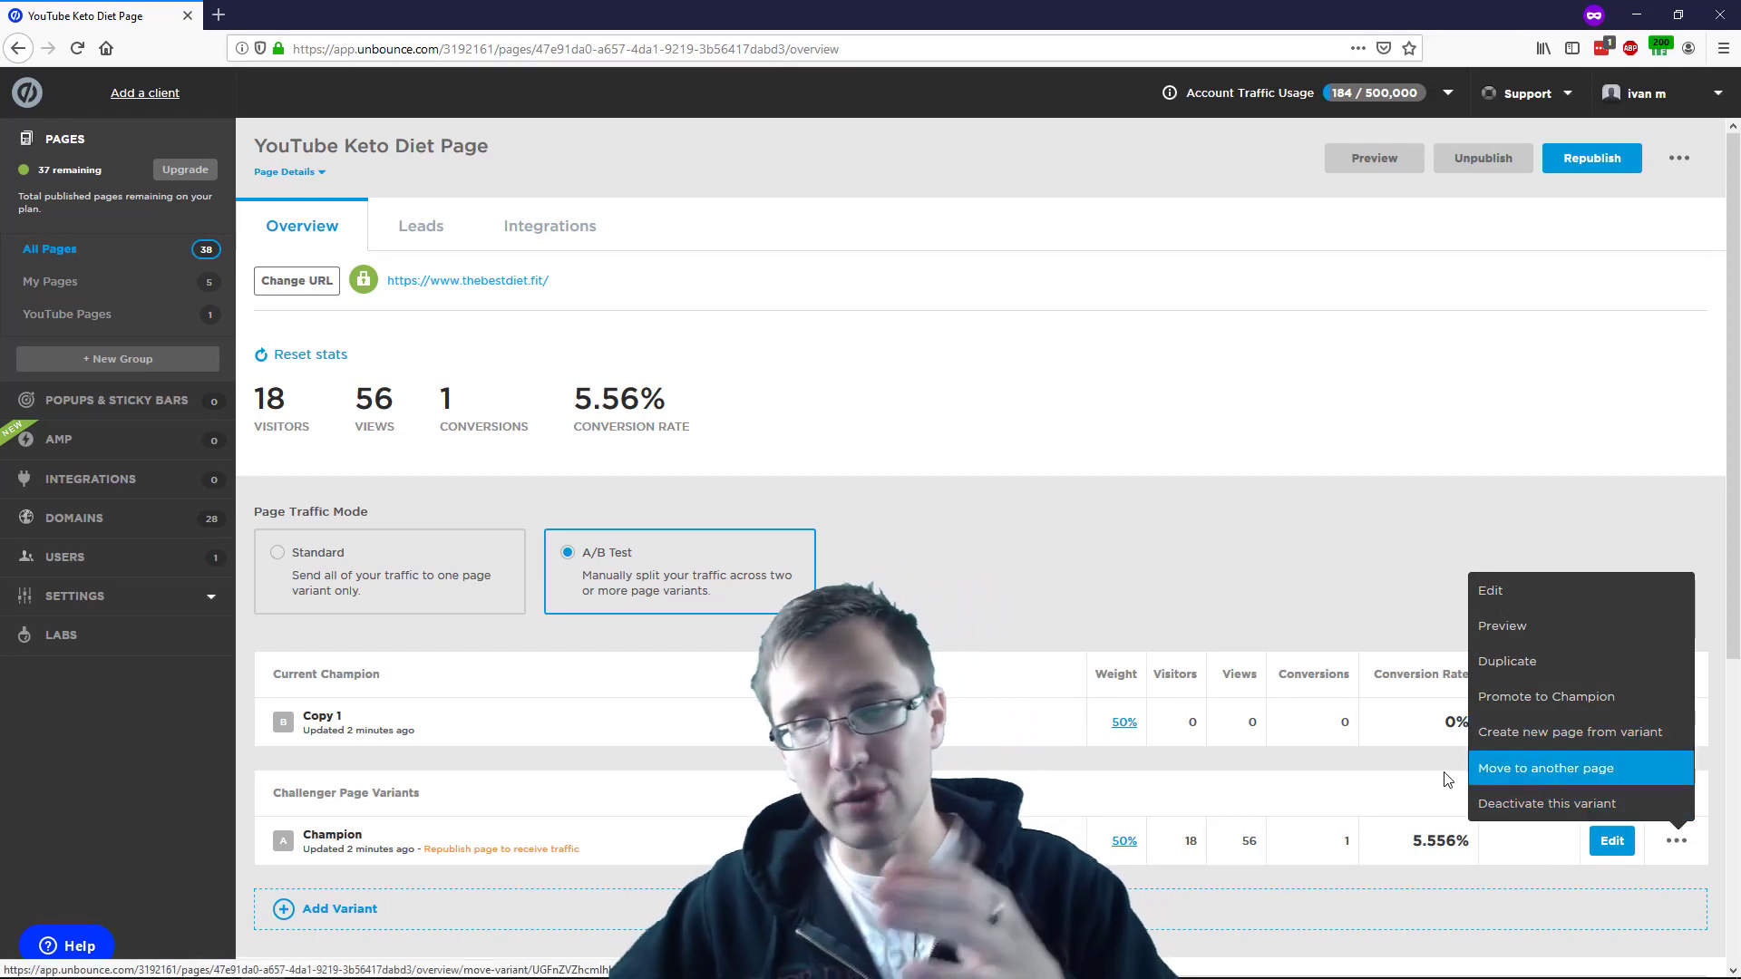
left_click(1079, 513)
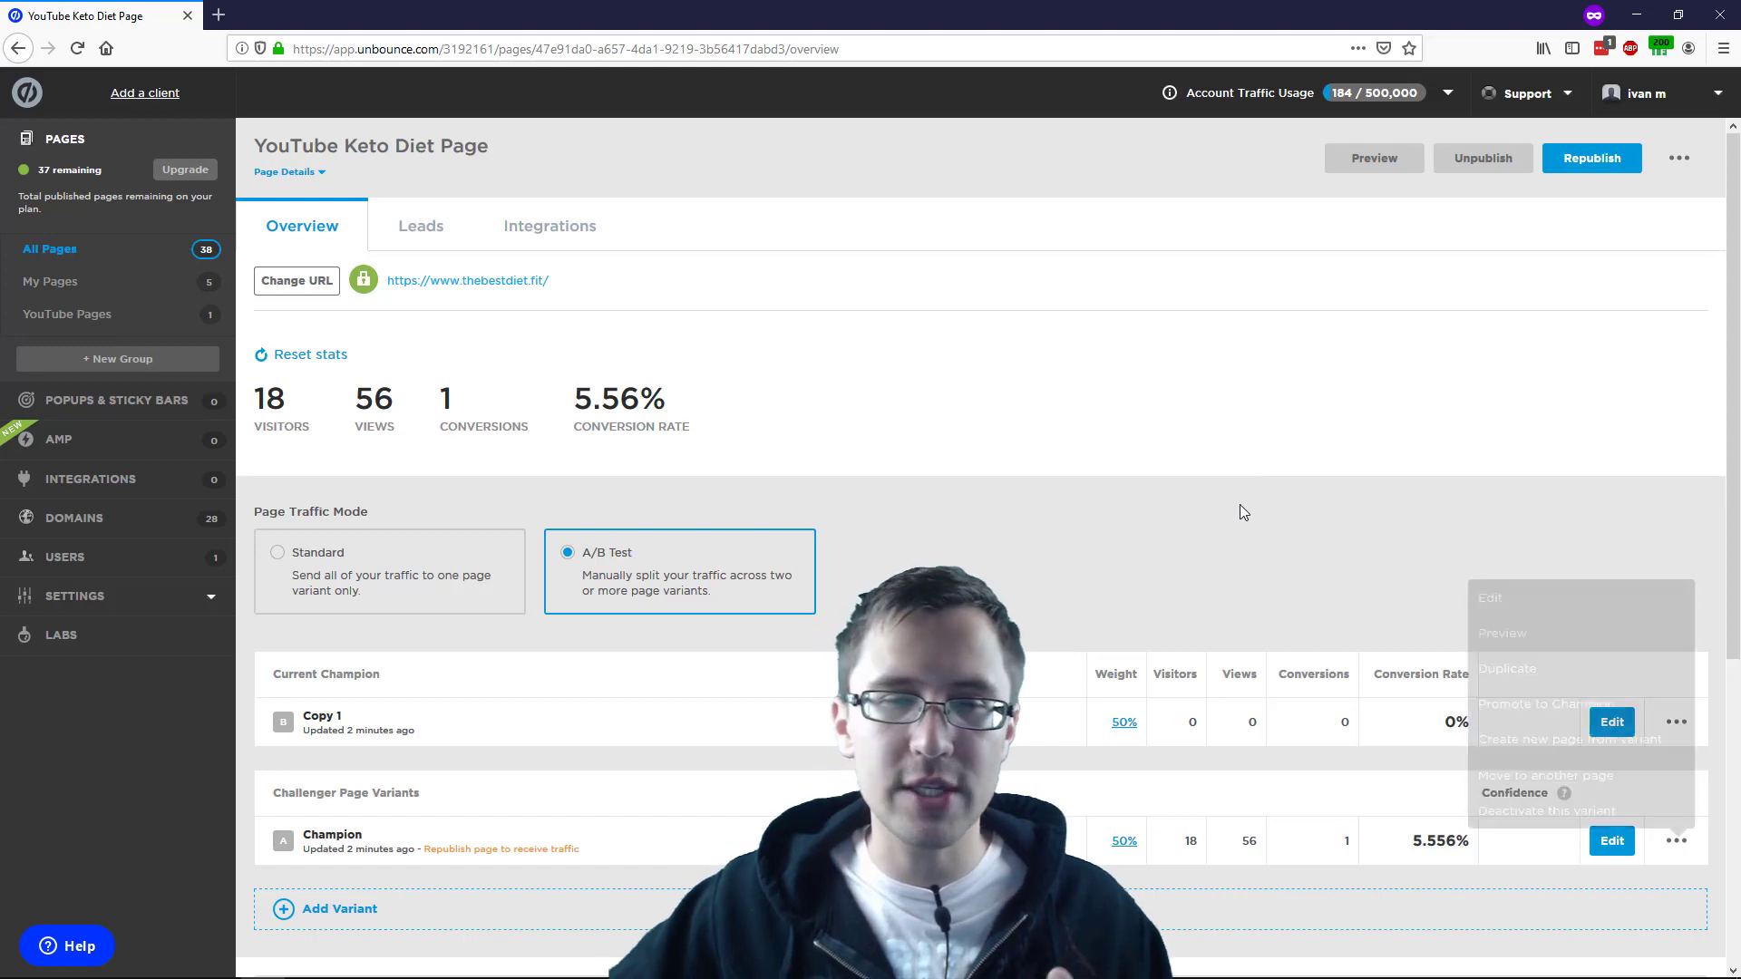
scroll("down", 3)
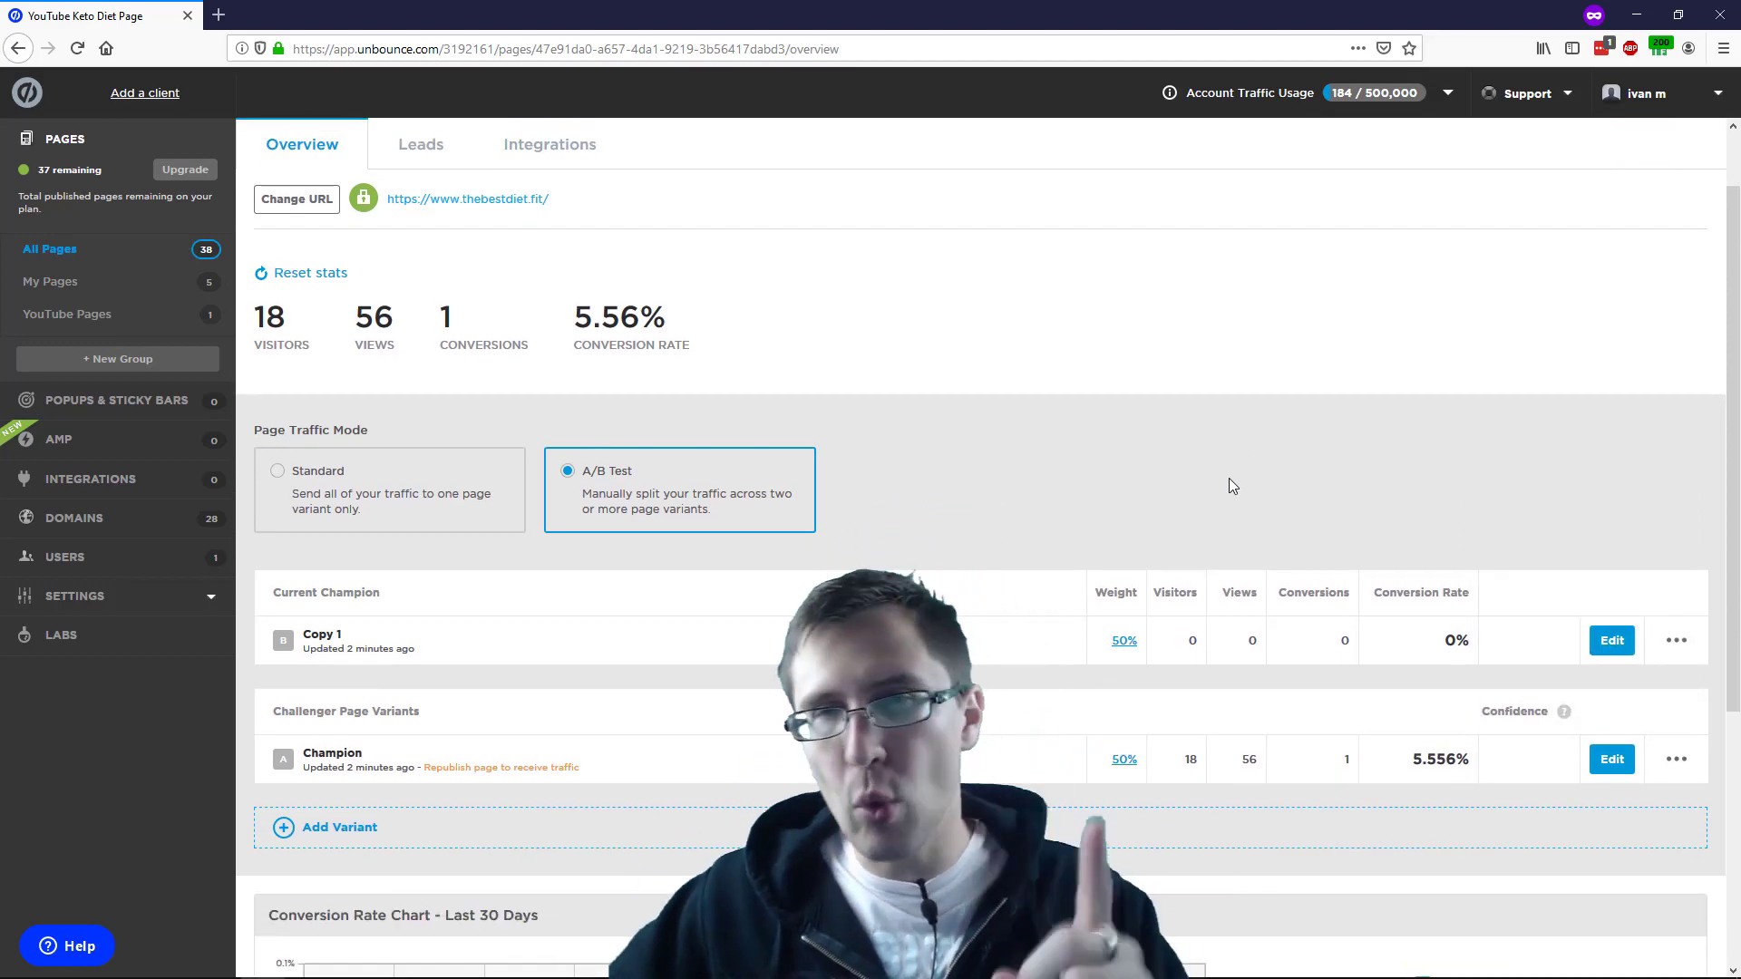
scroll("down", 3)
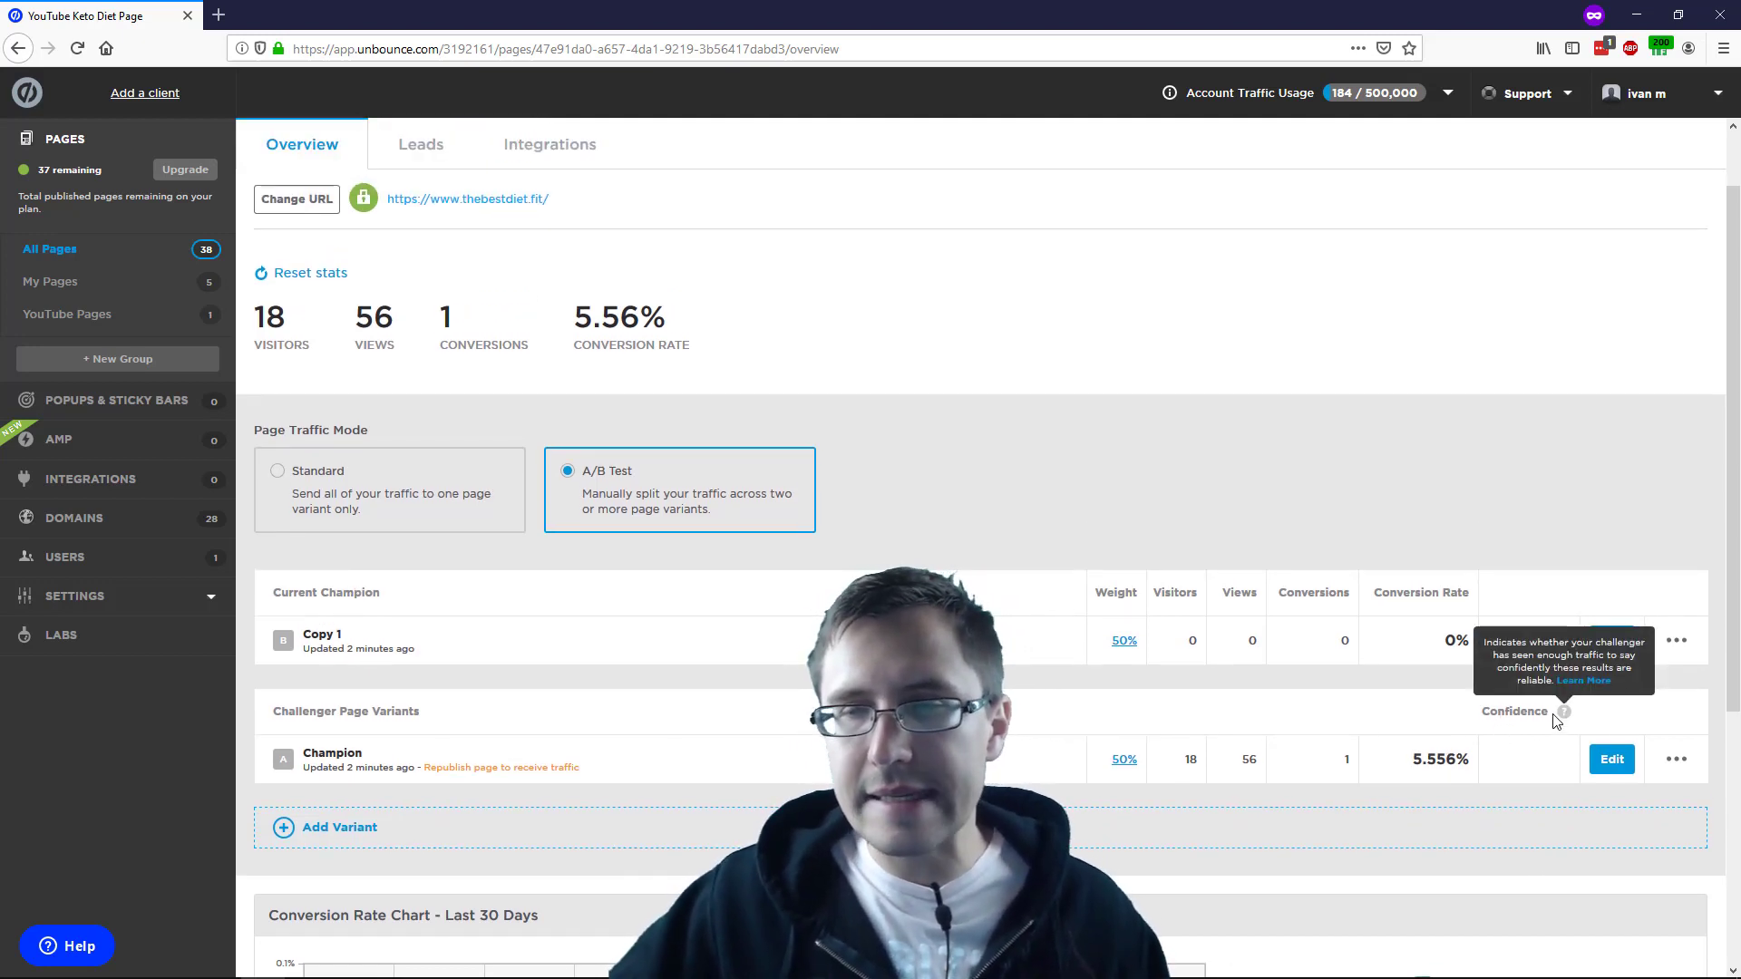
mouse_move(1448, 477)
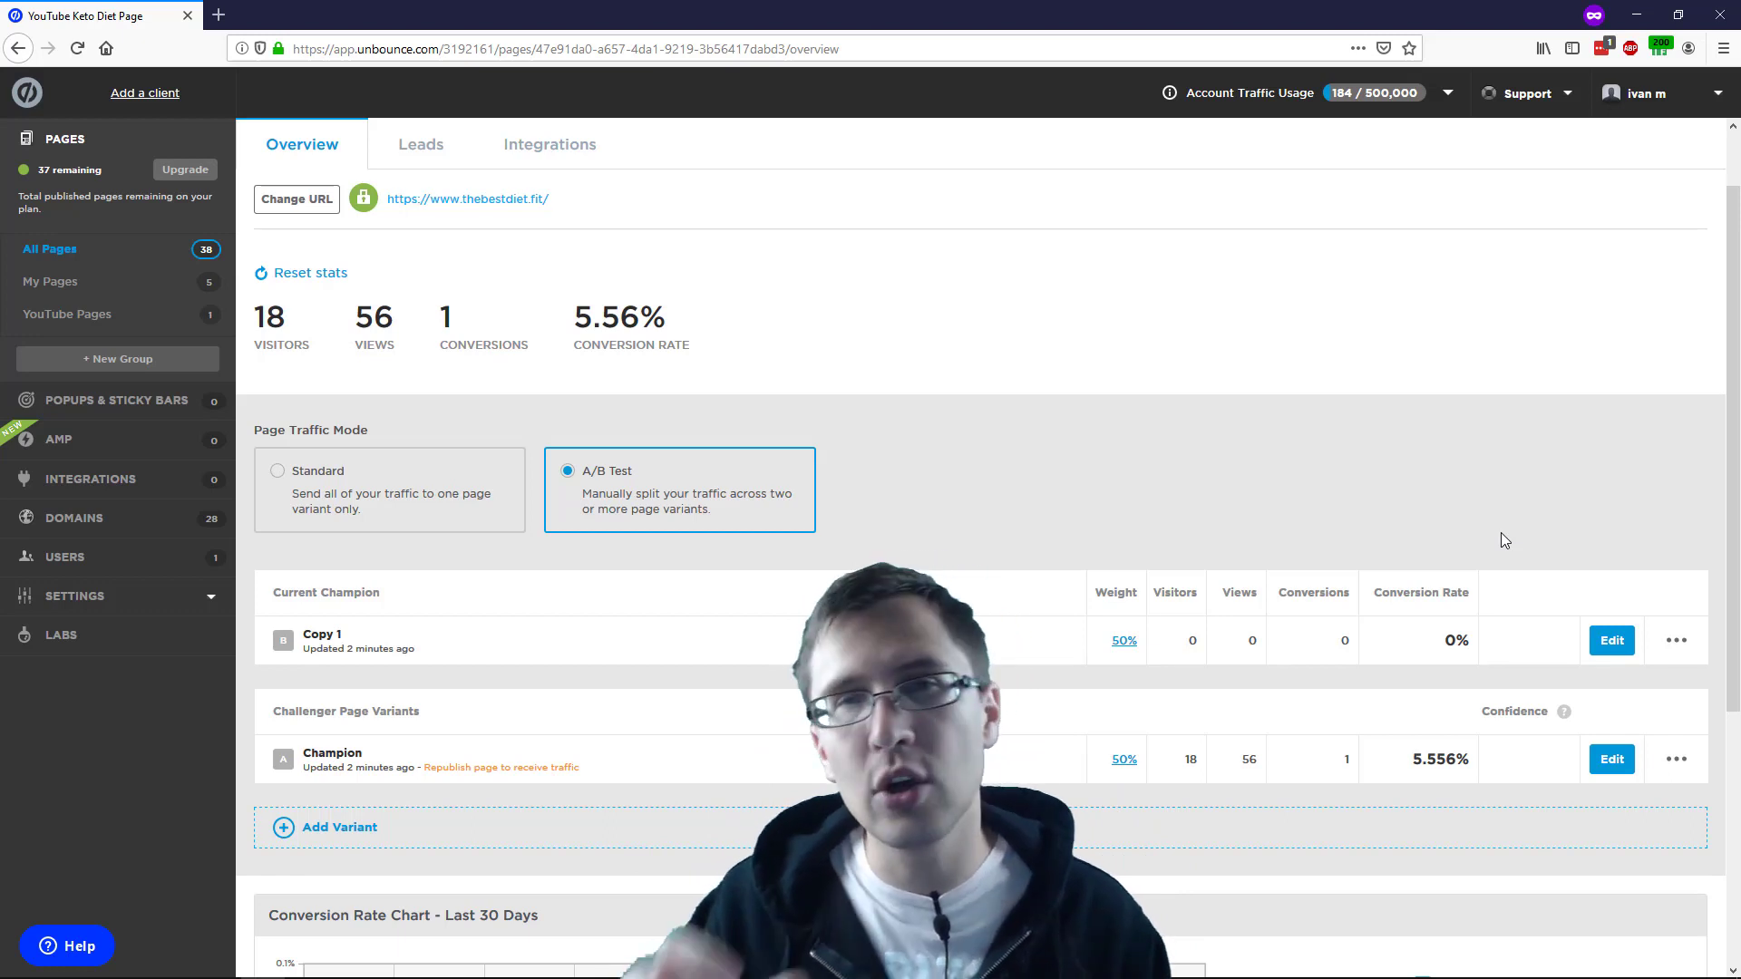
mouse_move(1431, 712)
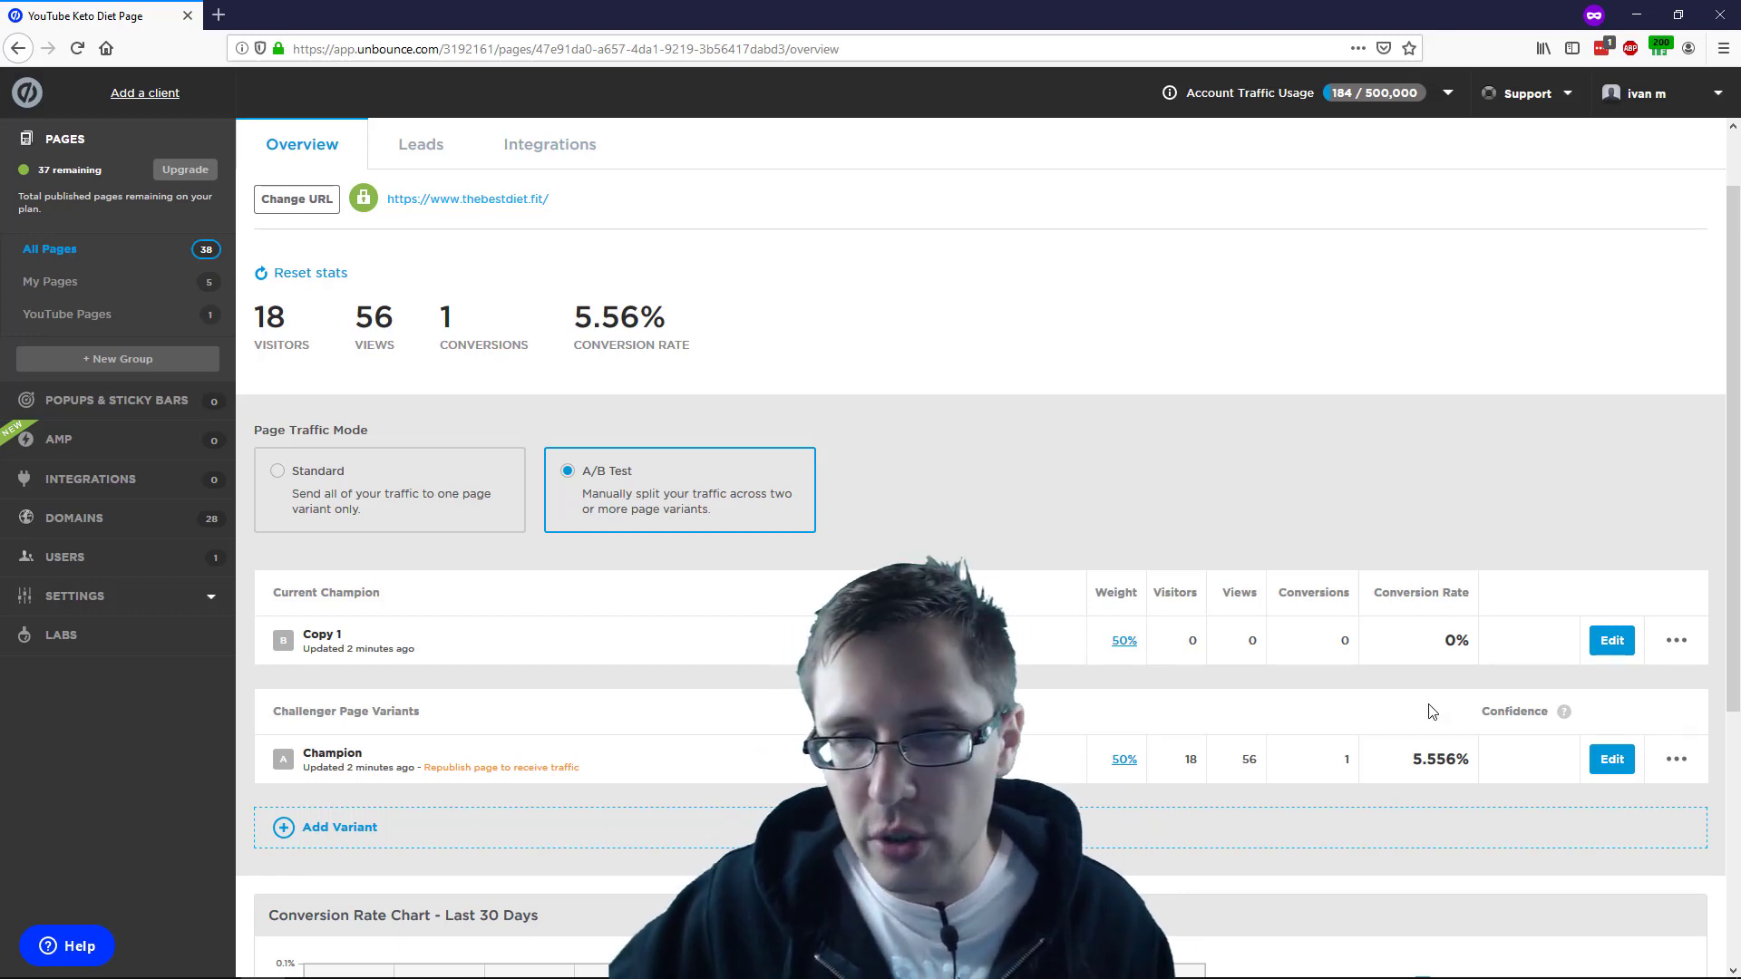
mouse_move(1360, 761)
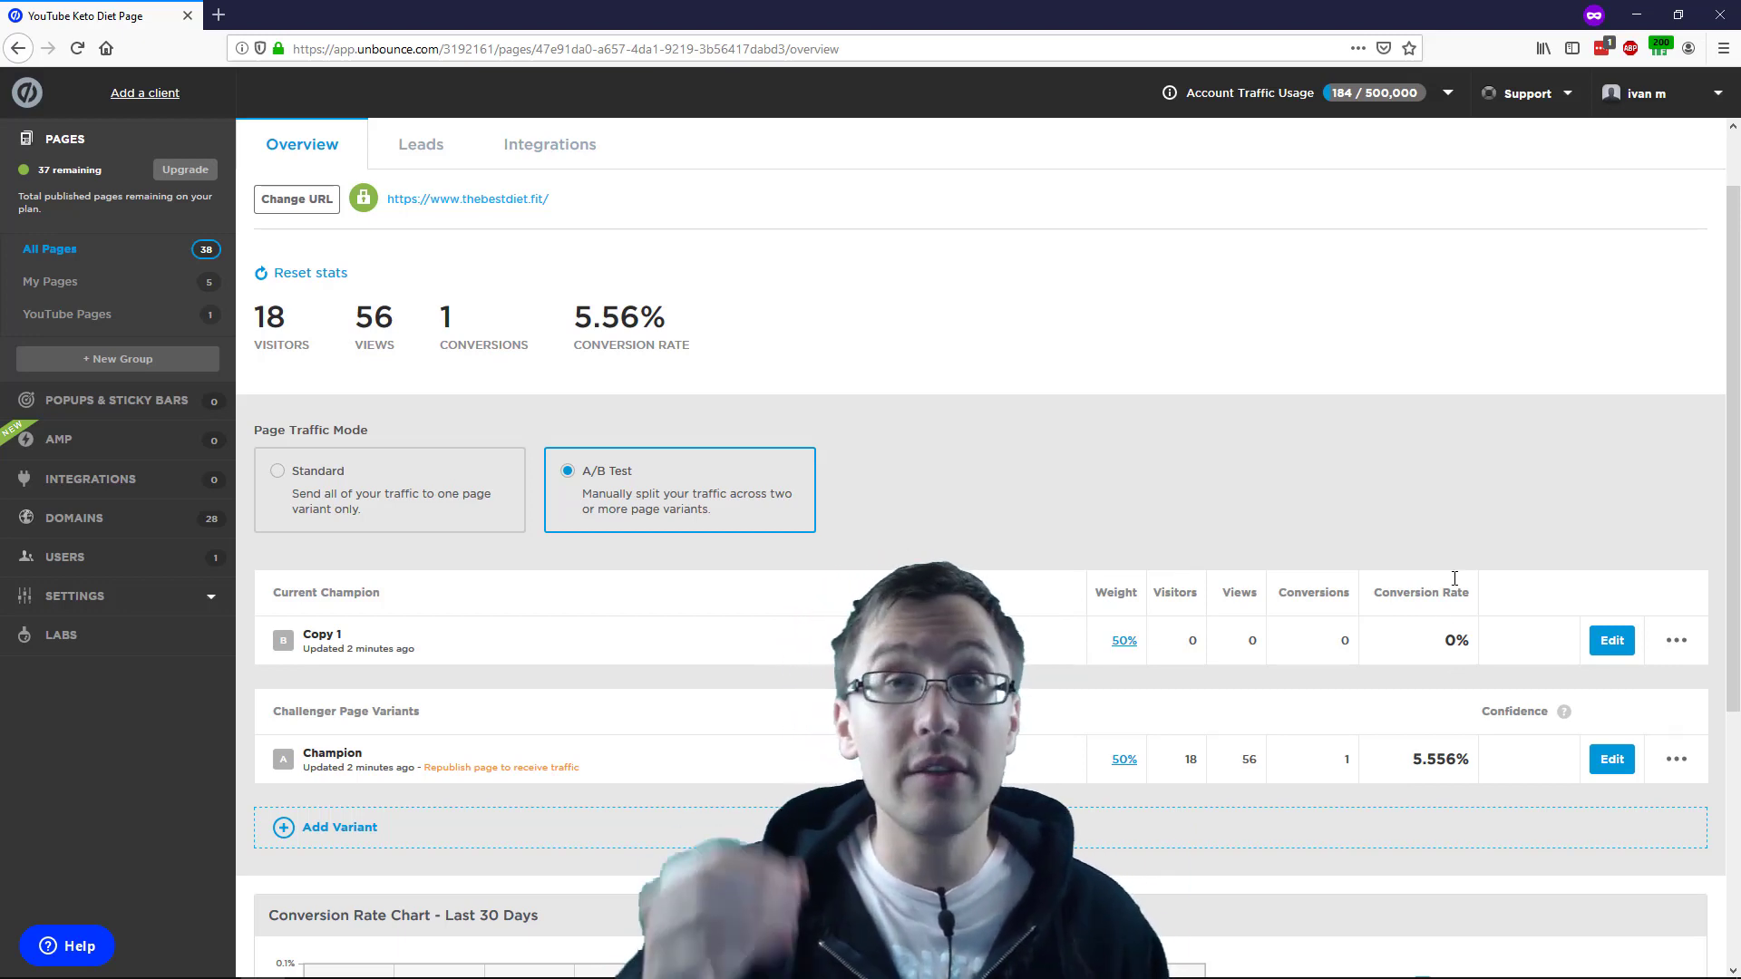
mouse_move(1372, 791)
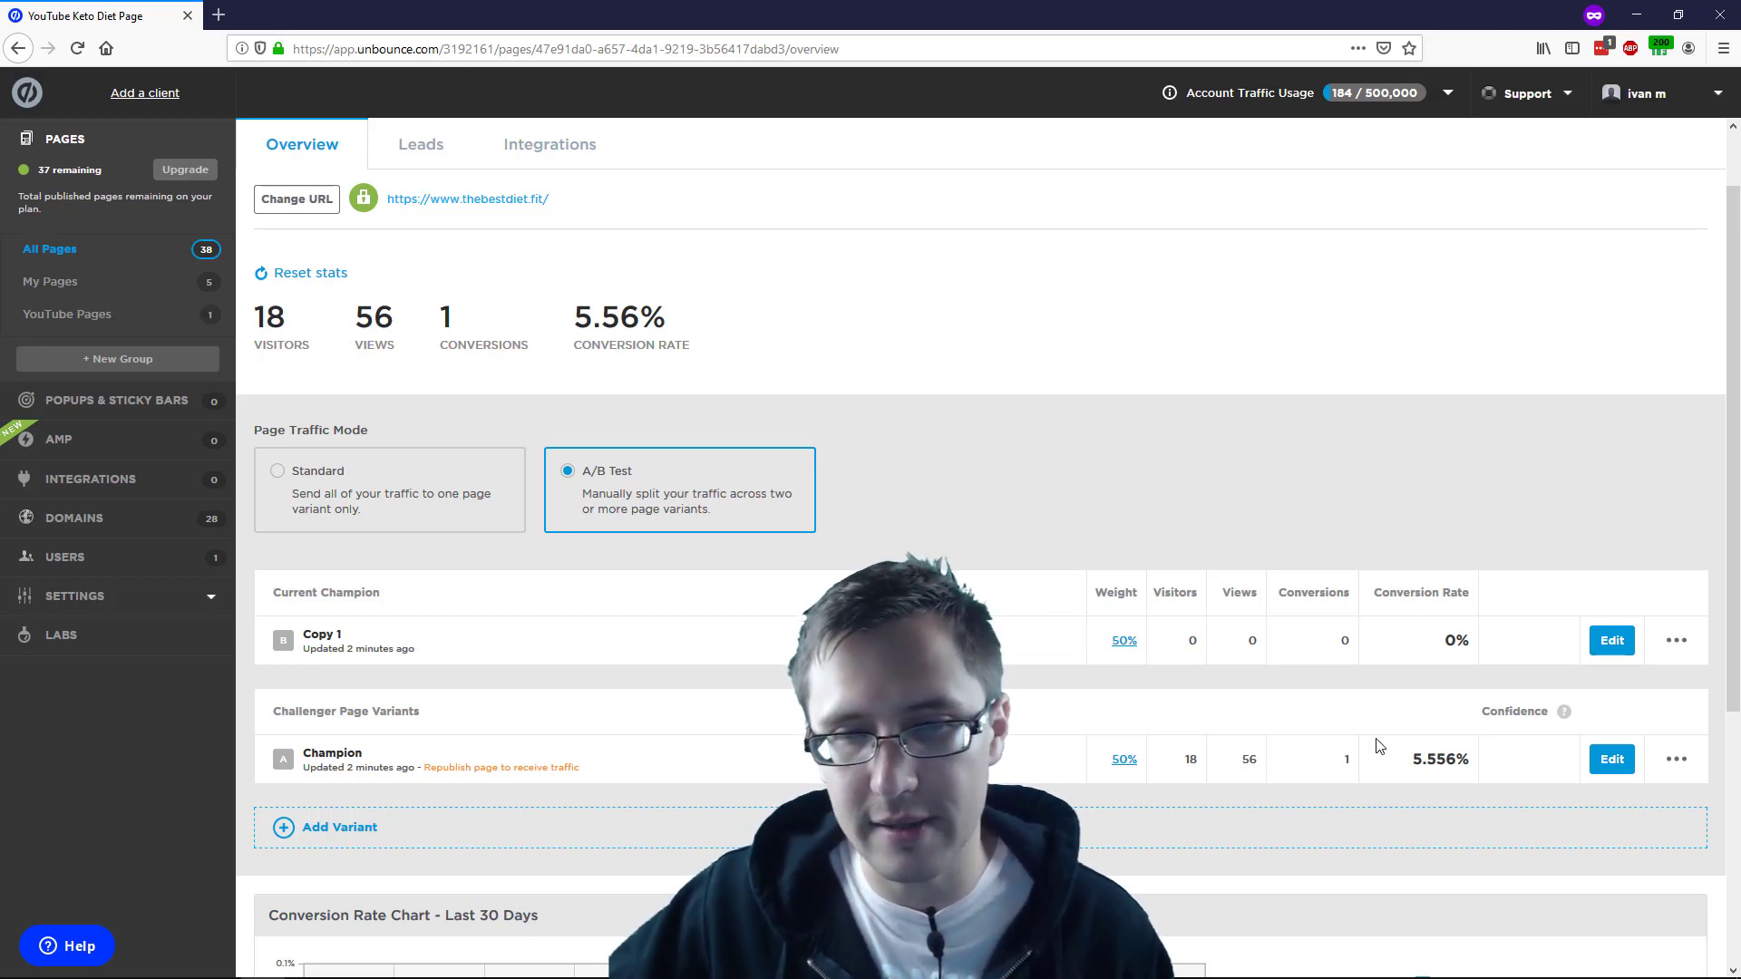
mouse_move(1302, 685)
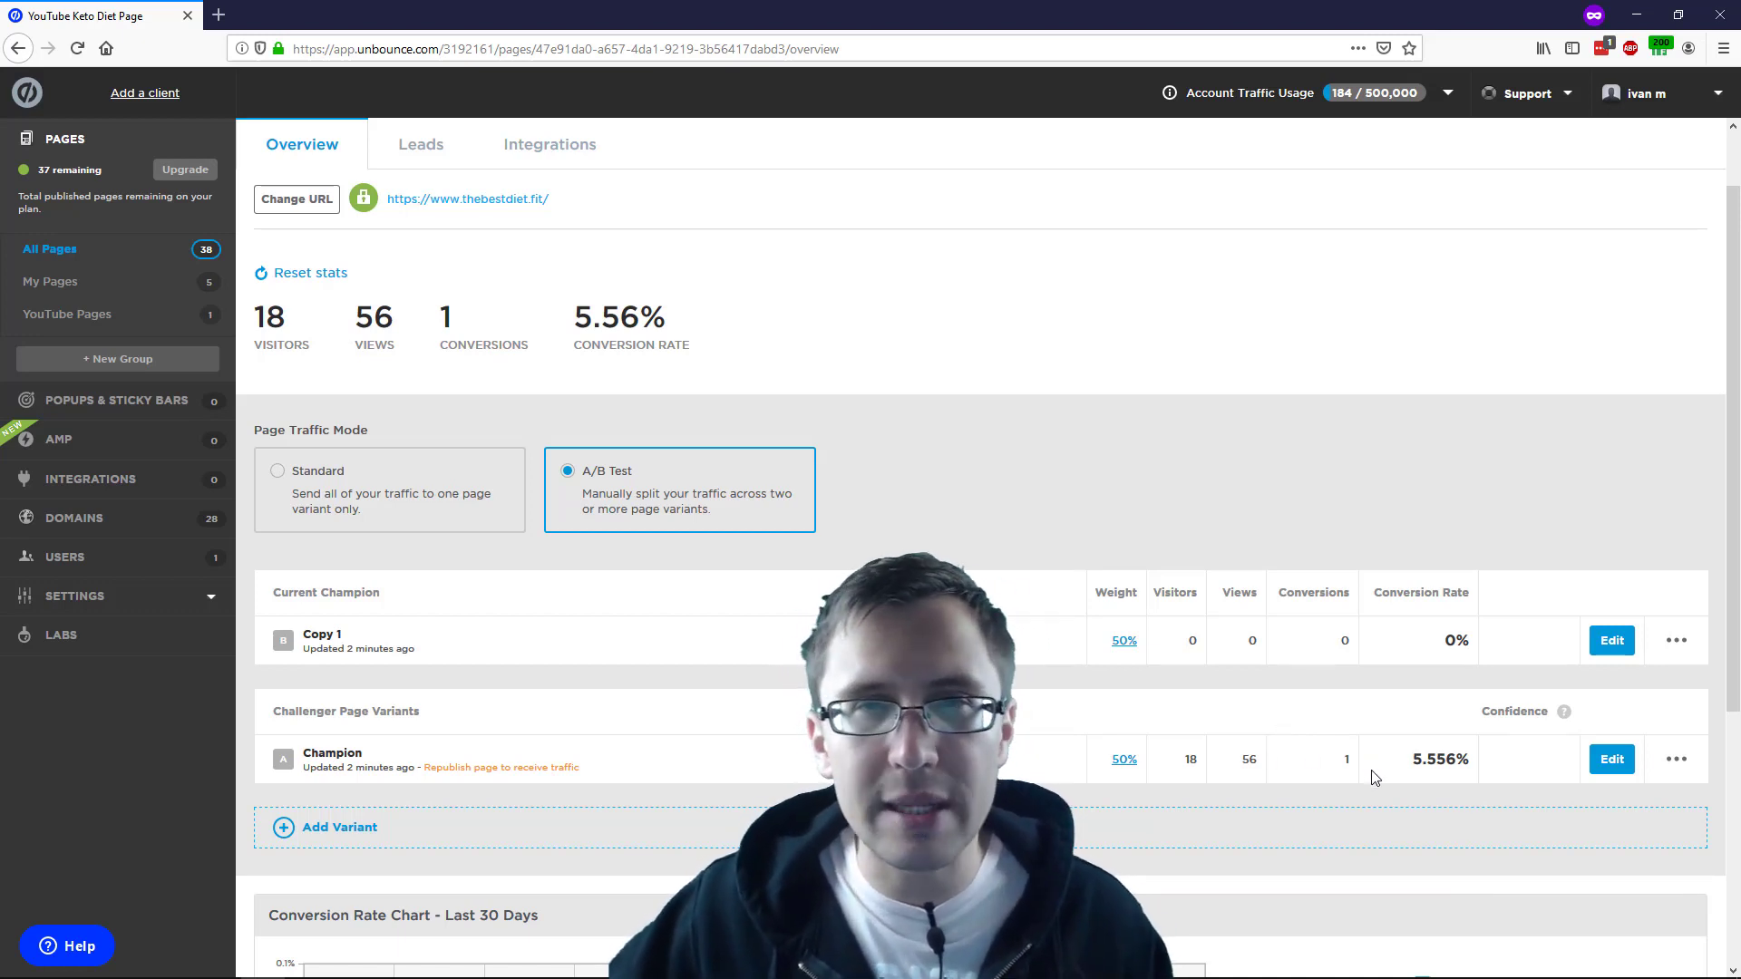
mouse_move(1424, 743)
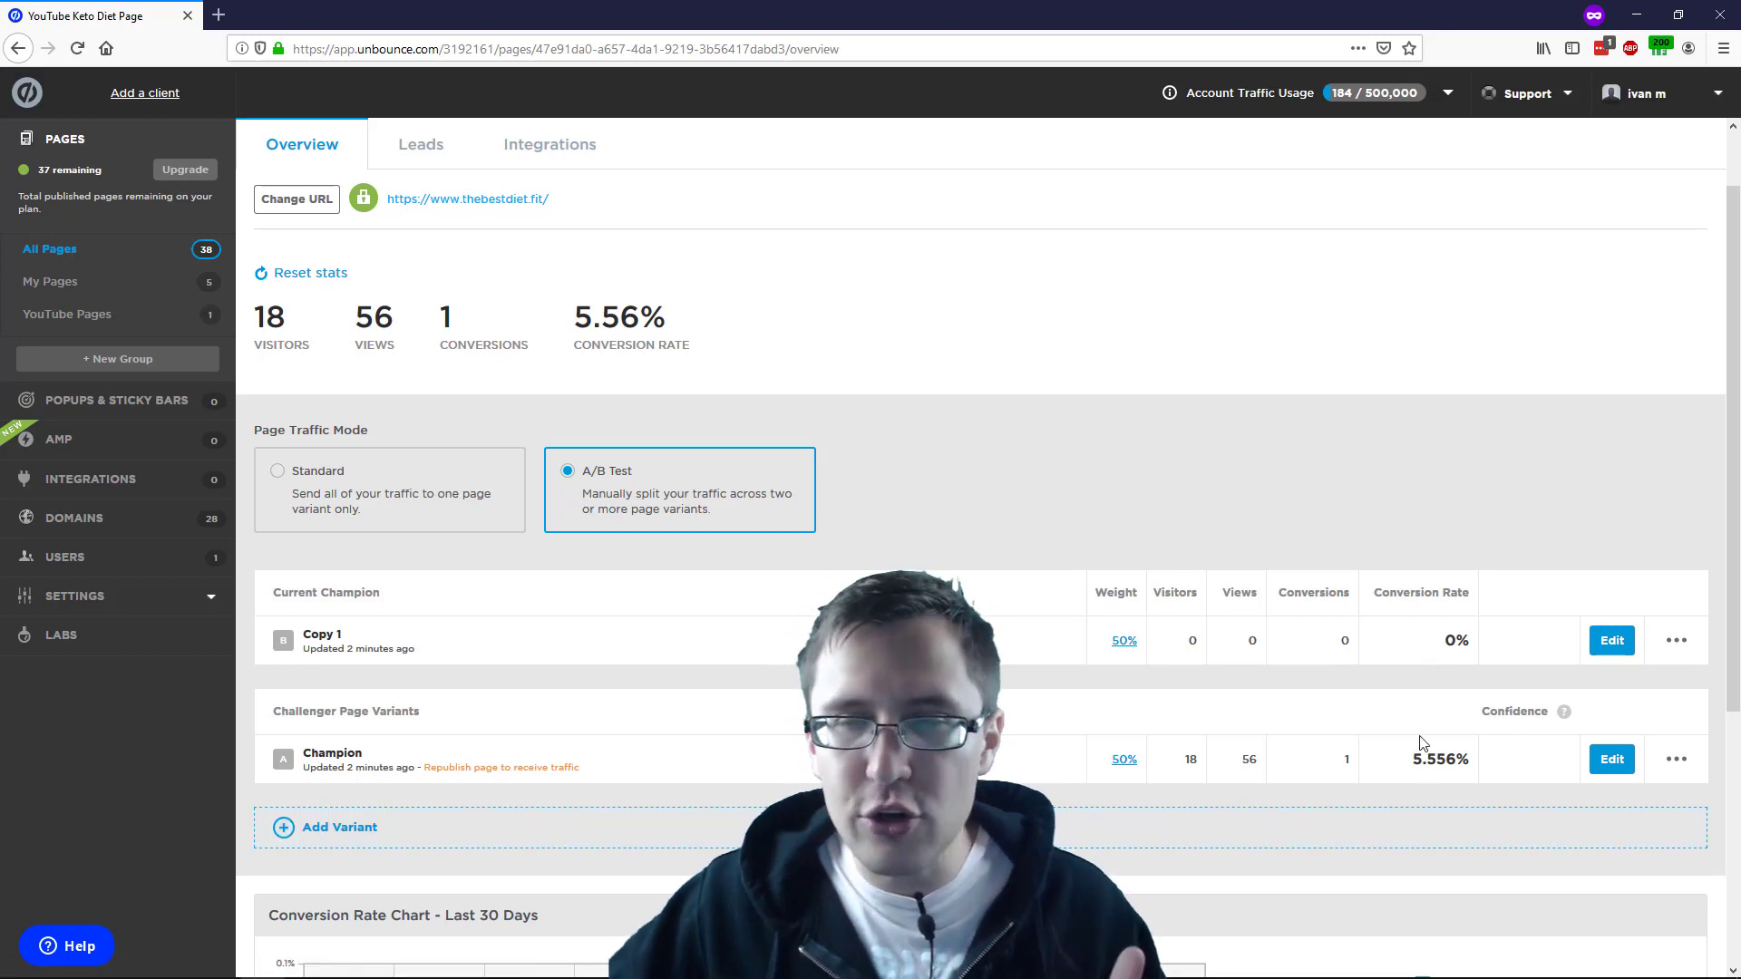